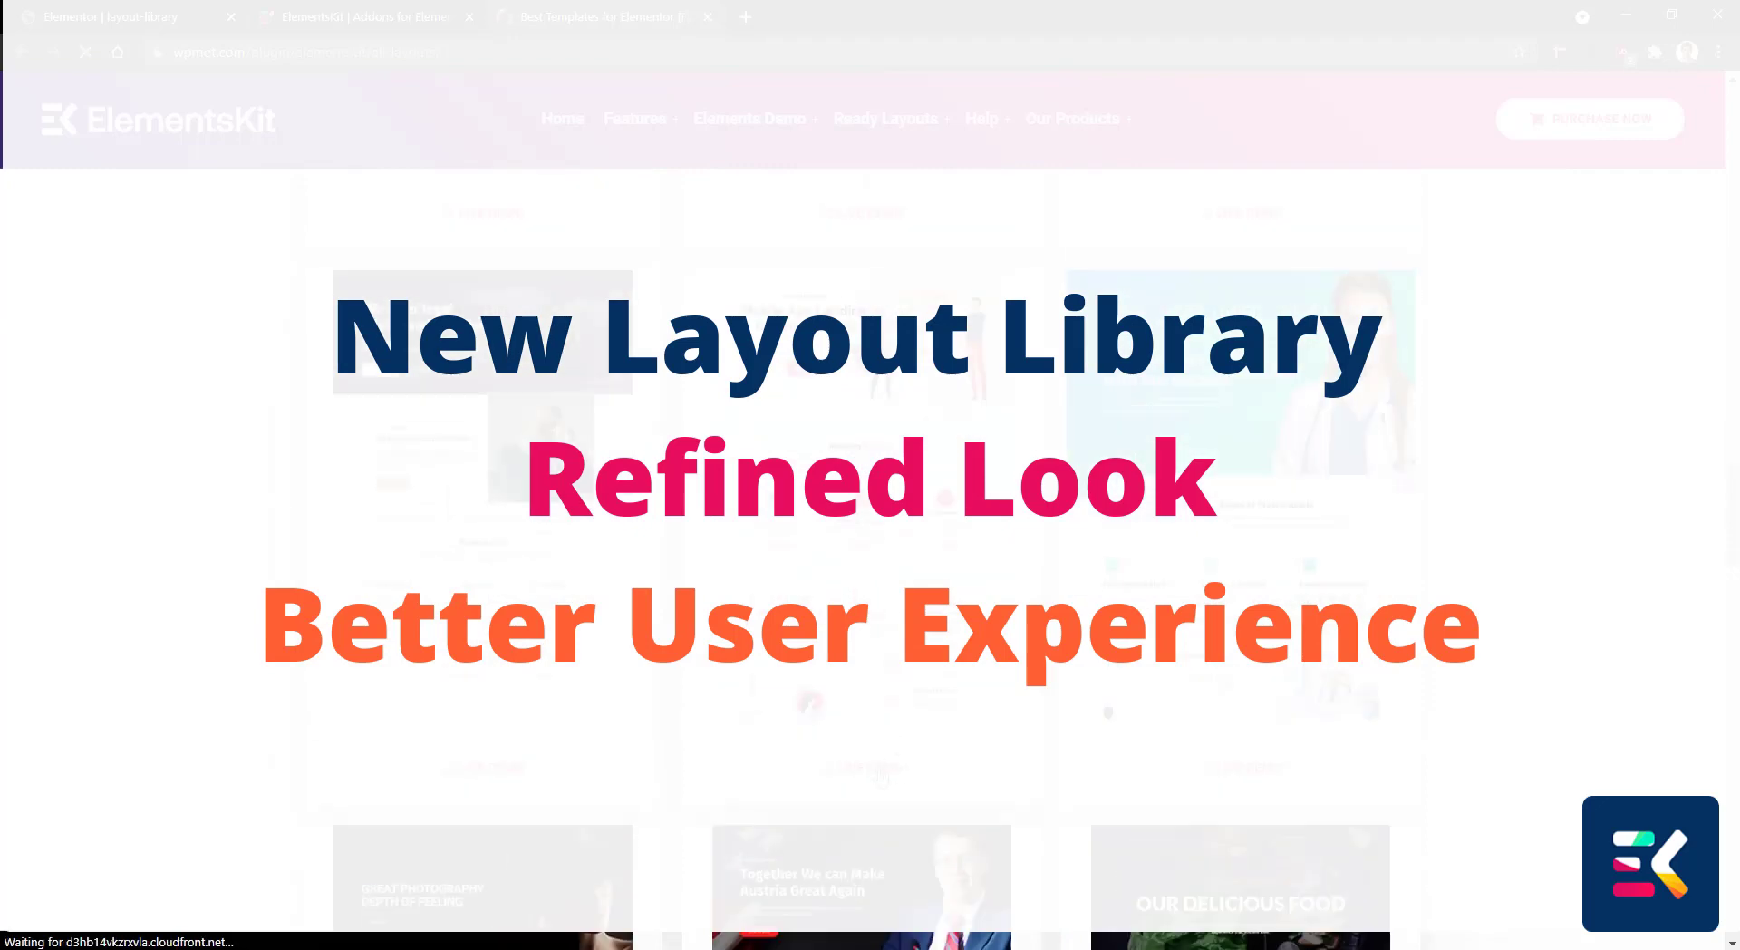
# - Preview the Mobile App Landing for Workspaces page template in the ElementsKit library and insert it
pyautogui.scroll(-3)
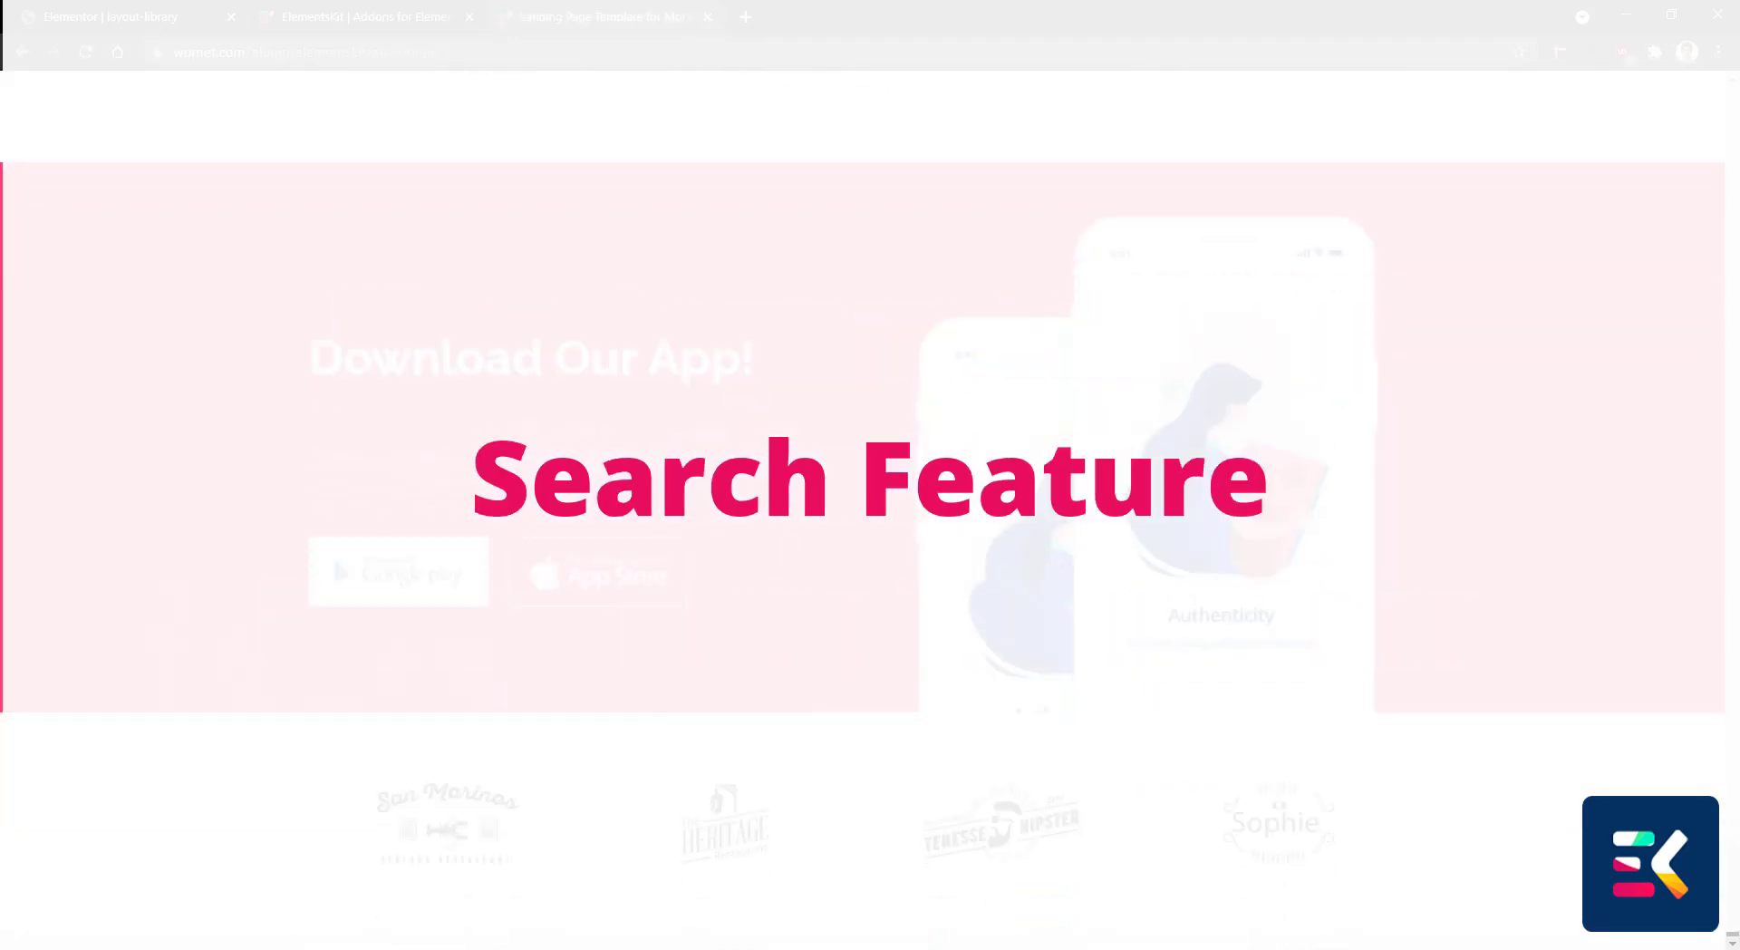
pyautogui.click(1649, 862)
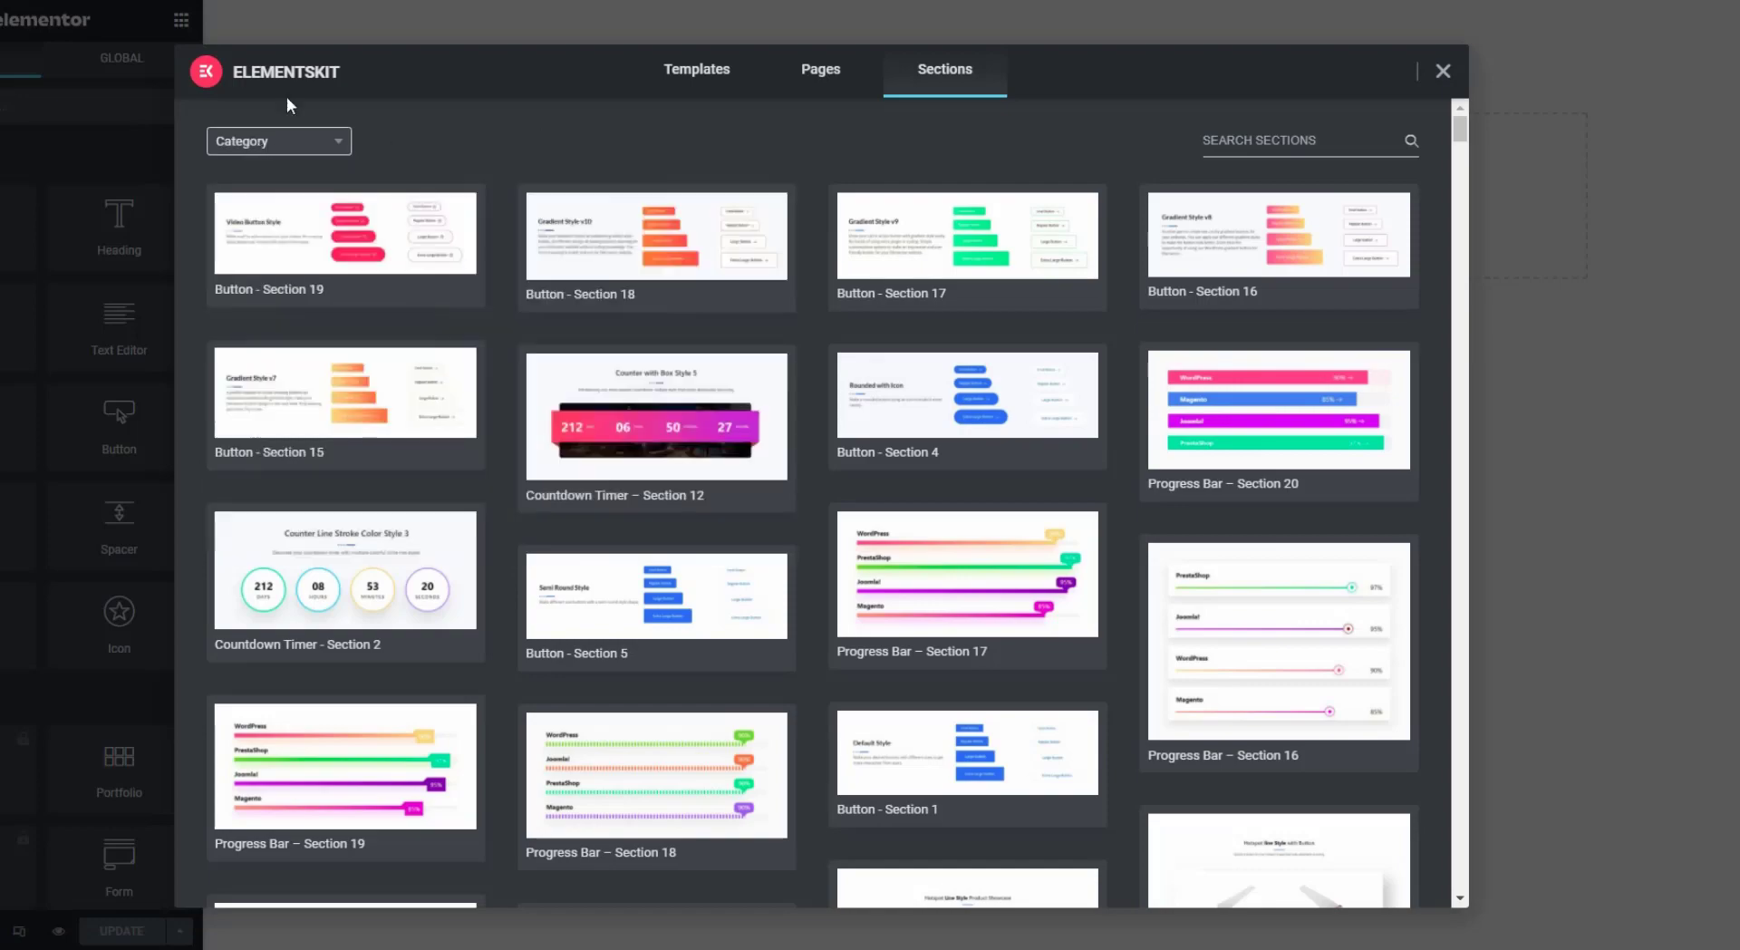
pyautogui.click(820, 69)
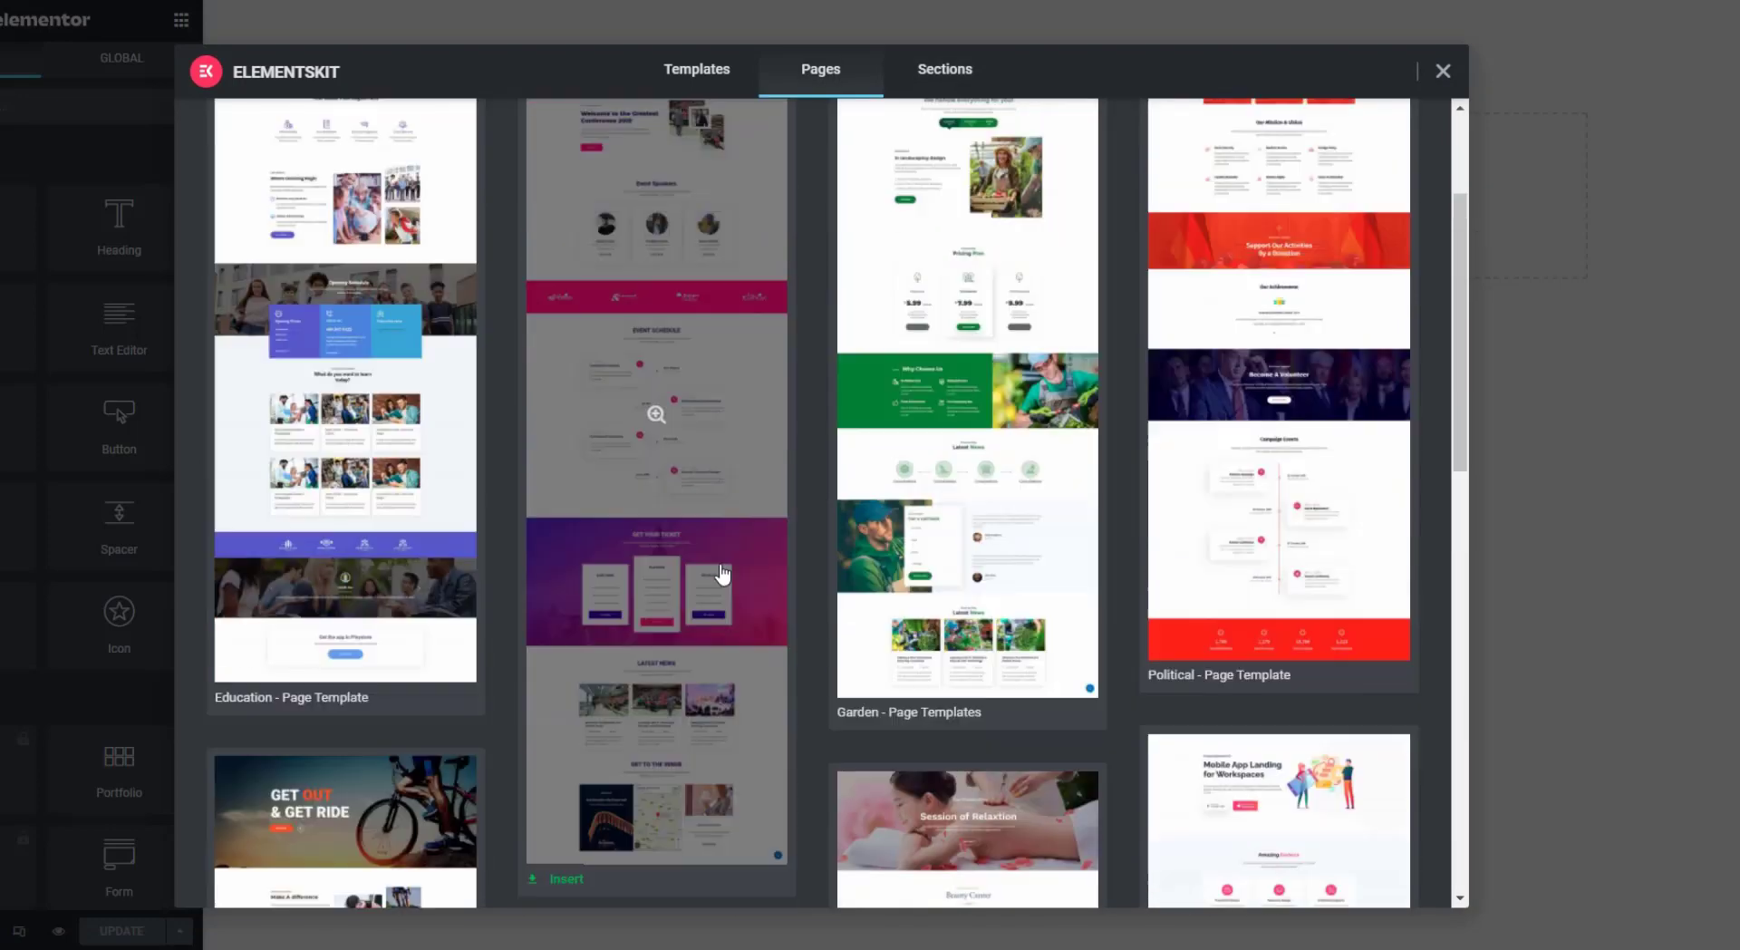
pyautogui.click(1278, 821)
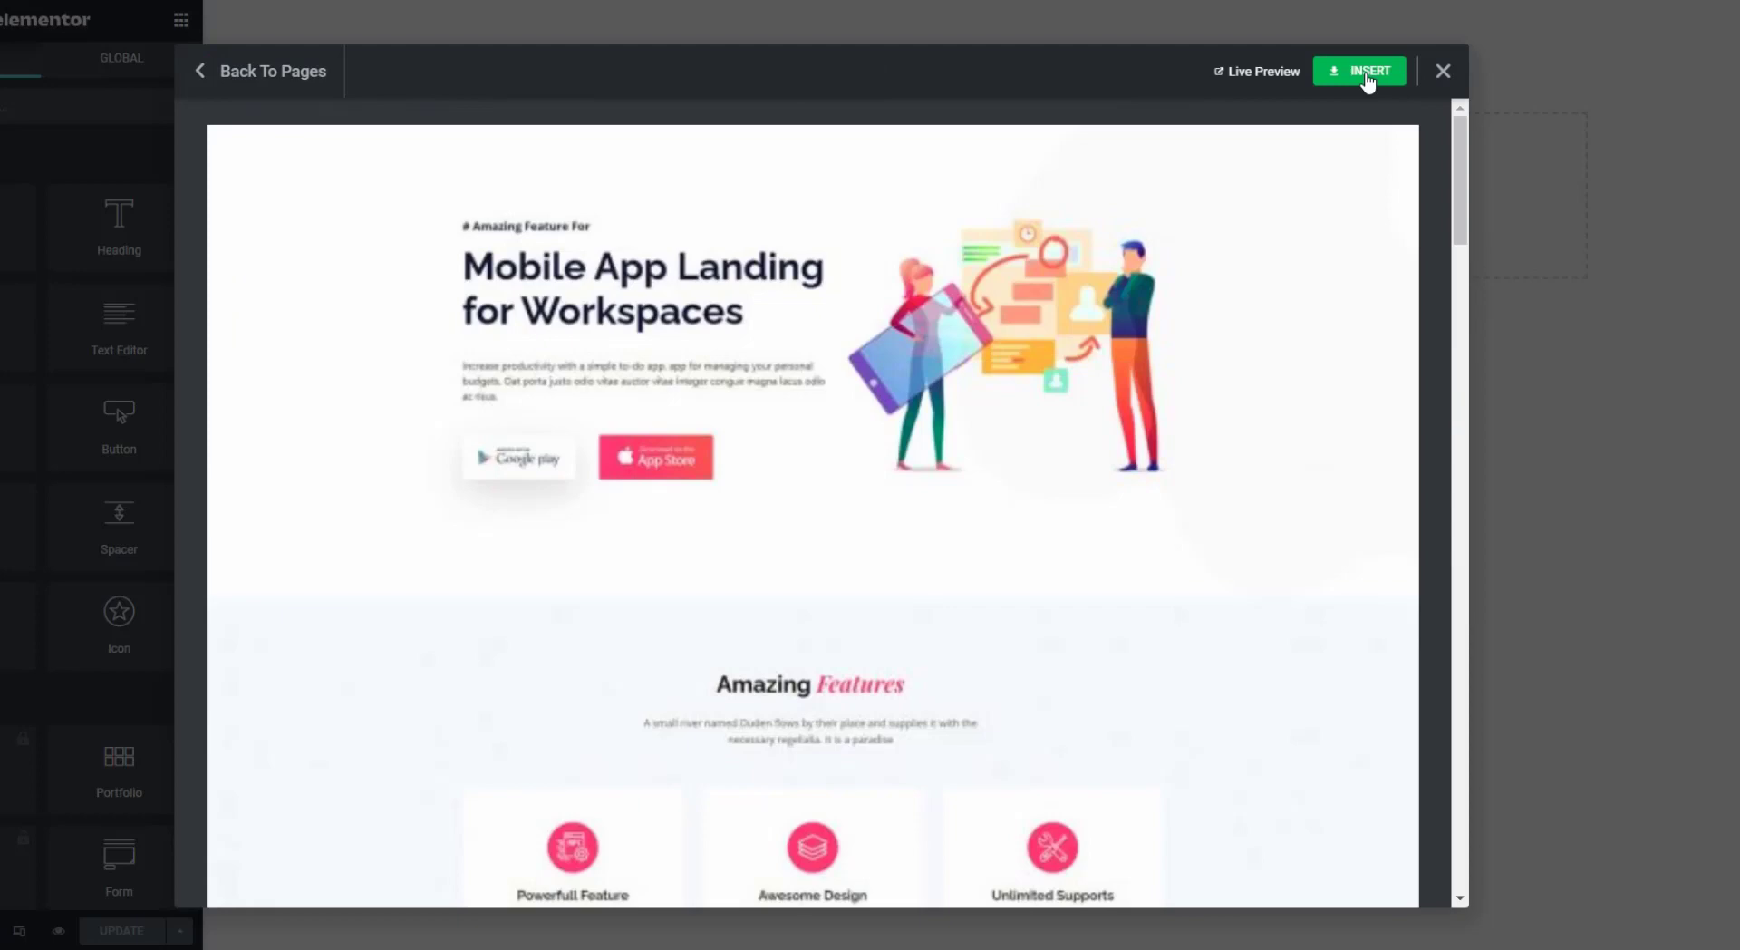
pyautogui.click(1357, 71)
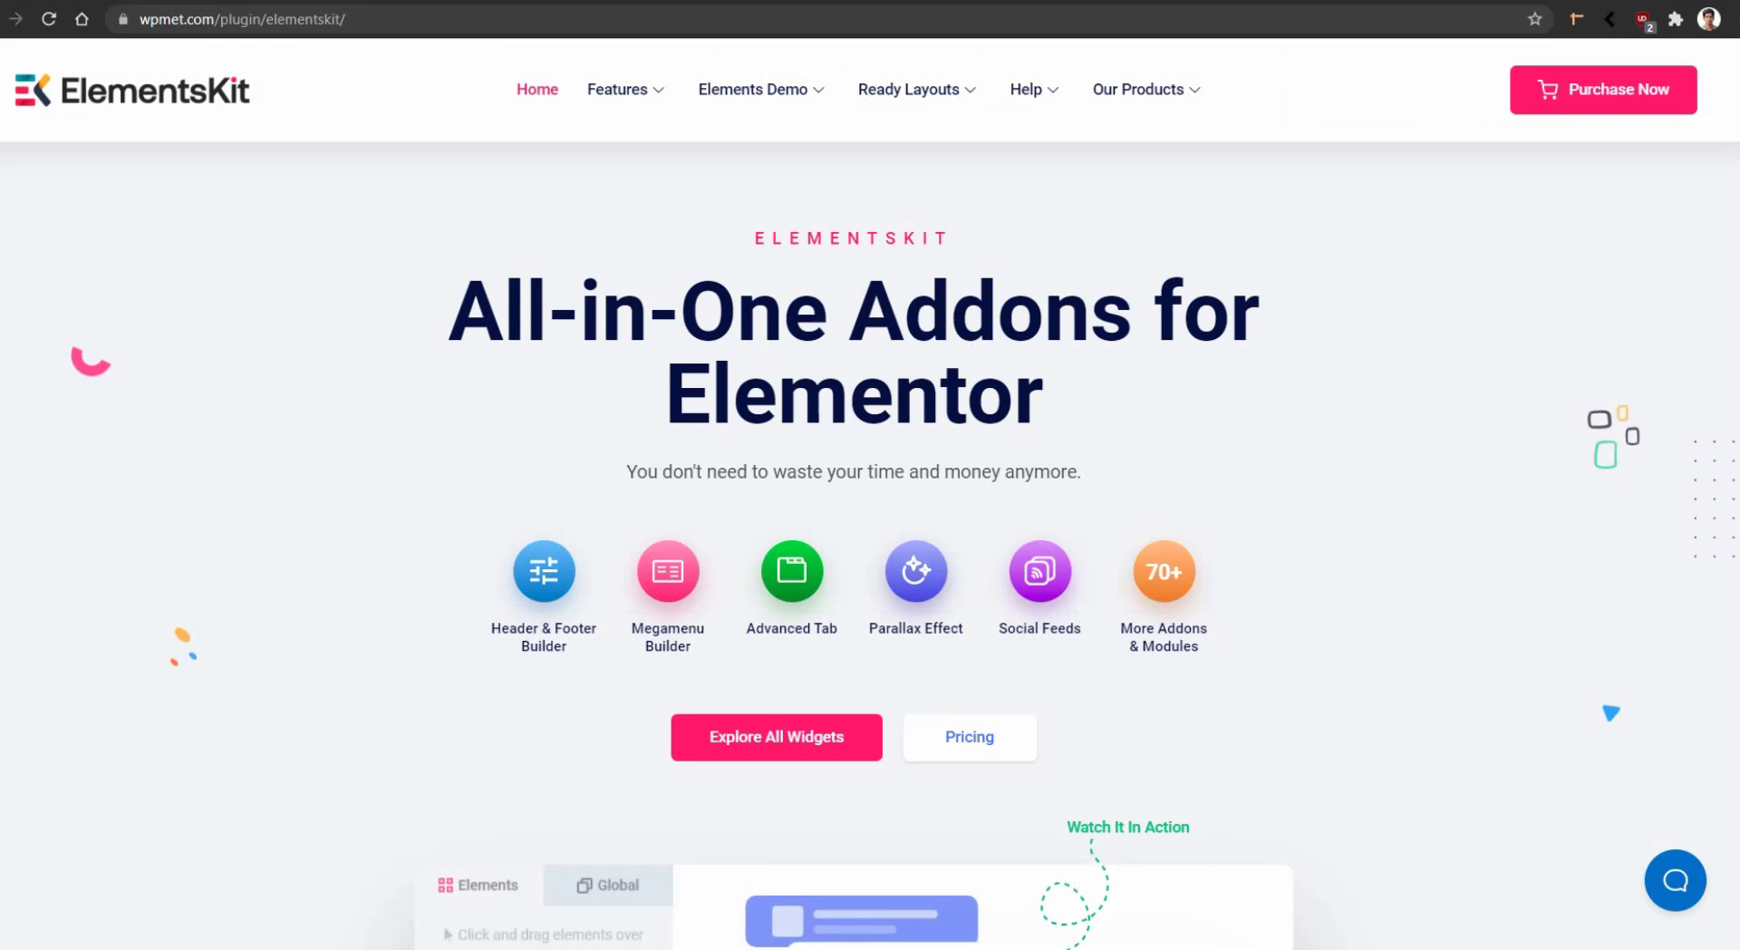
pyautogui.moveTo(1714, 264)
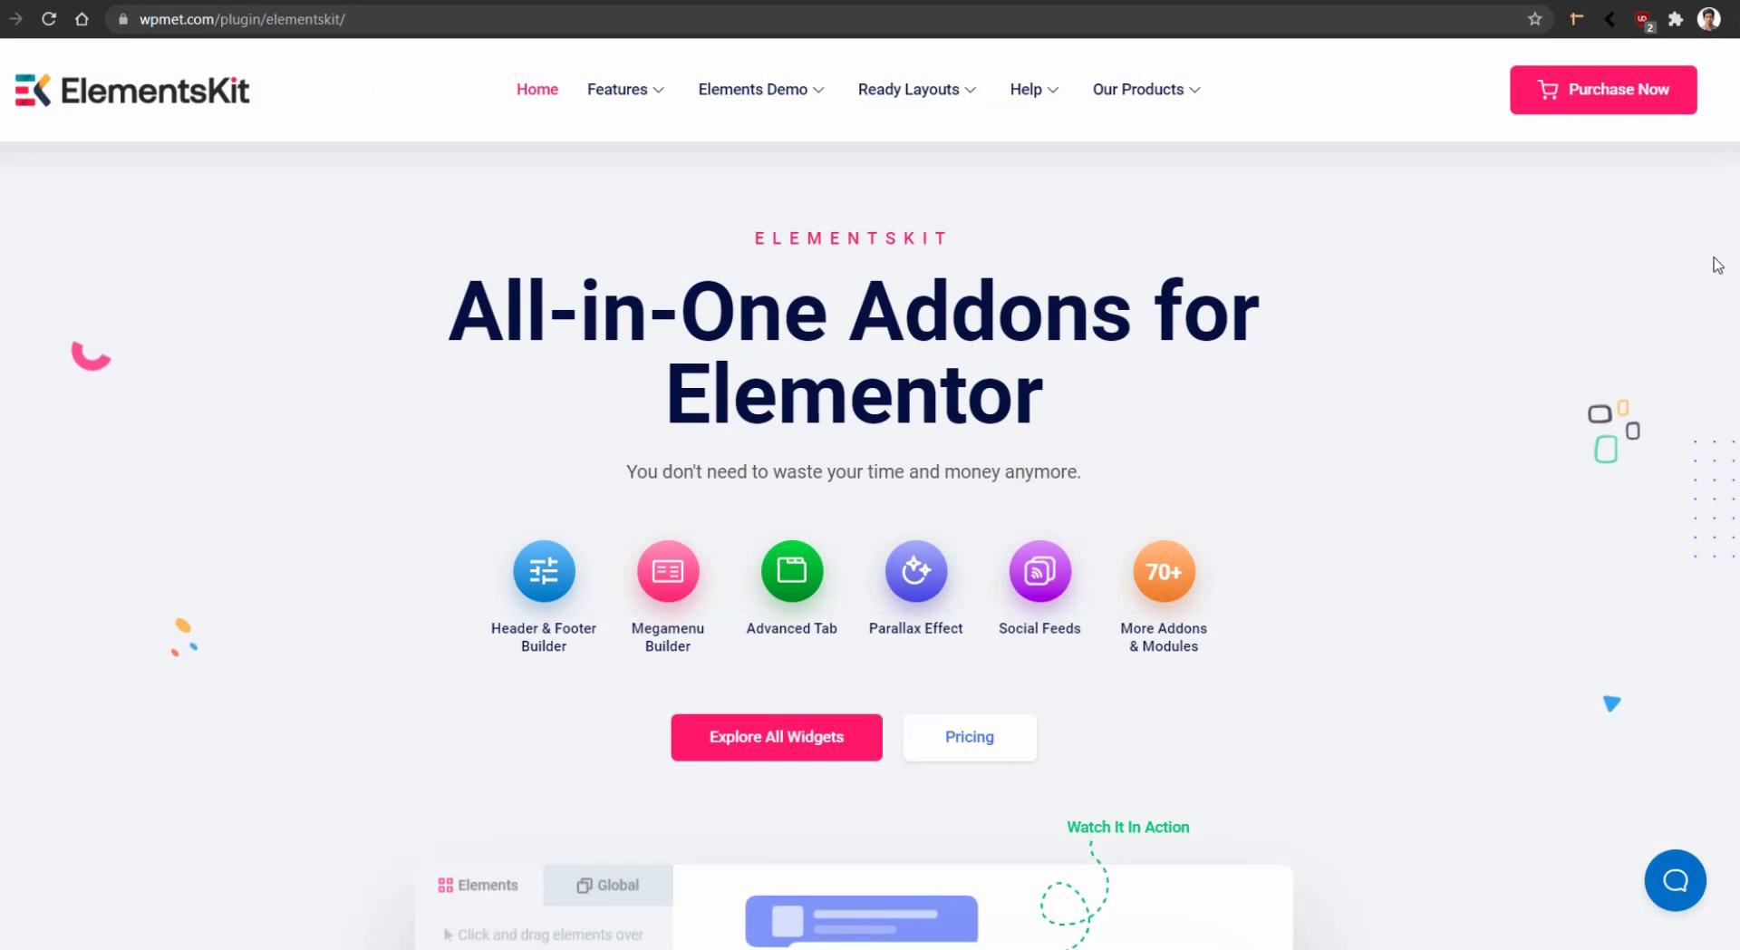
# - Scroll the ElementsKit plugin page down to its demo homepage designs section
pyautogui.scroll(-3)
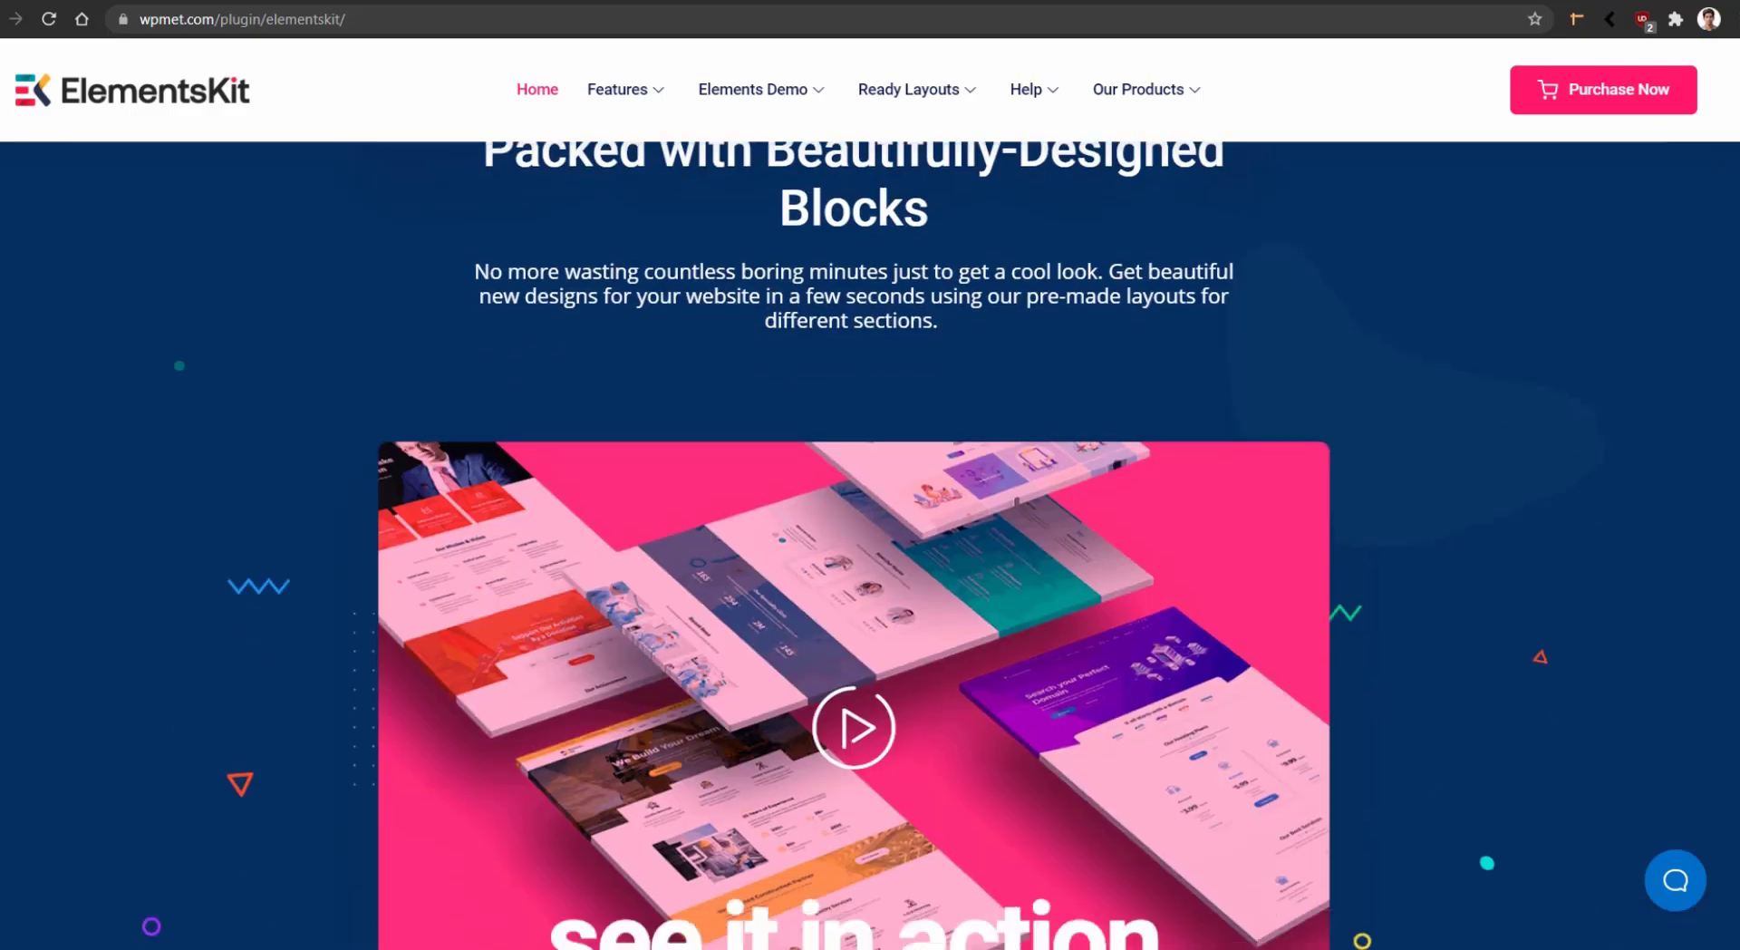
pyautogui.scroll(-3)
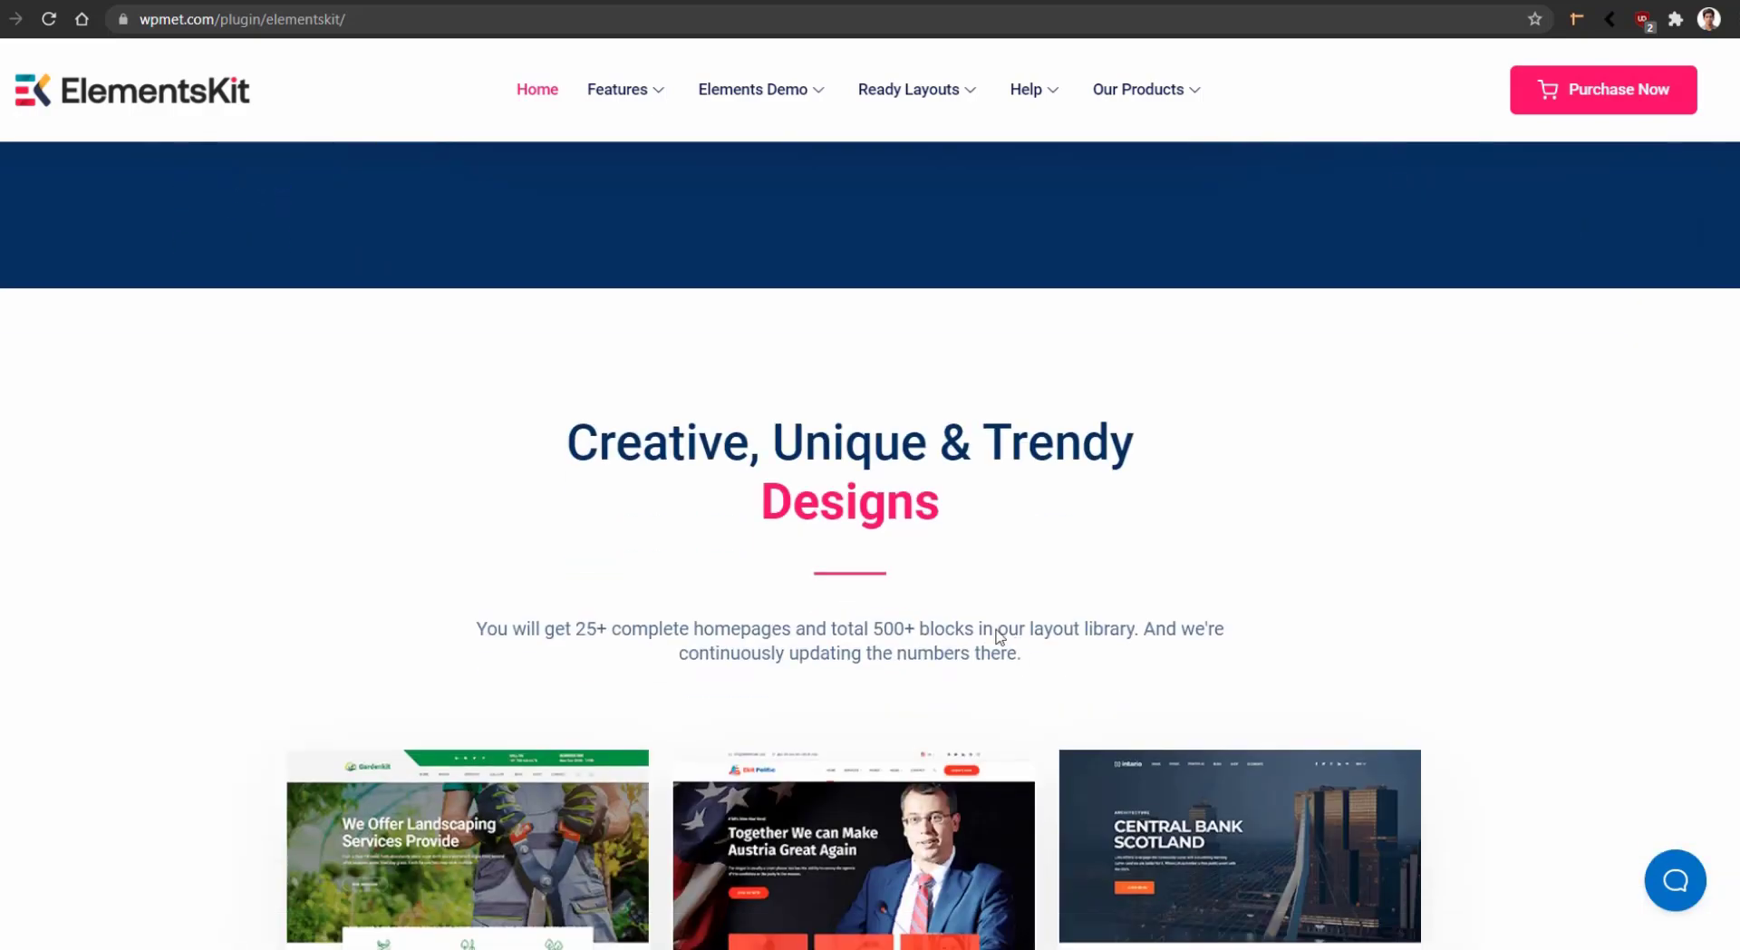
pyautogui.moveTo(658, 464)
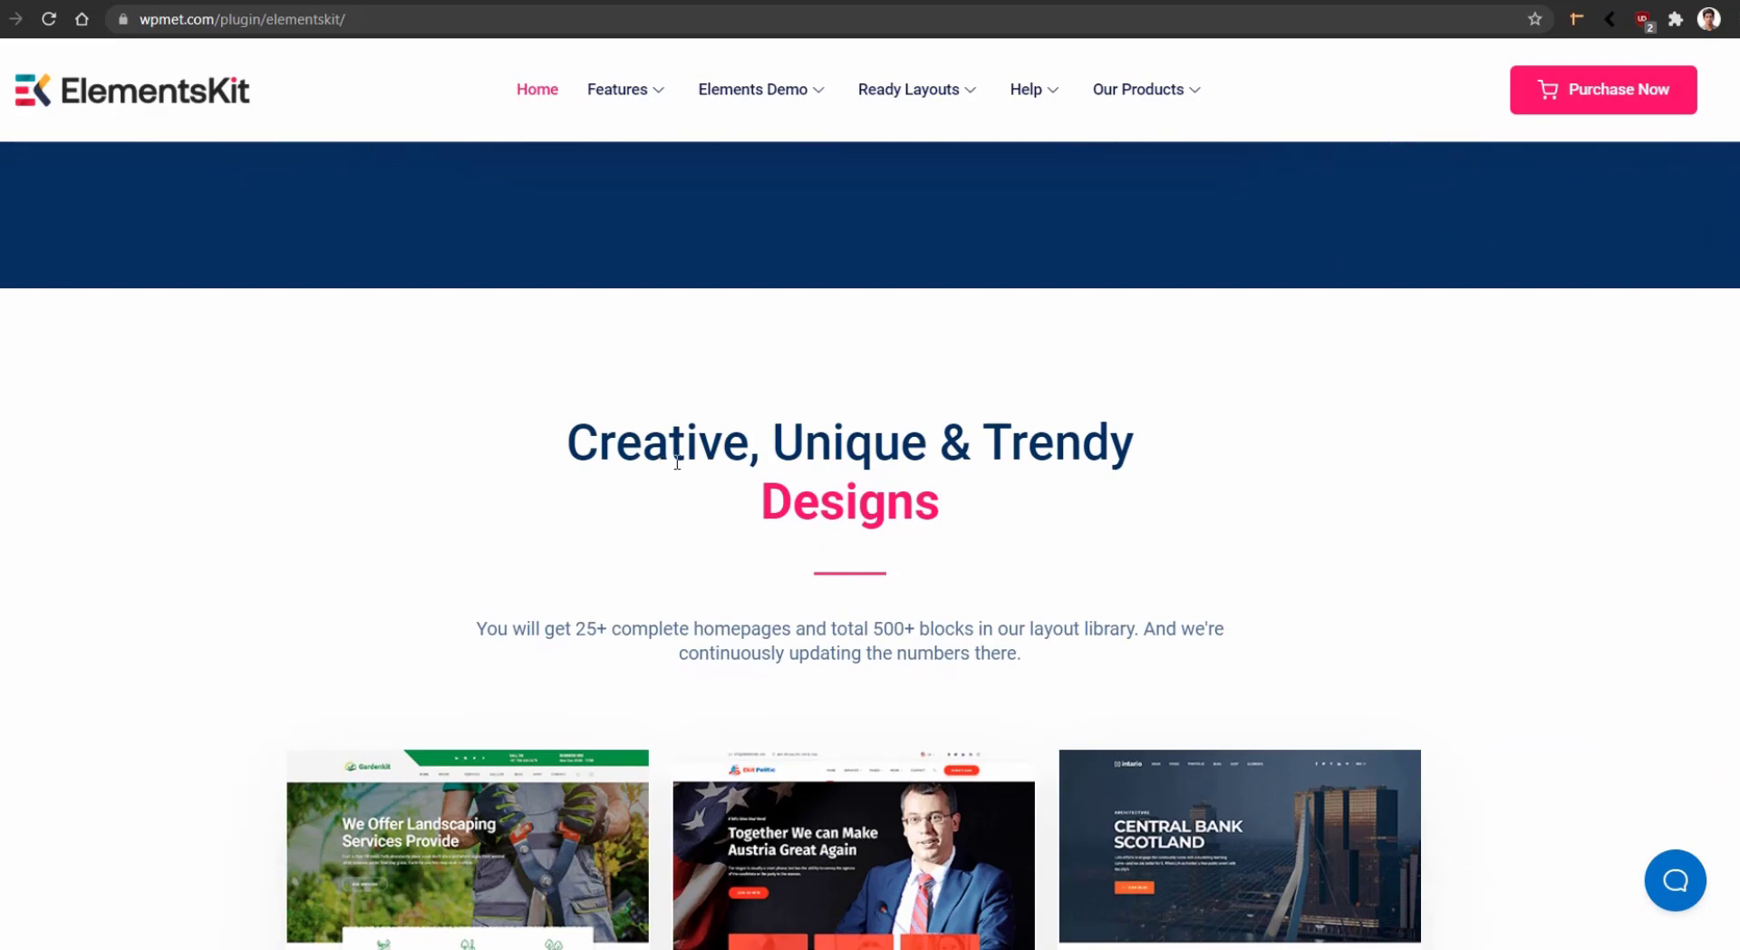
pyautogui.scroll(-3)
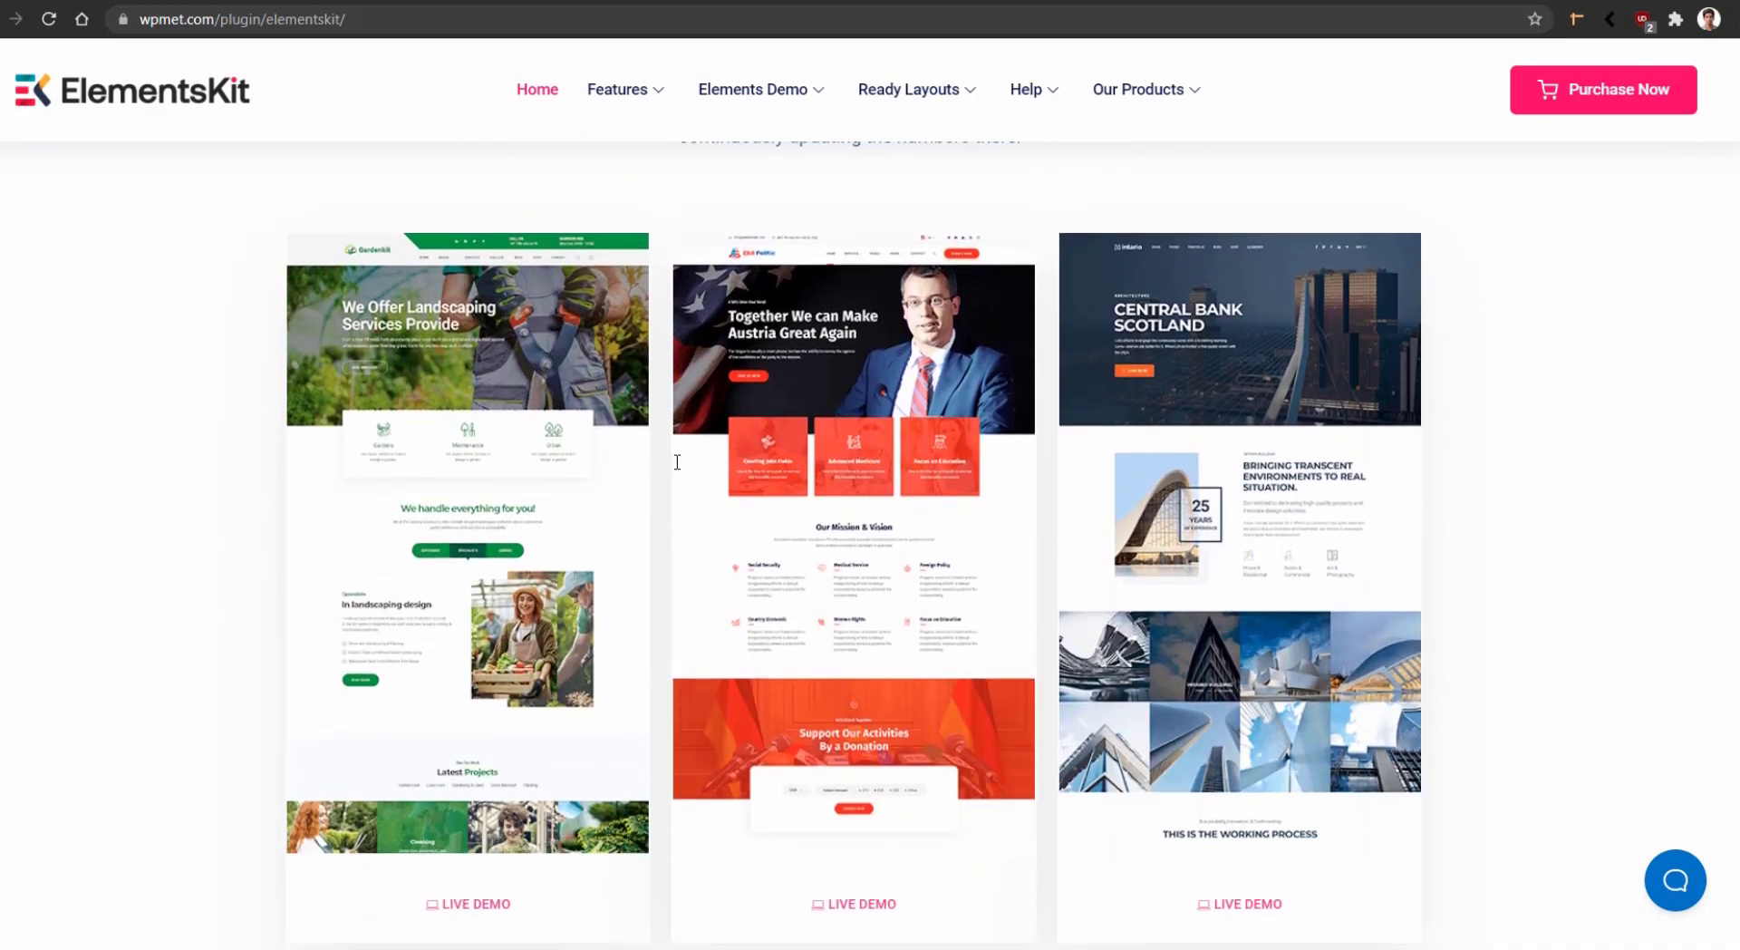
pyautogui.scroll(-3)
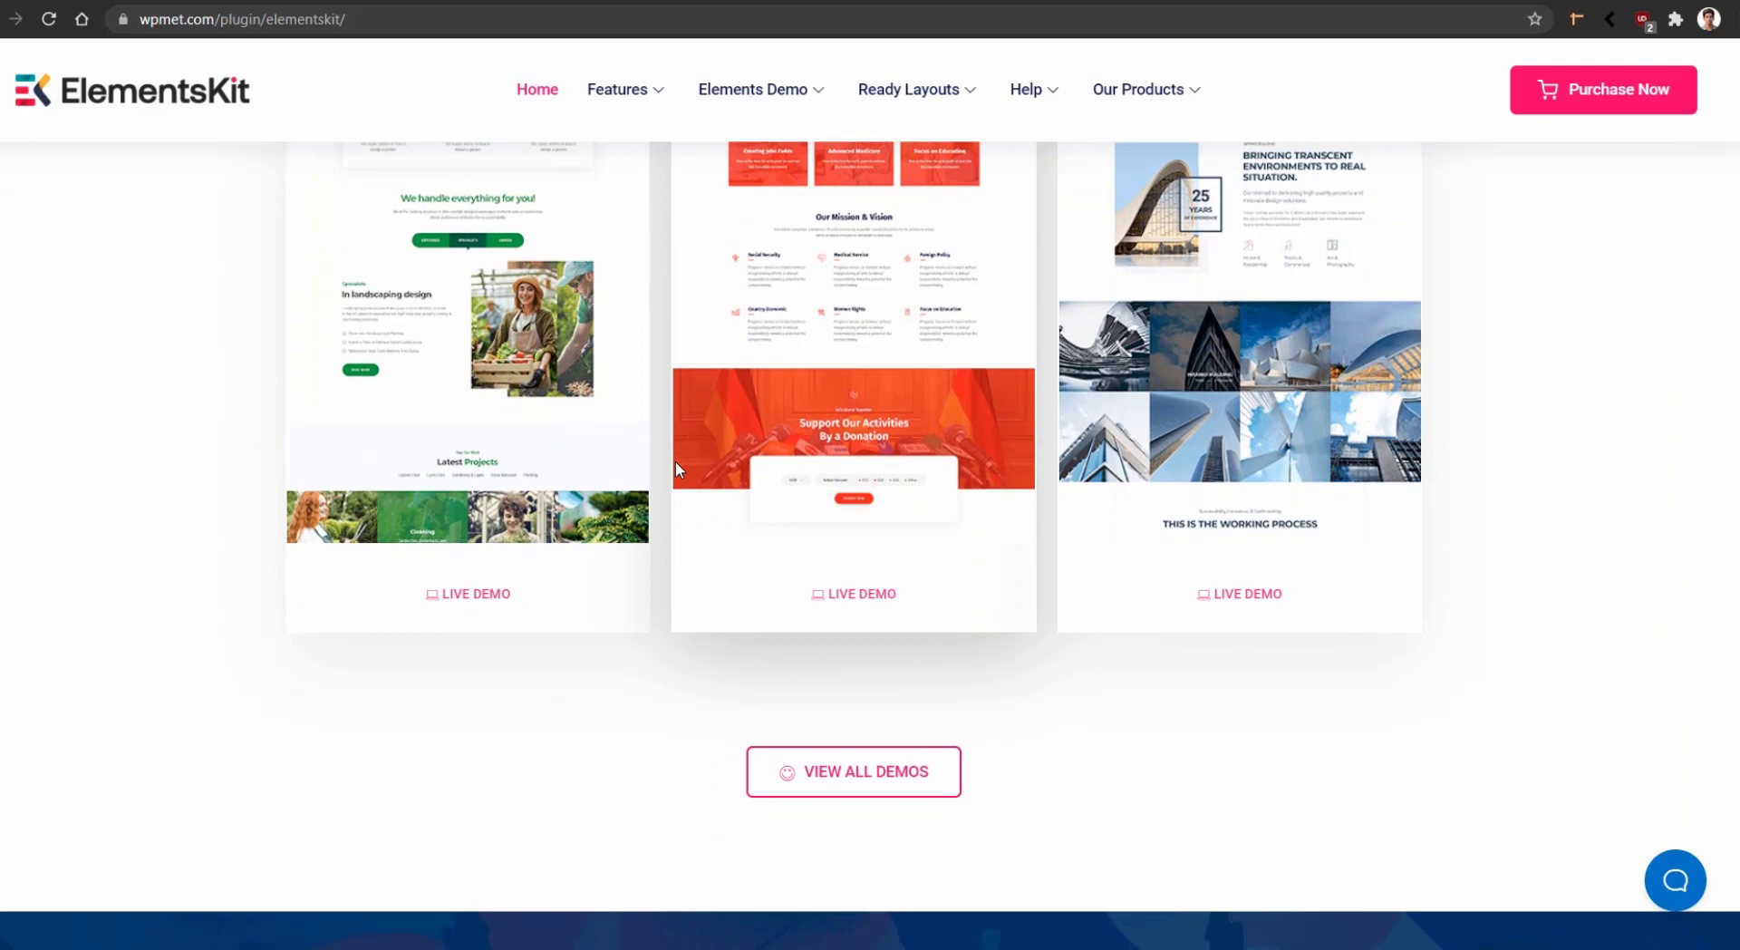
pyautogui.moveTo(853, 770)
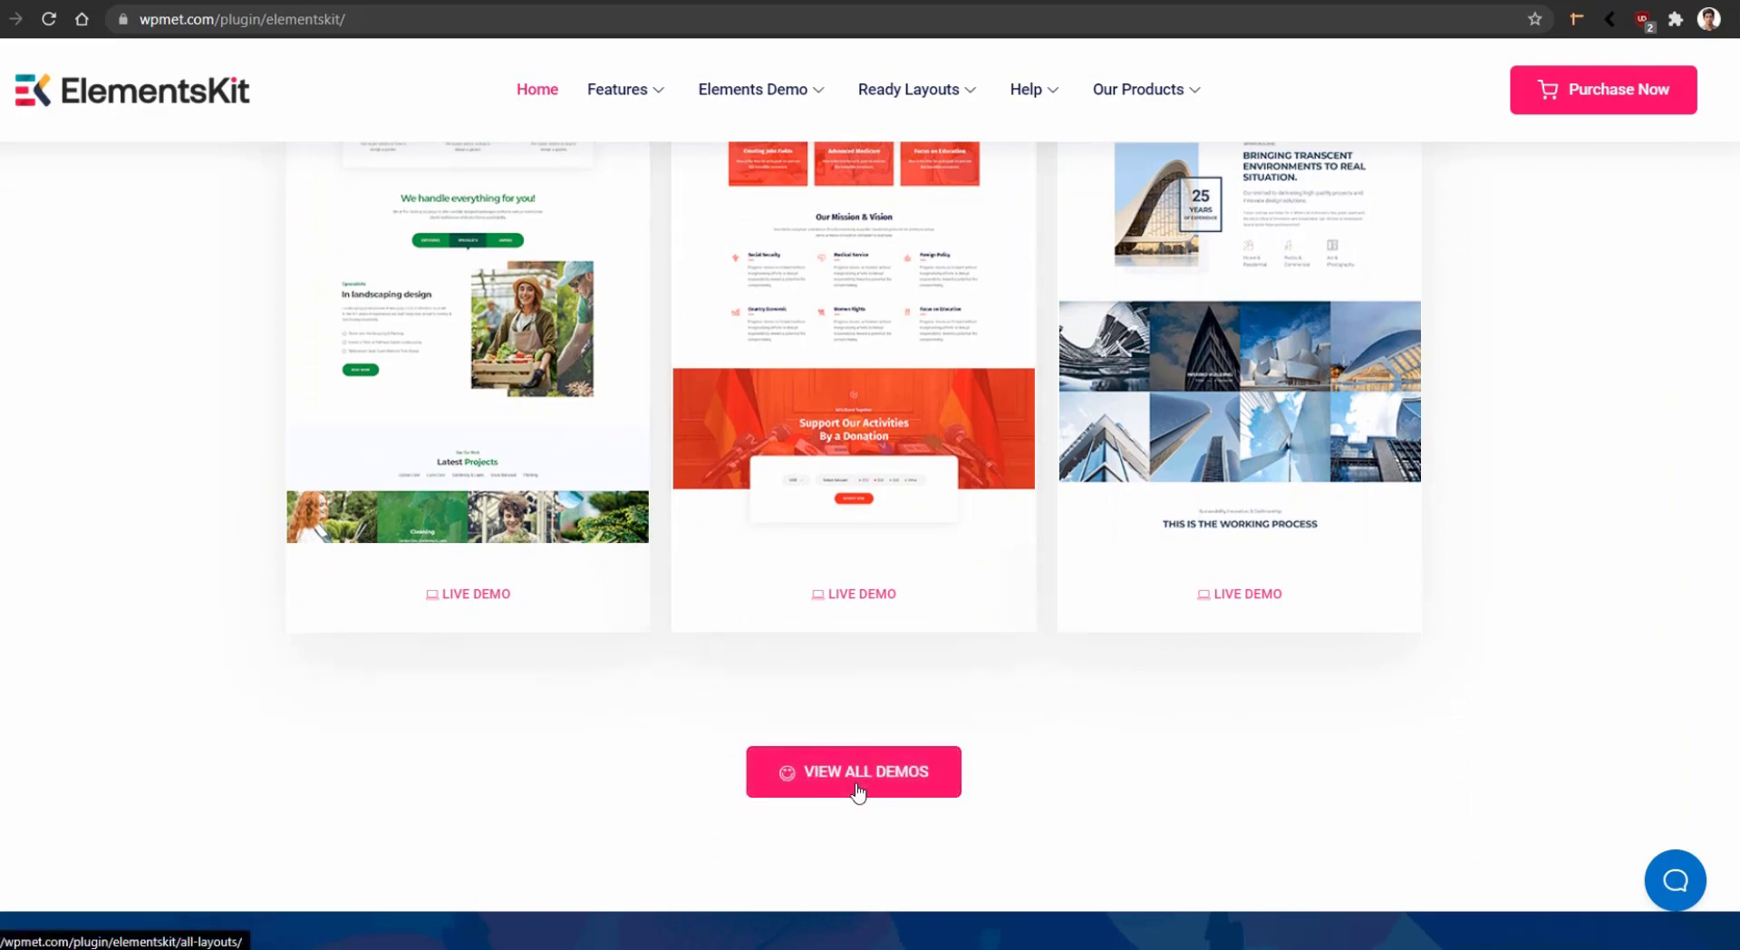
# - View all demos and scroll to the Mobile App Landing for Workspaces layout card
pyautogui.click(851, 770)
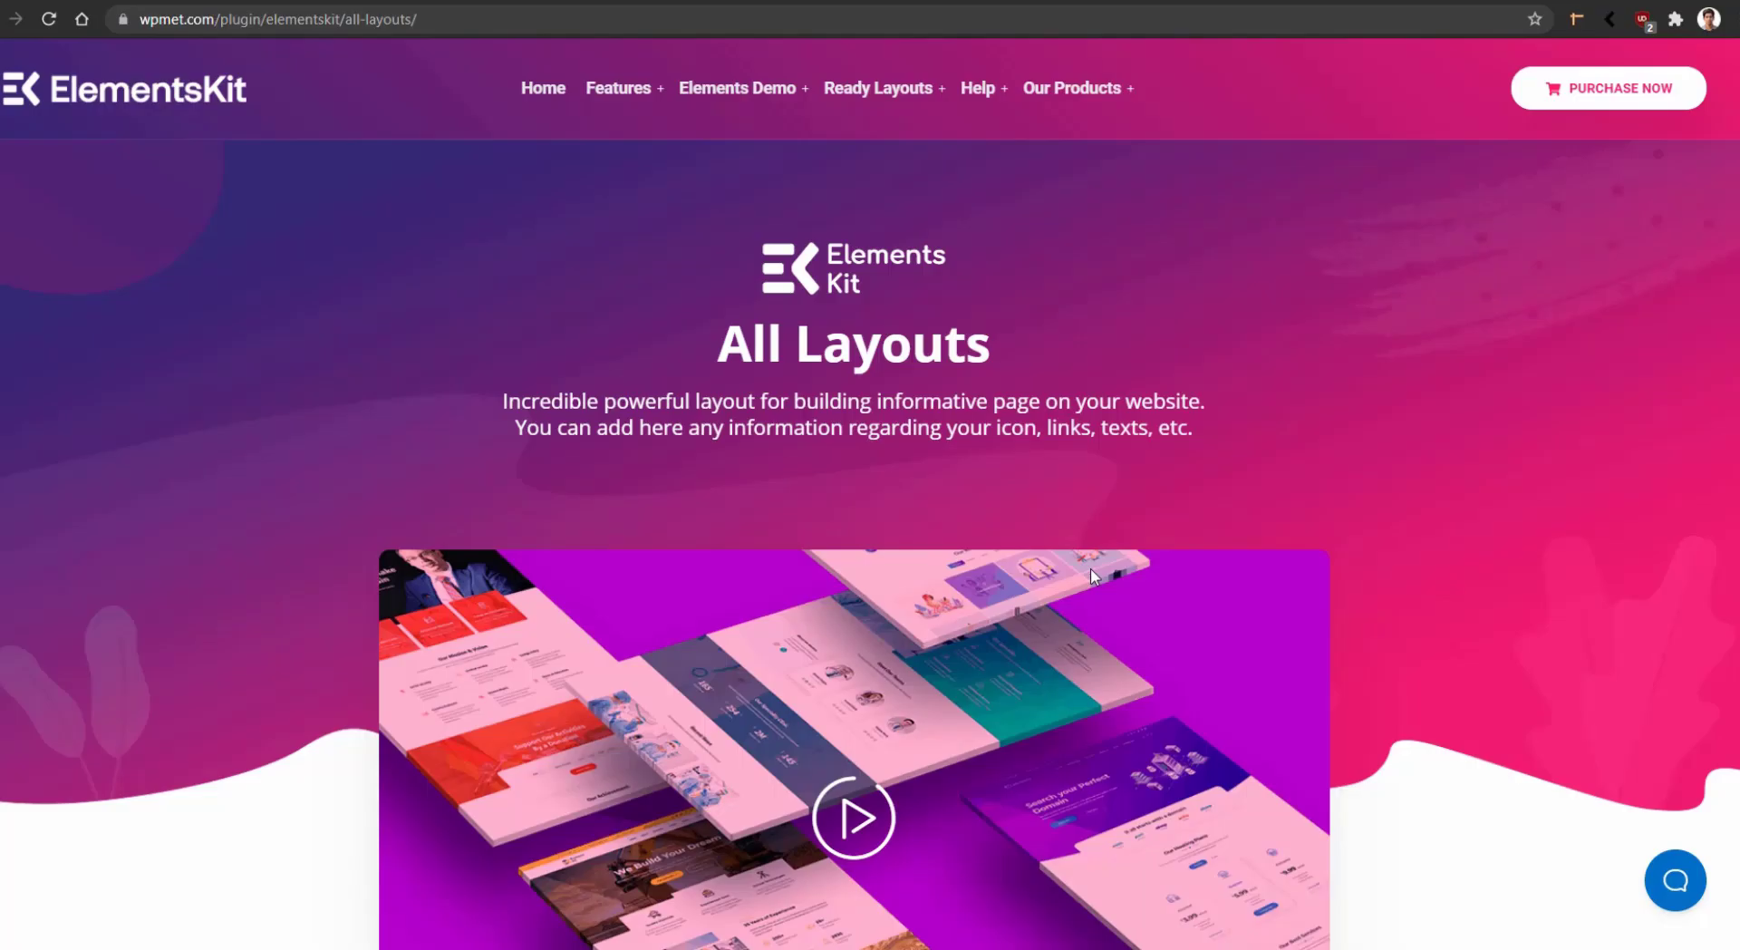
pyautogui.moveTo(732, 577)
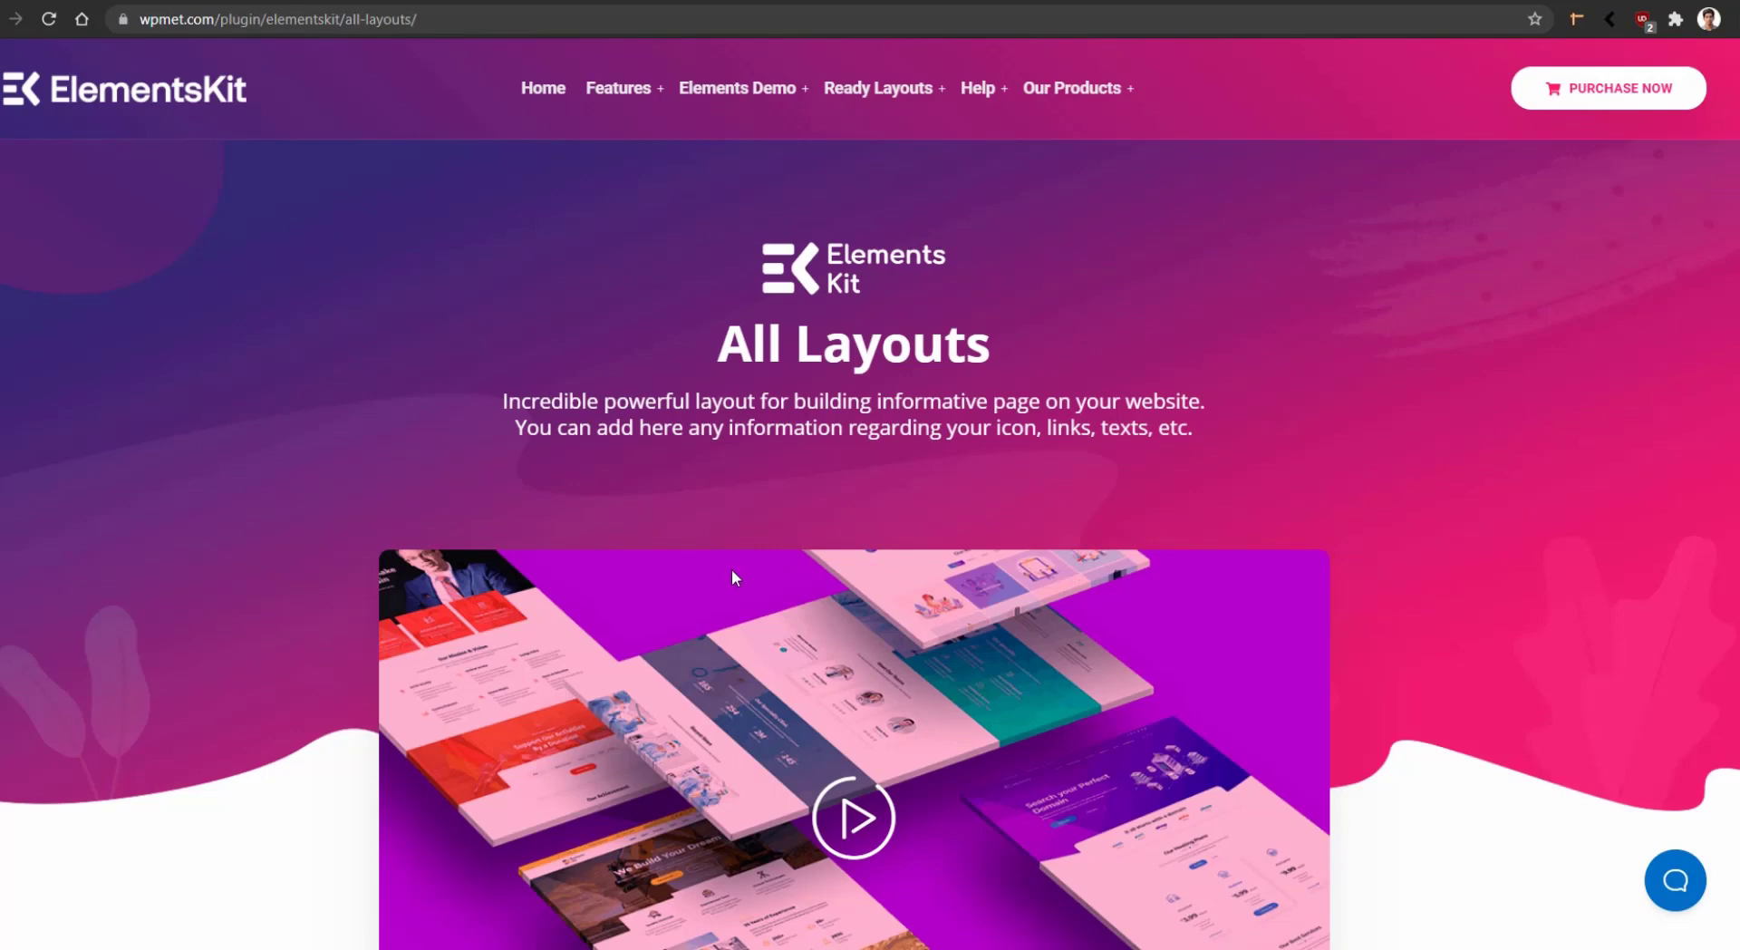
pyautogui.scroll(-3)
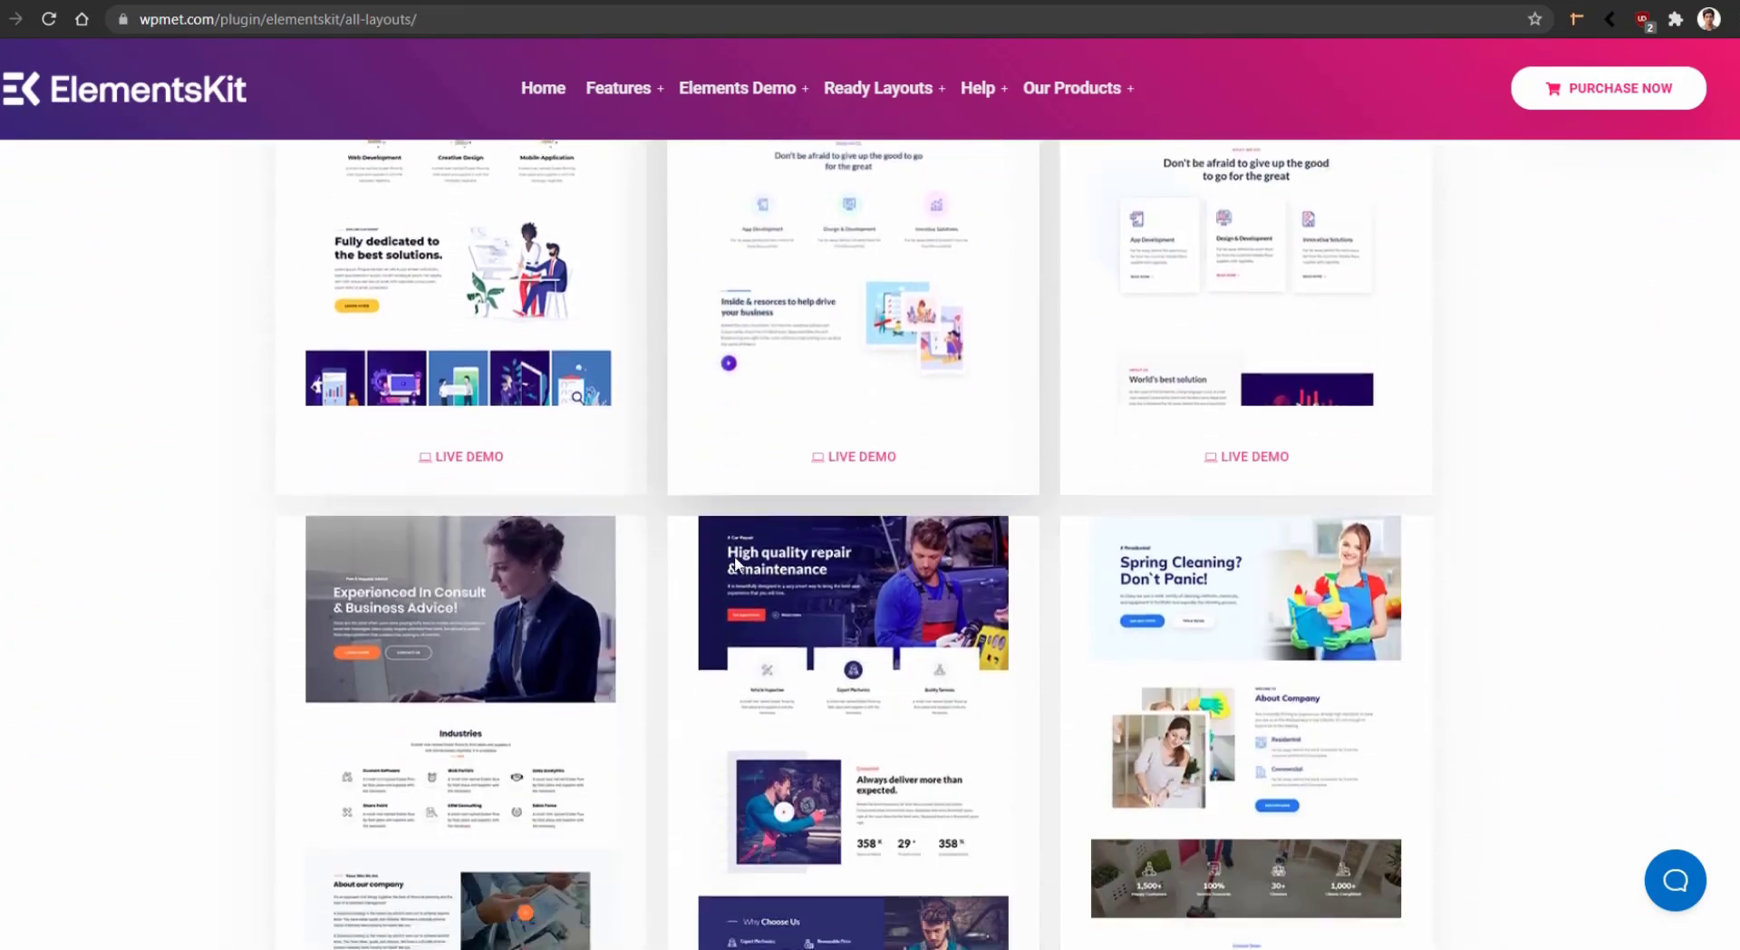
pyautogui.scroll(-3)
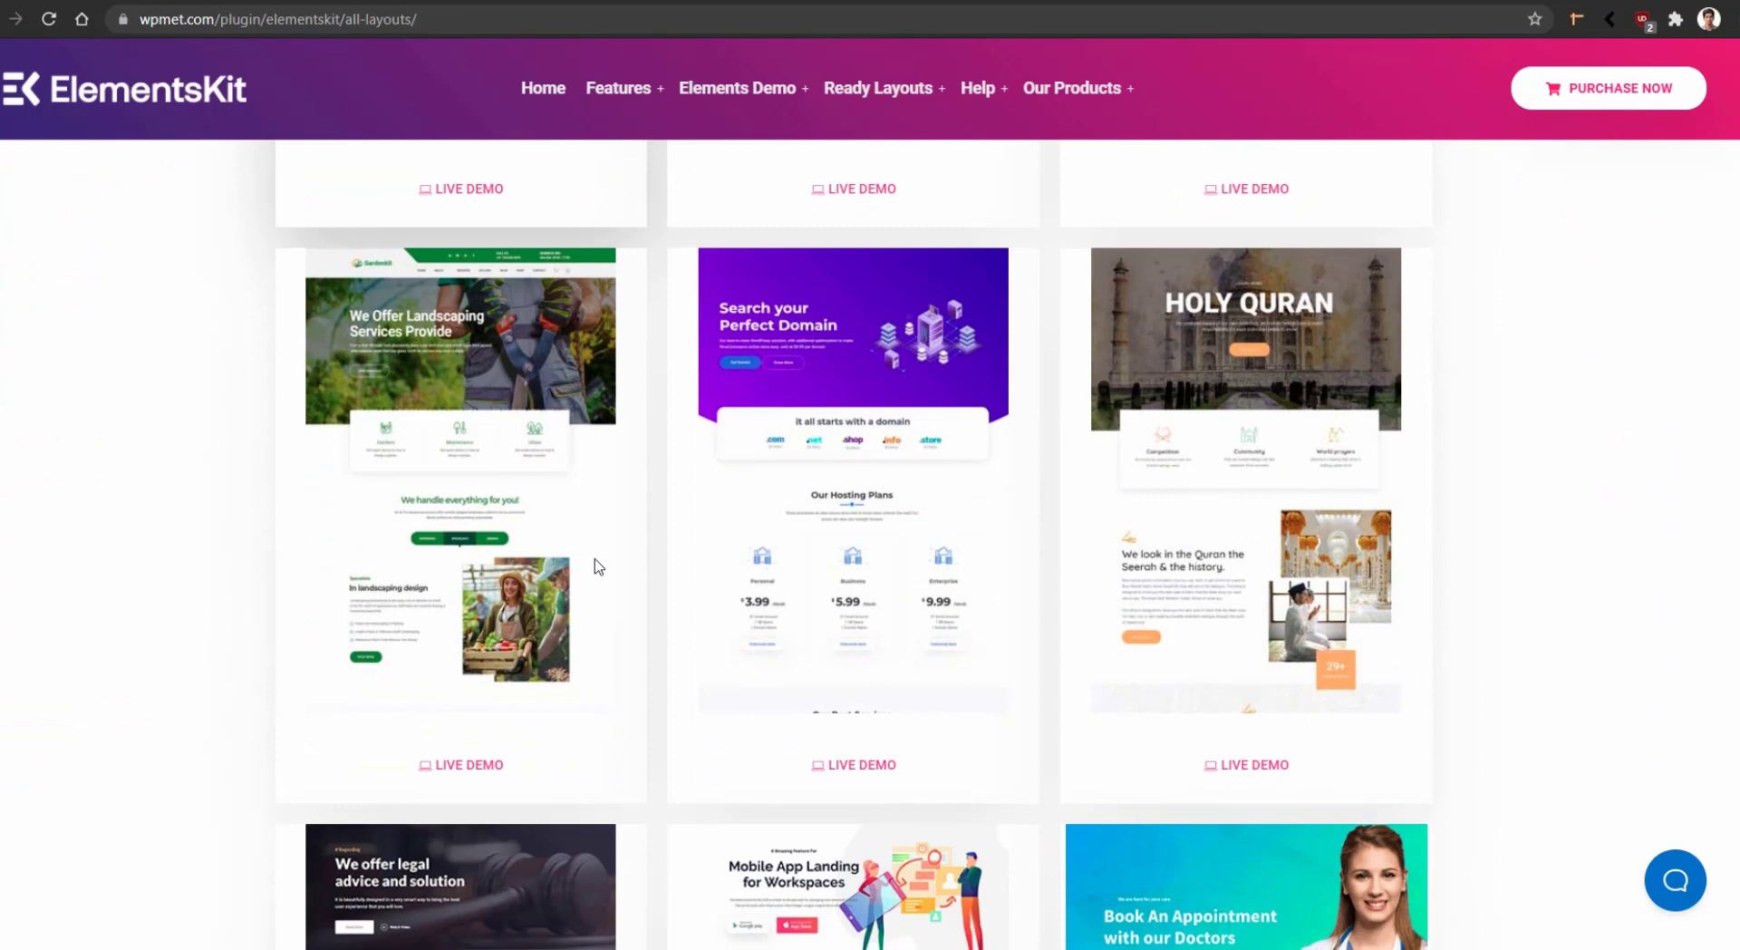
pyautogui.scroll(-3)
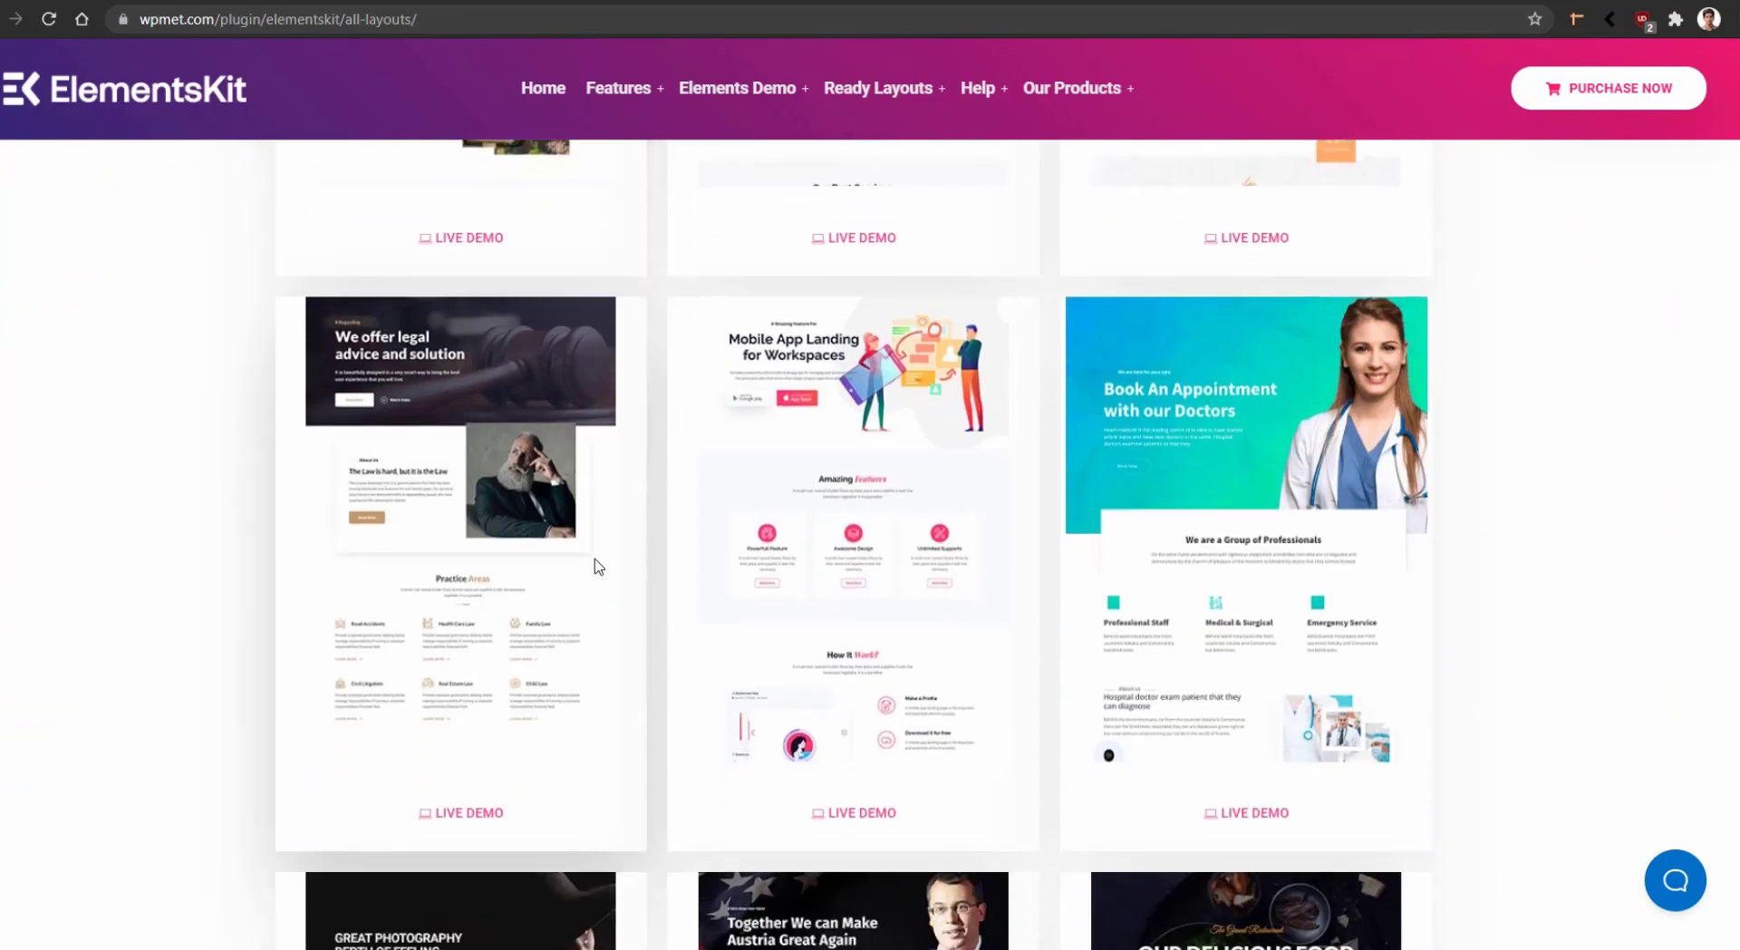
pyautogui.scroll(-3)
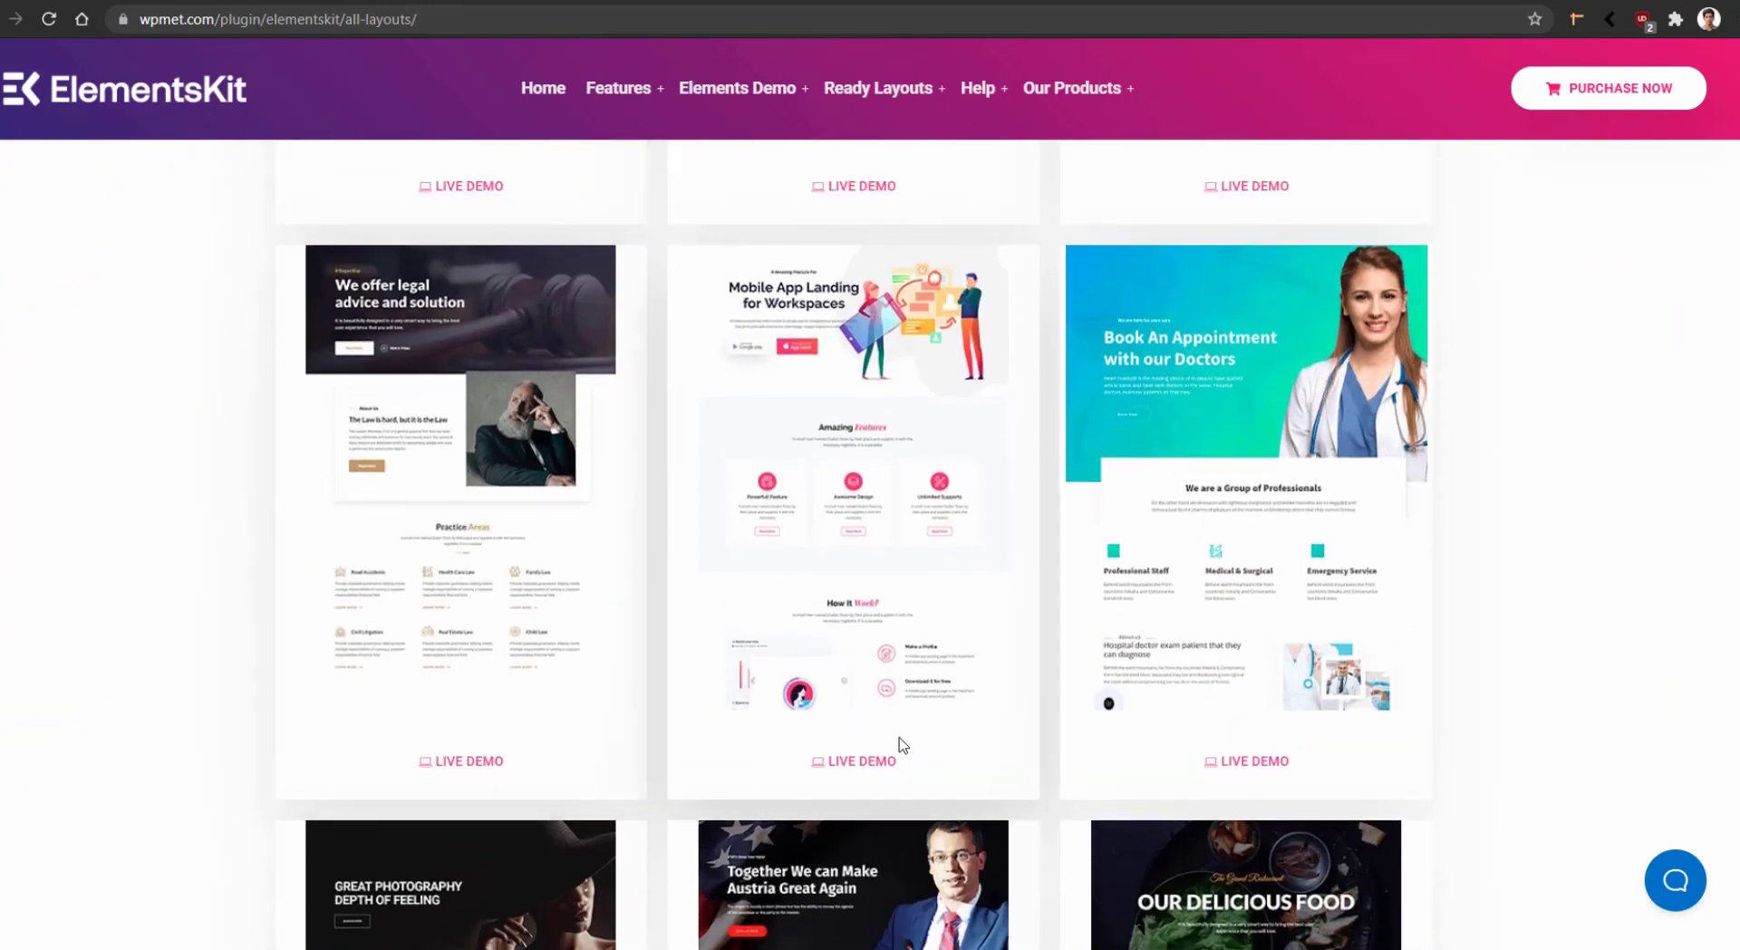
pyautogui.moveTo(874, 769)
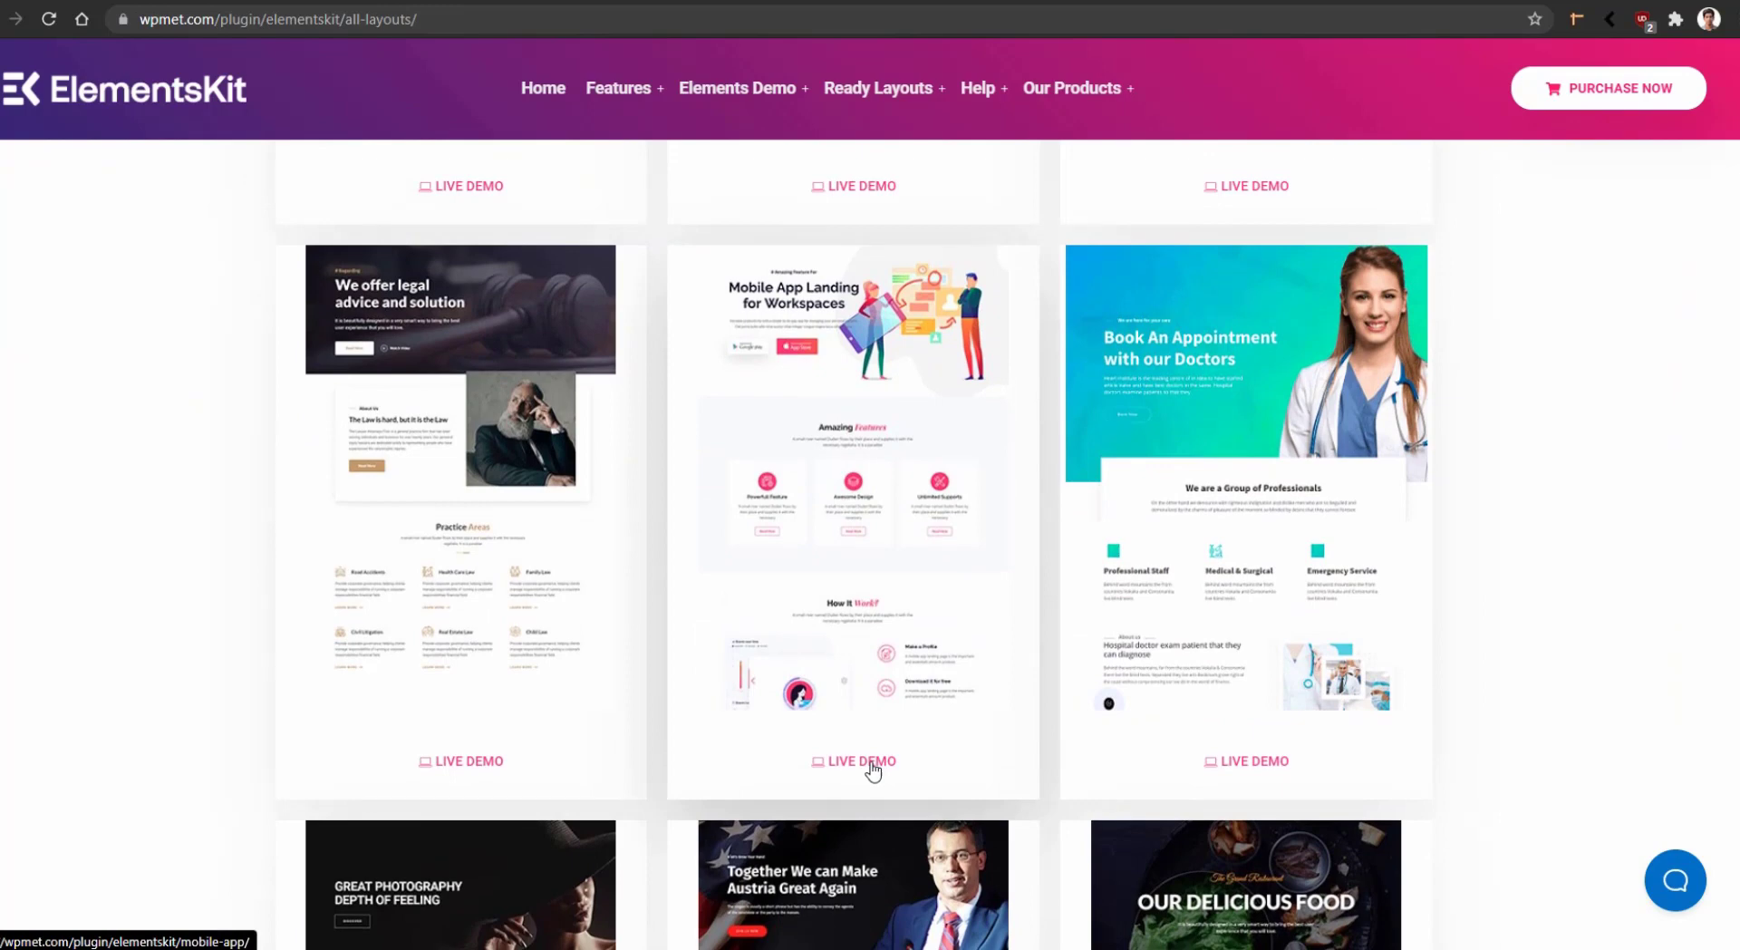
# - Browse through the live demo of the Mobile App Landing layout
pyautogui.click(861, 762)
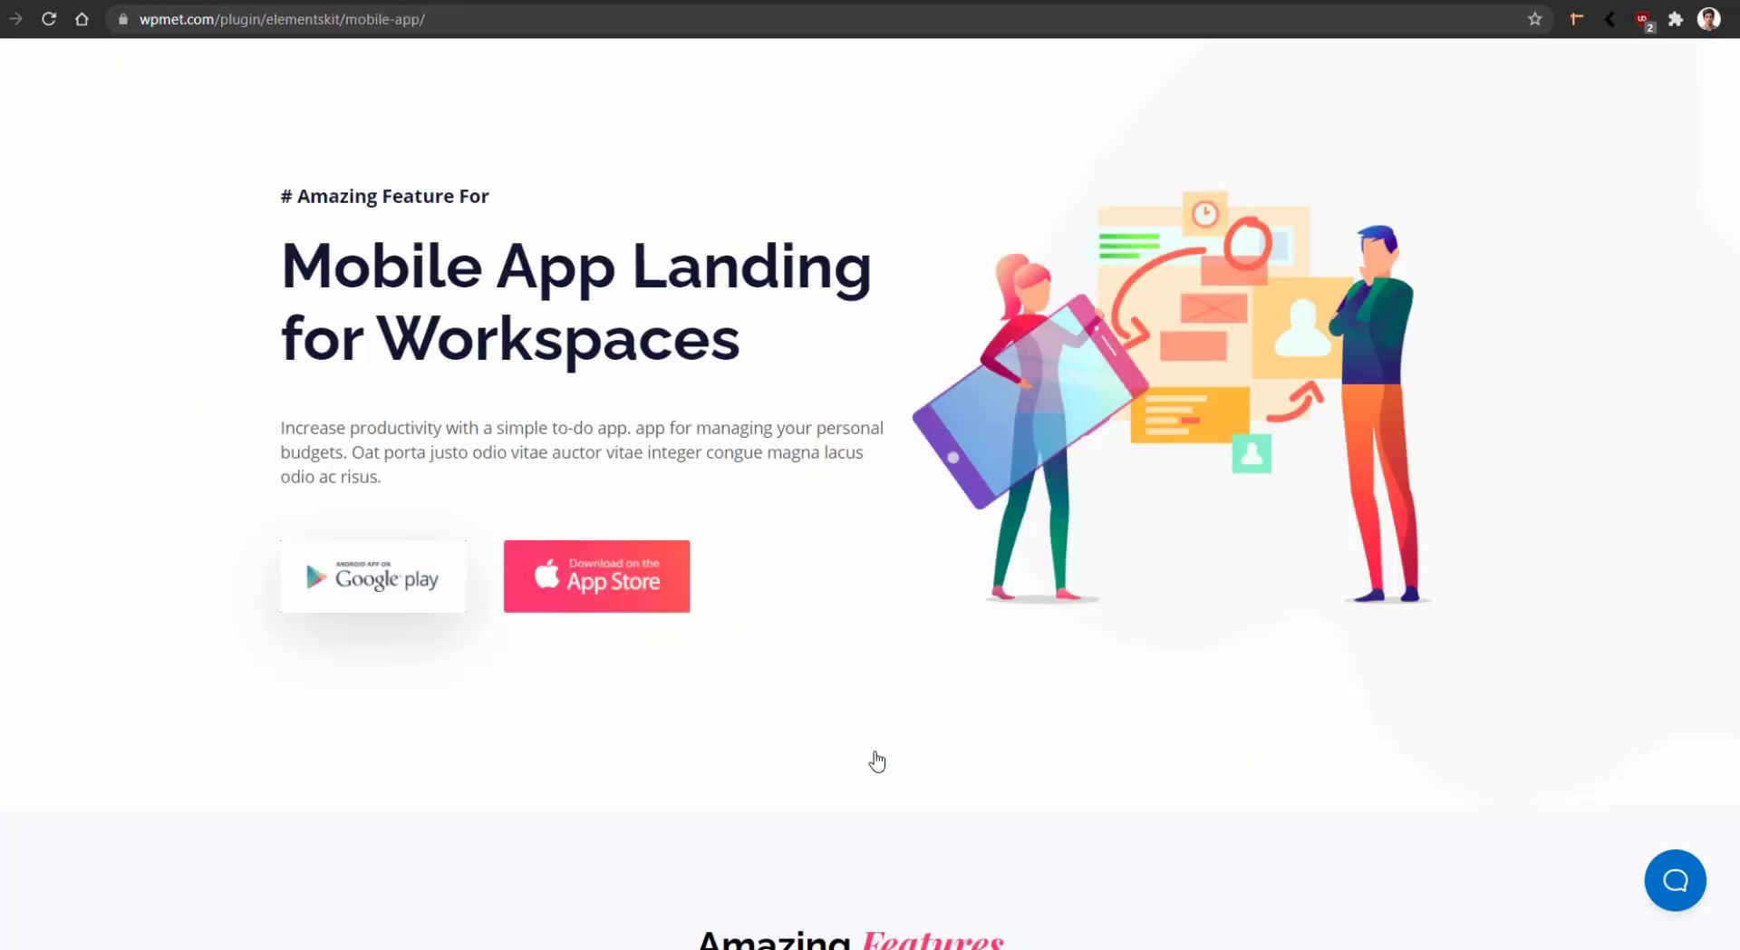
pyautogui.scroll(-3)
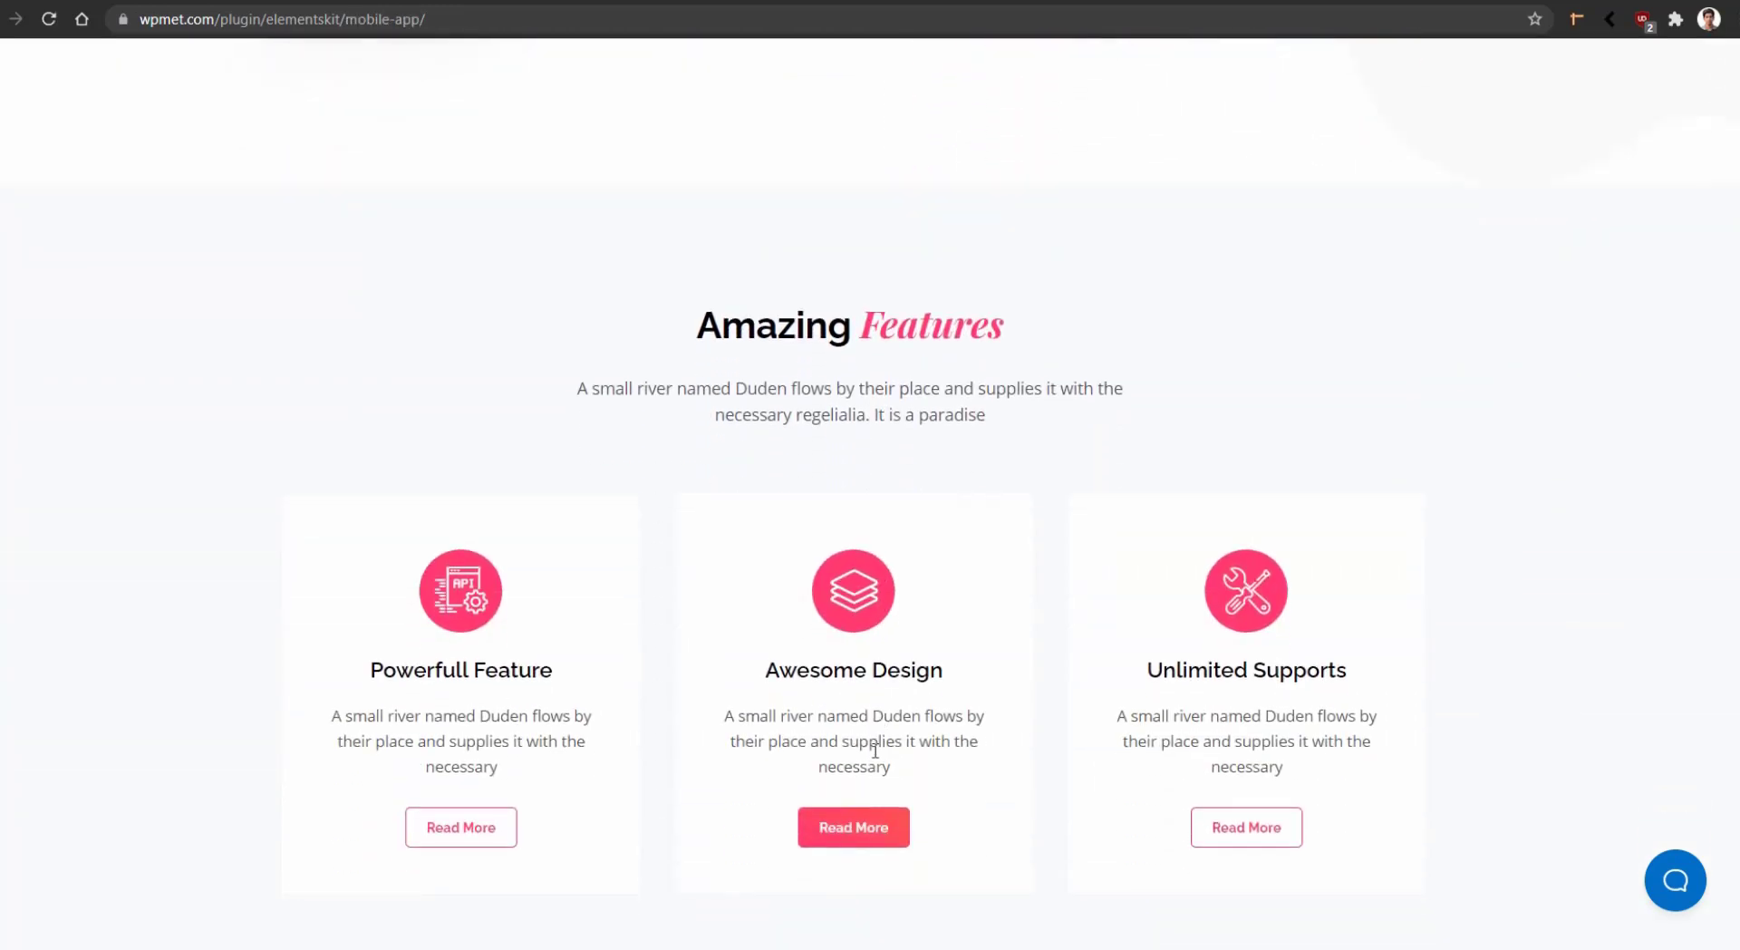
pyautogui.scroll(-3)
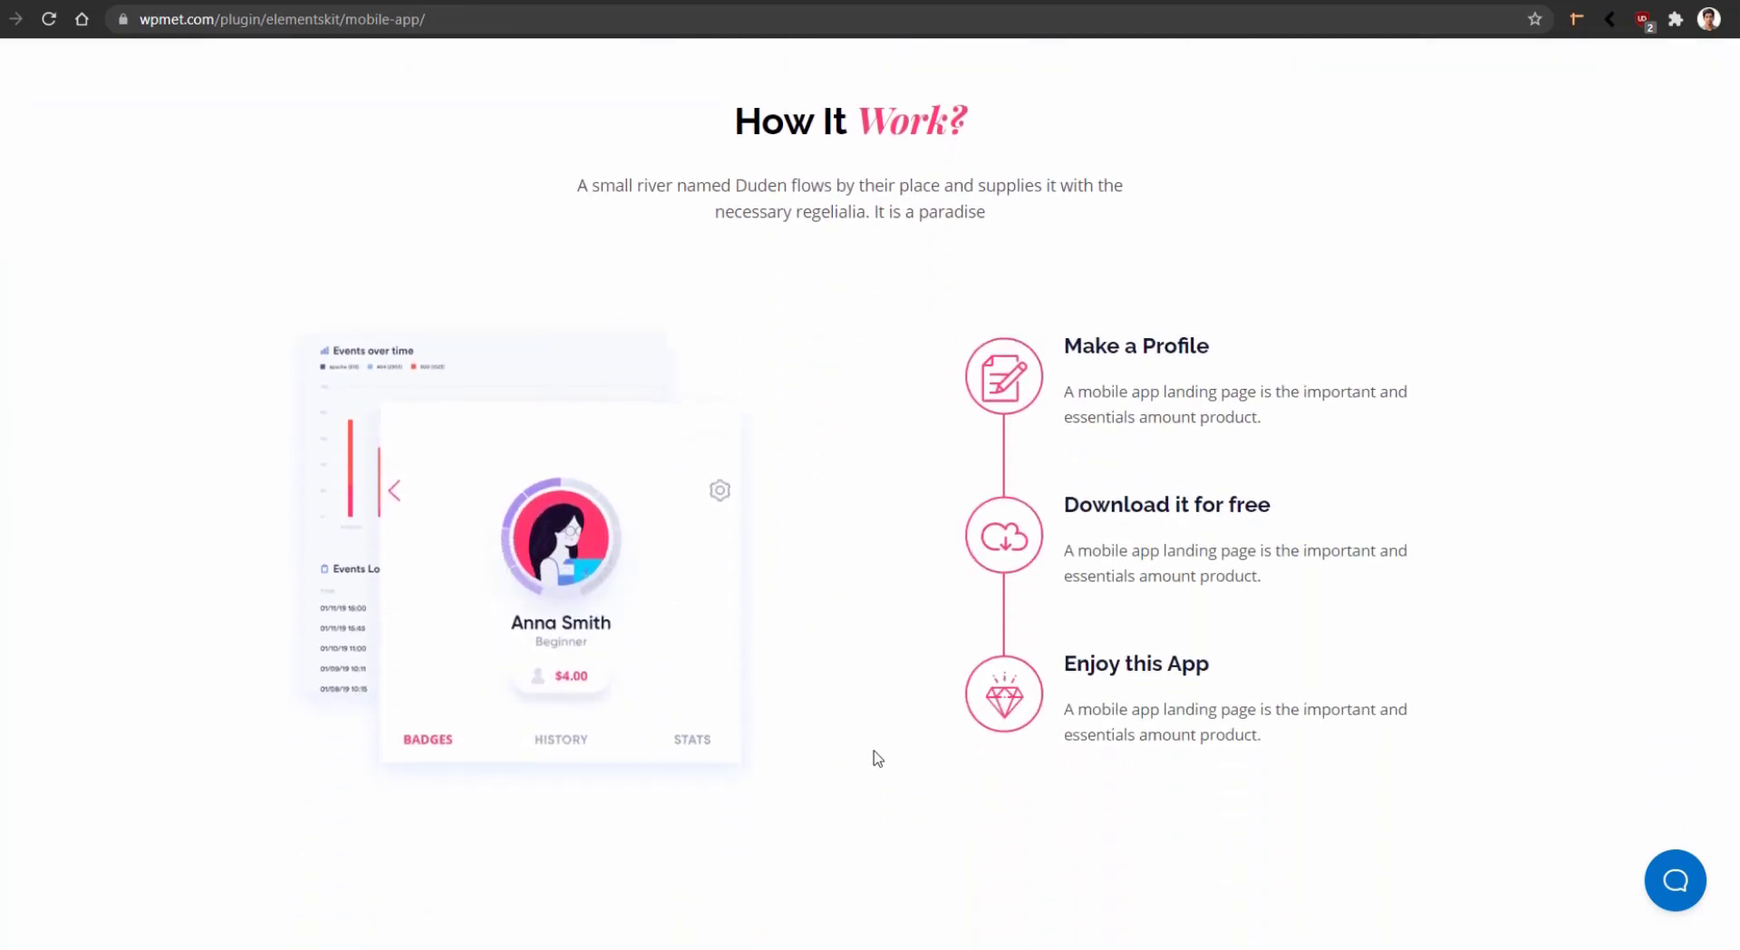
pyautogui.scroll(-3)
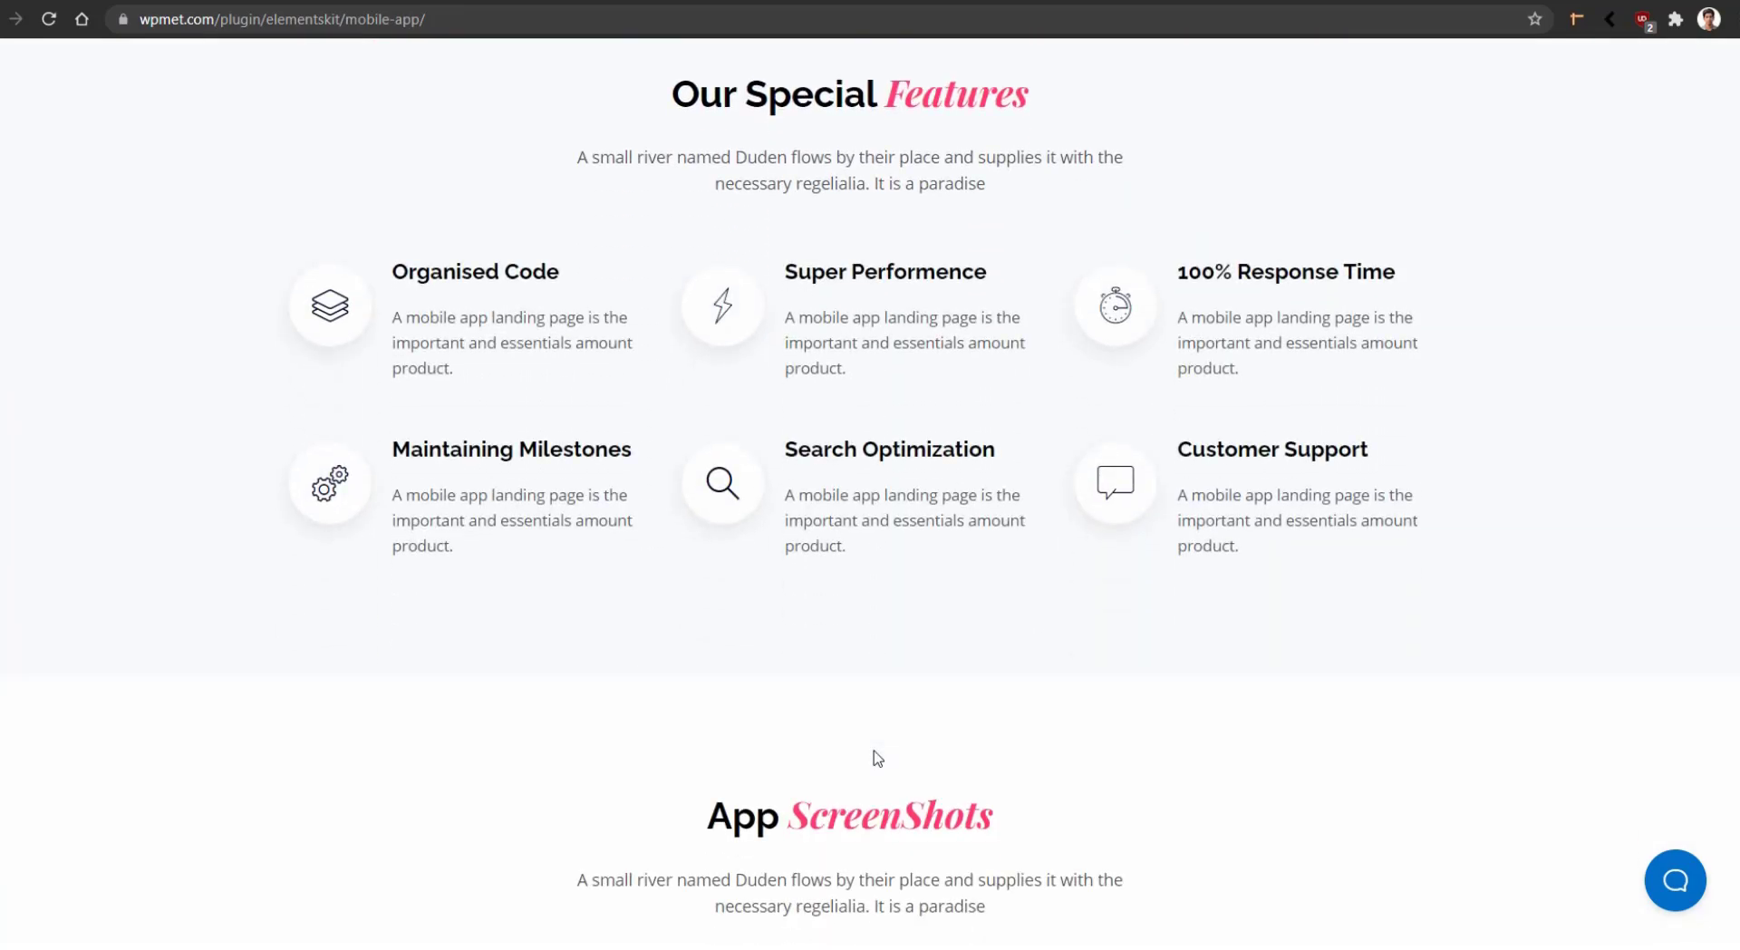
pyautogui.scroll(-3)
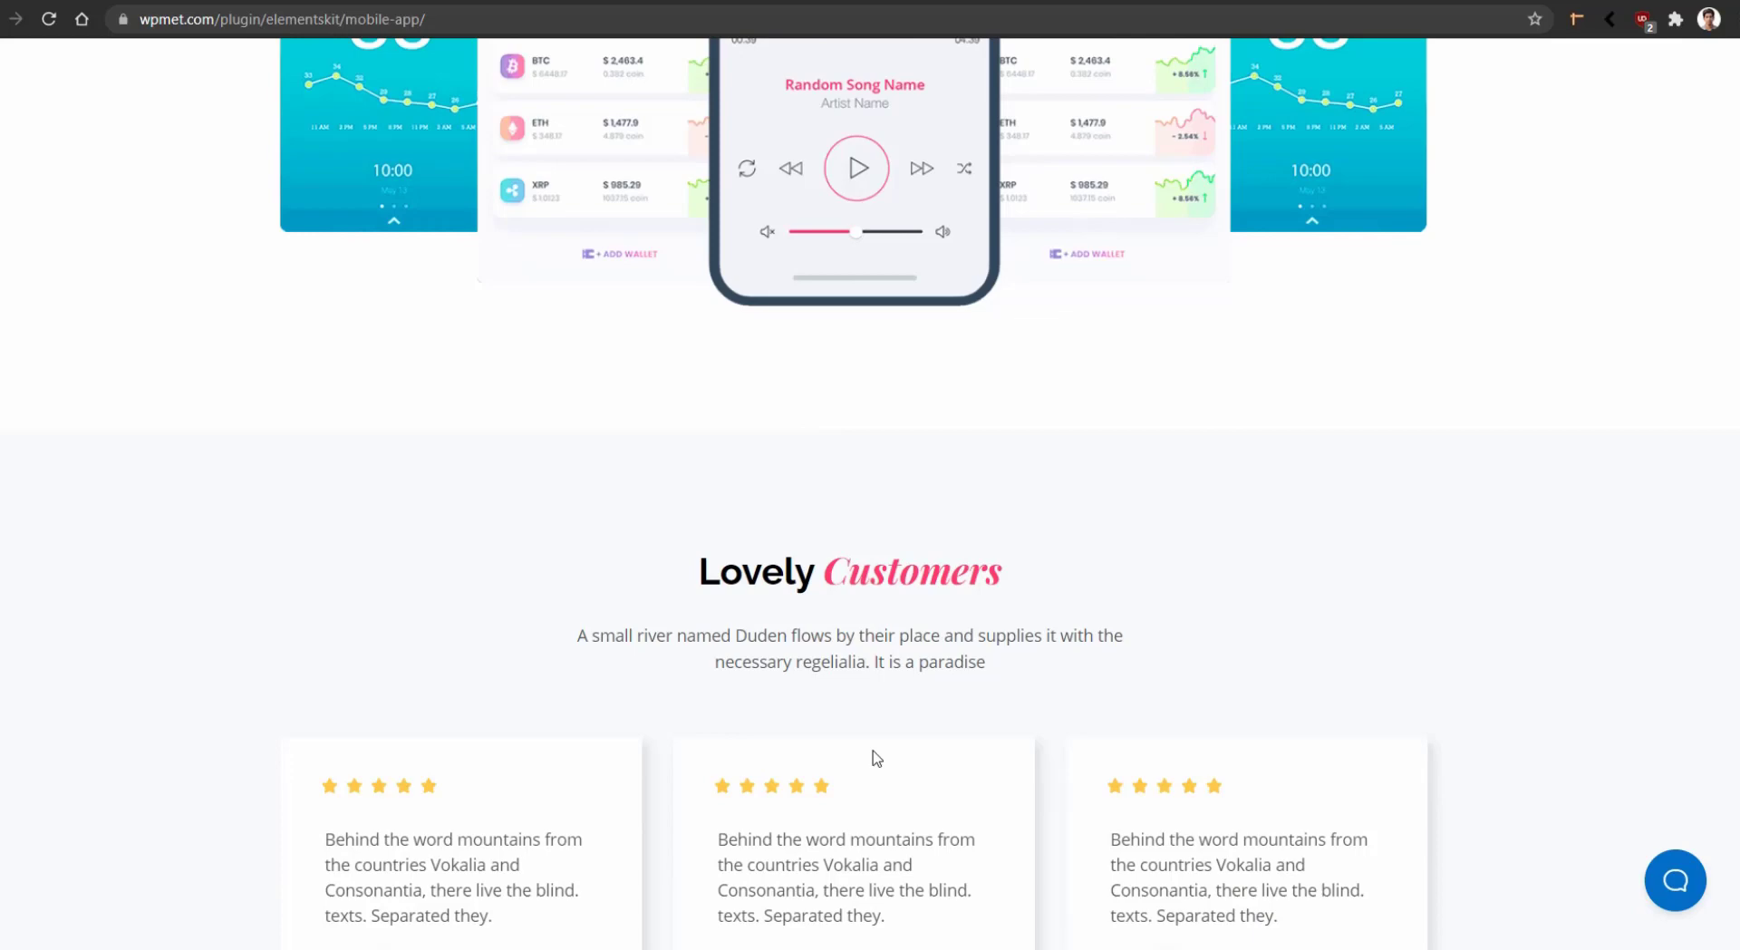
pyautogui.scroll(-3)
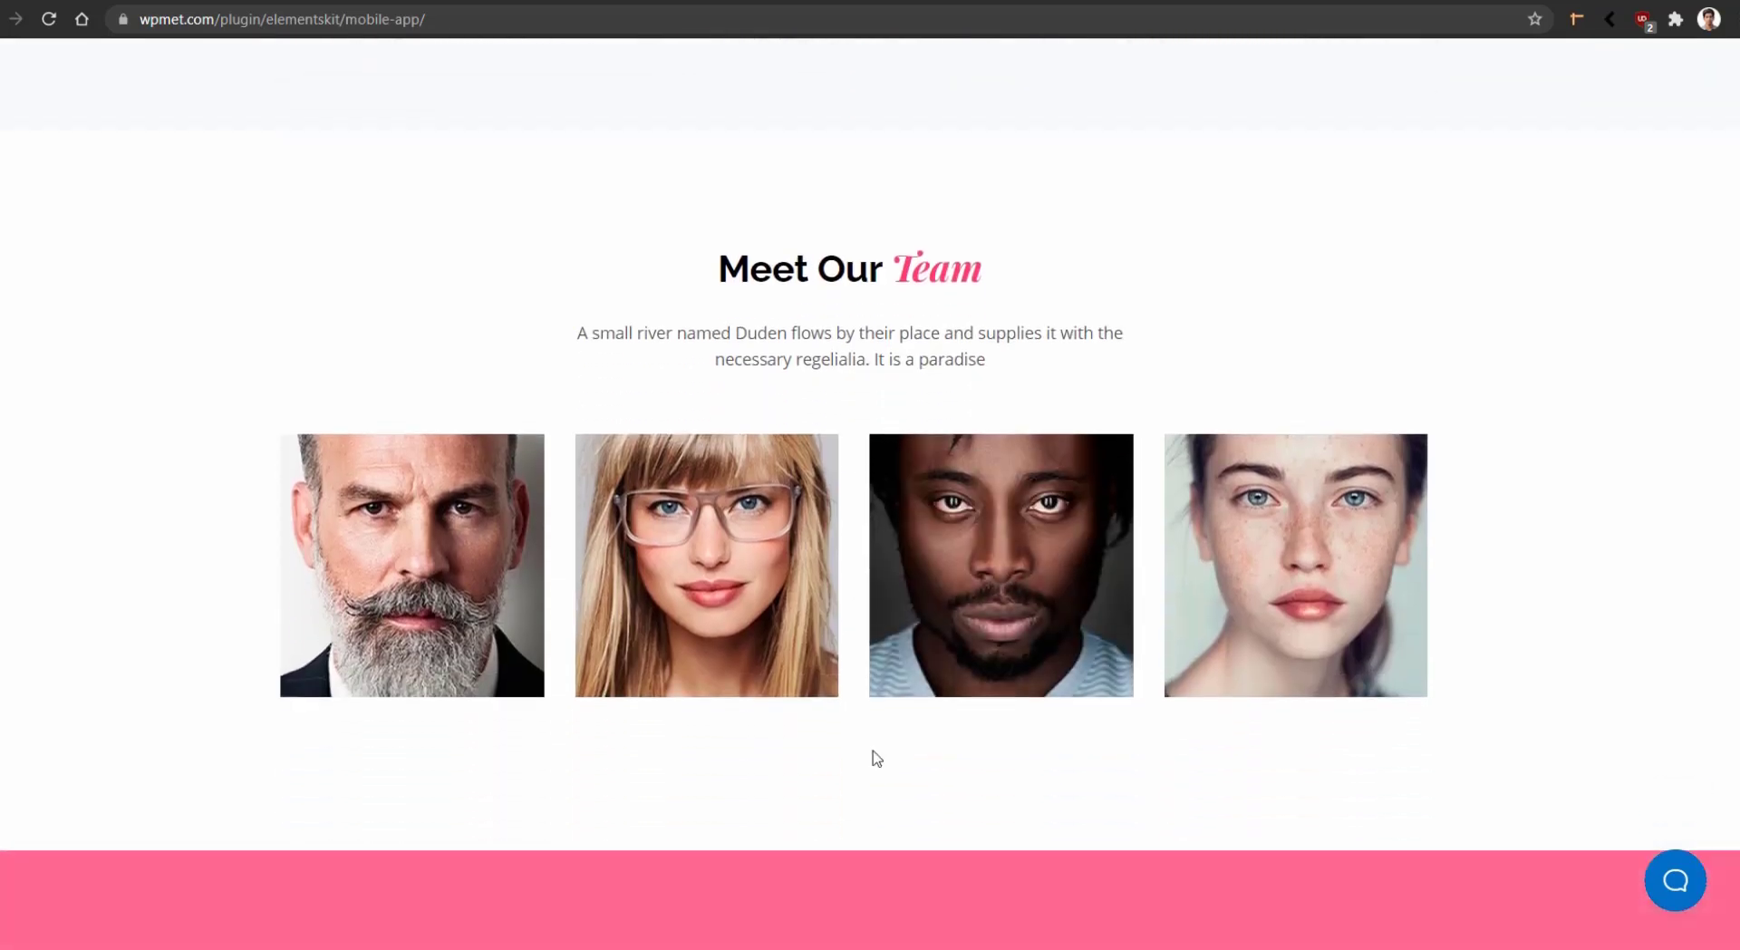
pyautogui.scroll(-3)
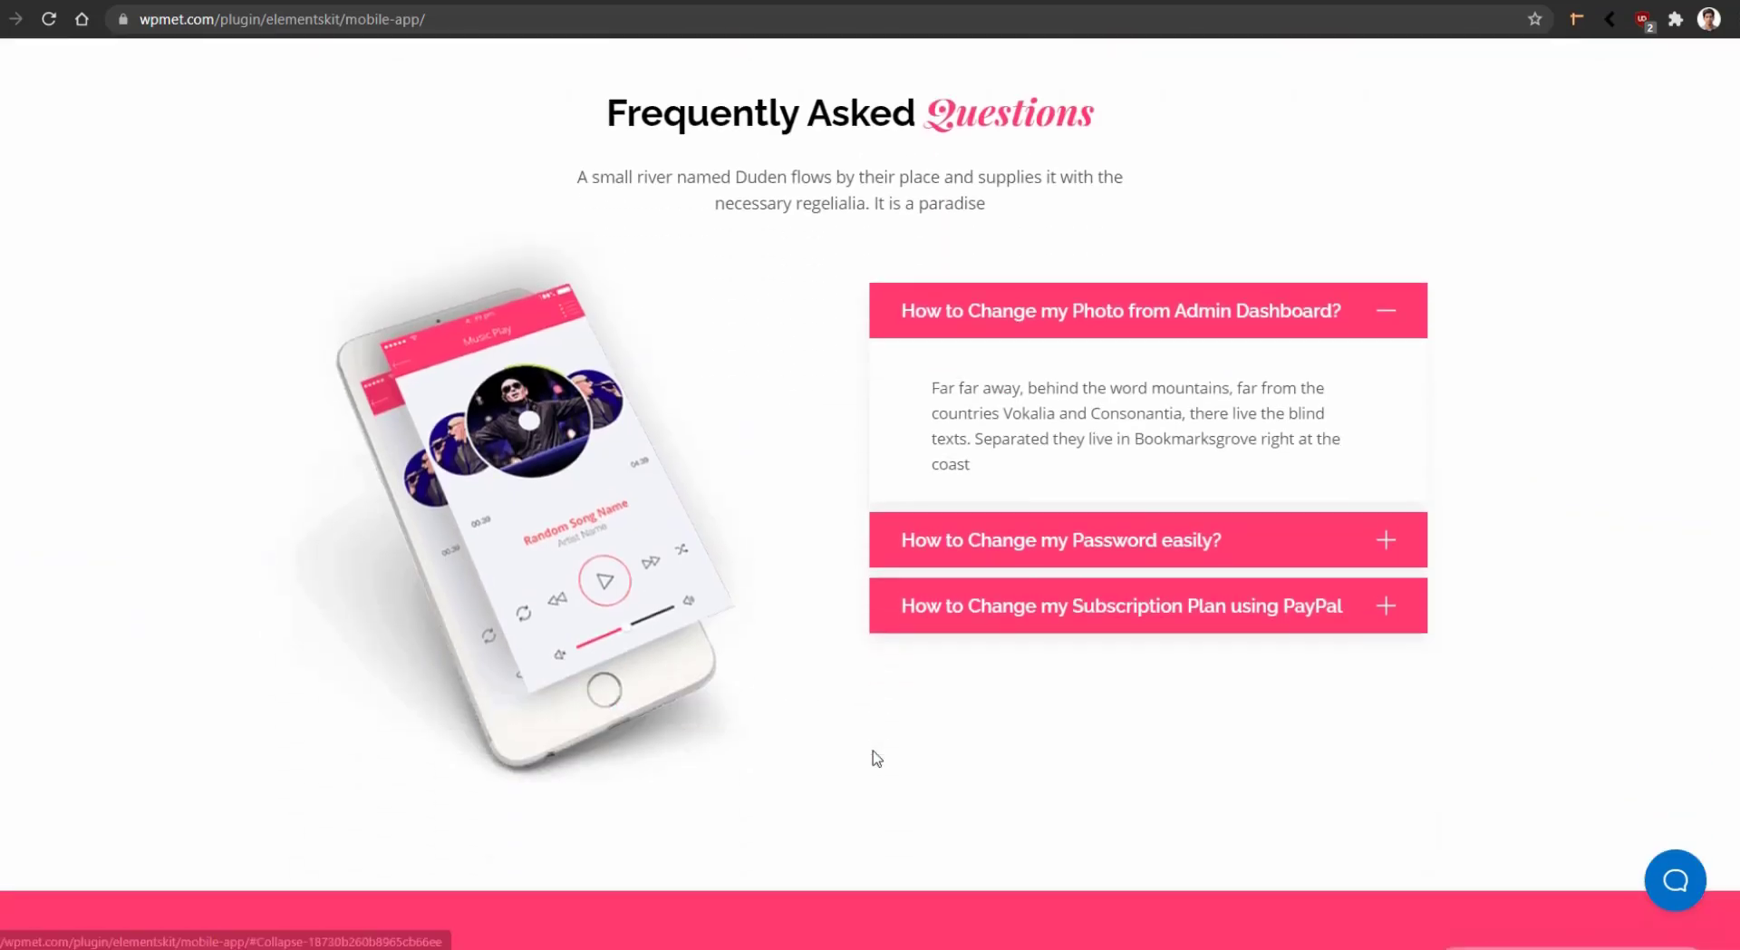
pyautogui.scroll(-3)
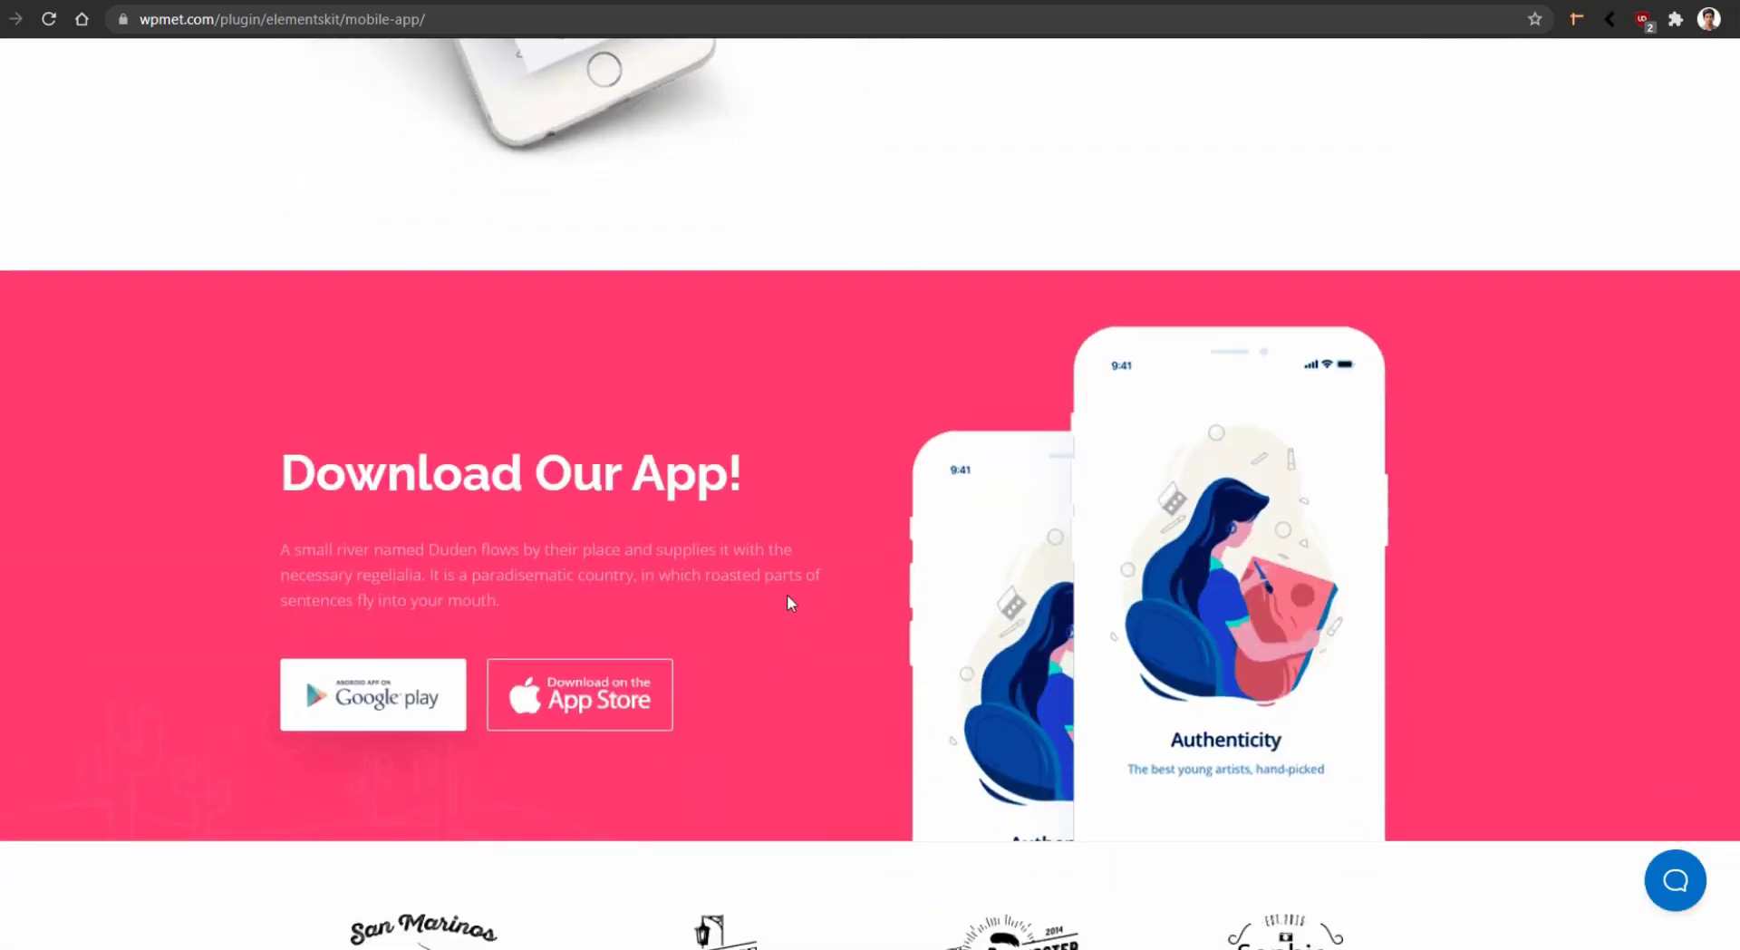
pyautogui.scroll(-3)
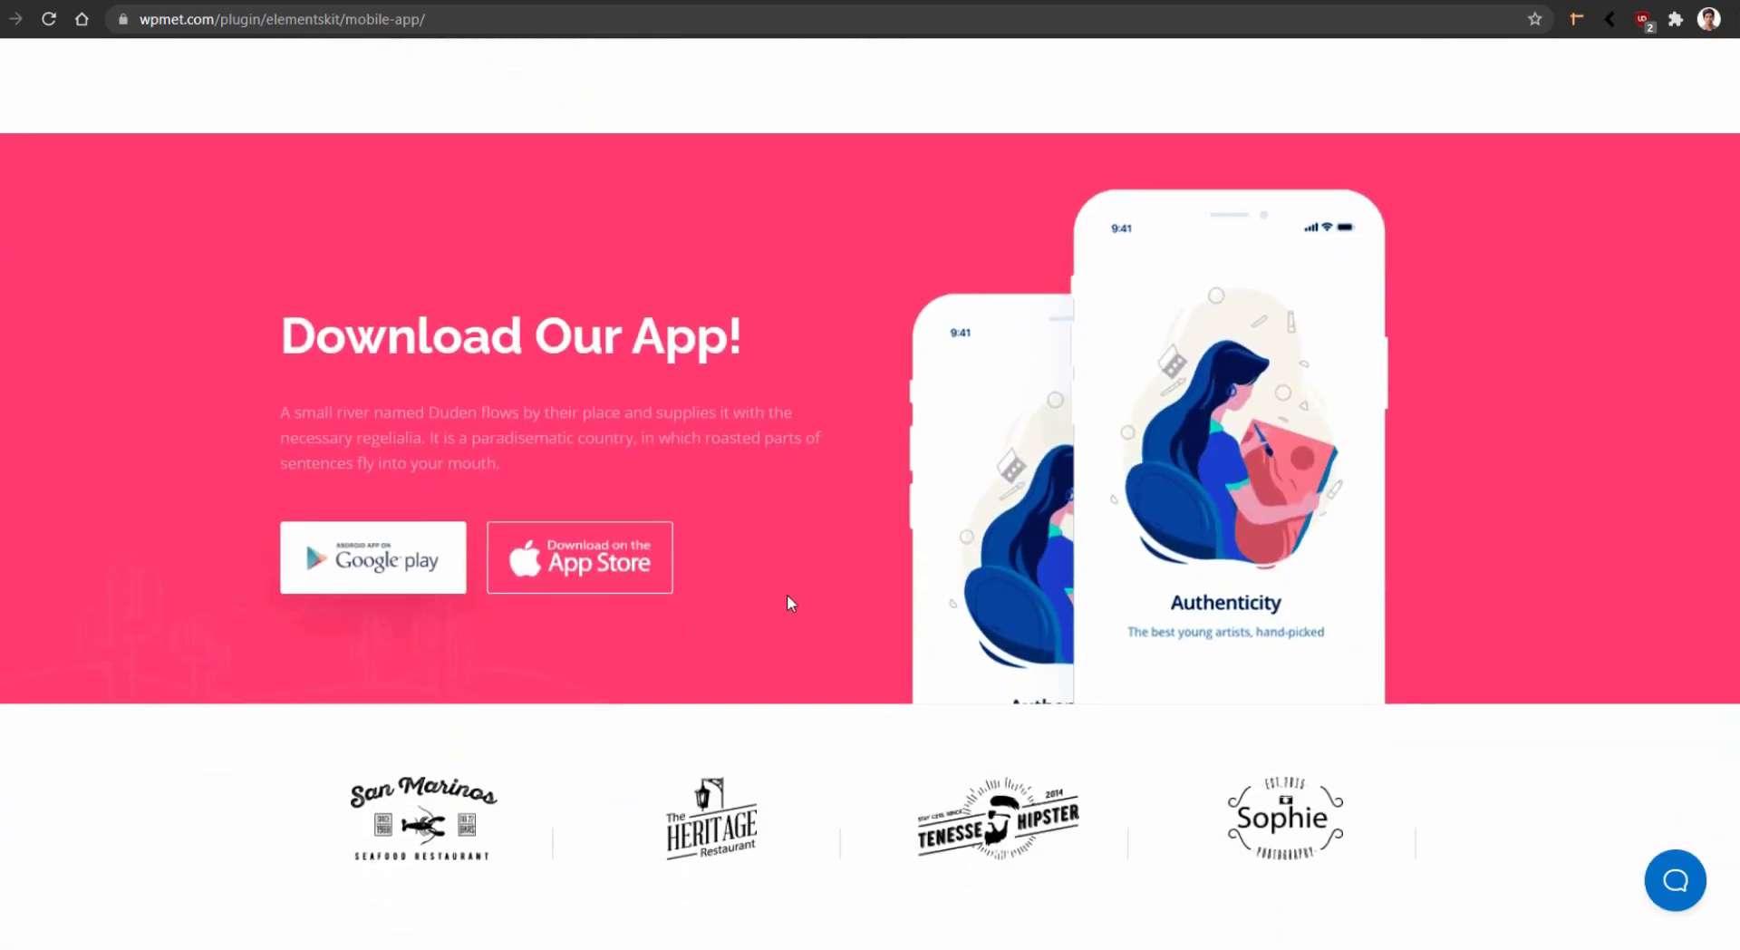
pyautogui.moveTo(841, 863)
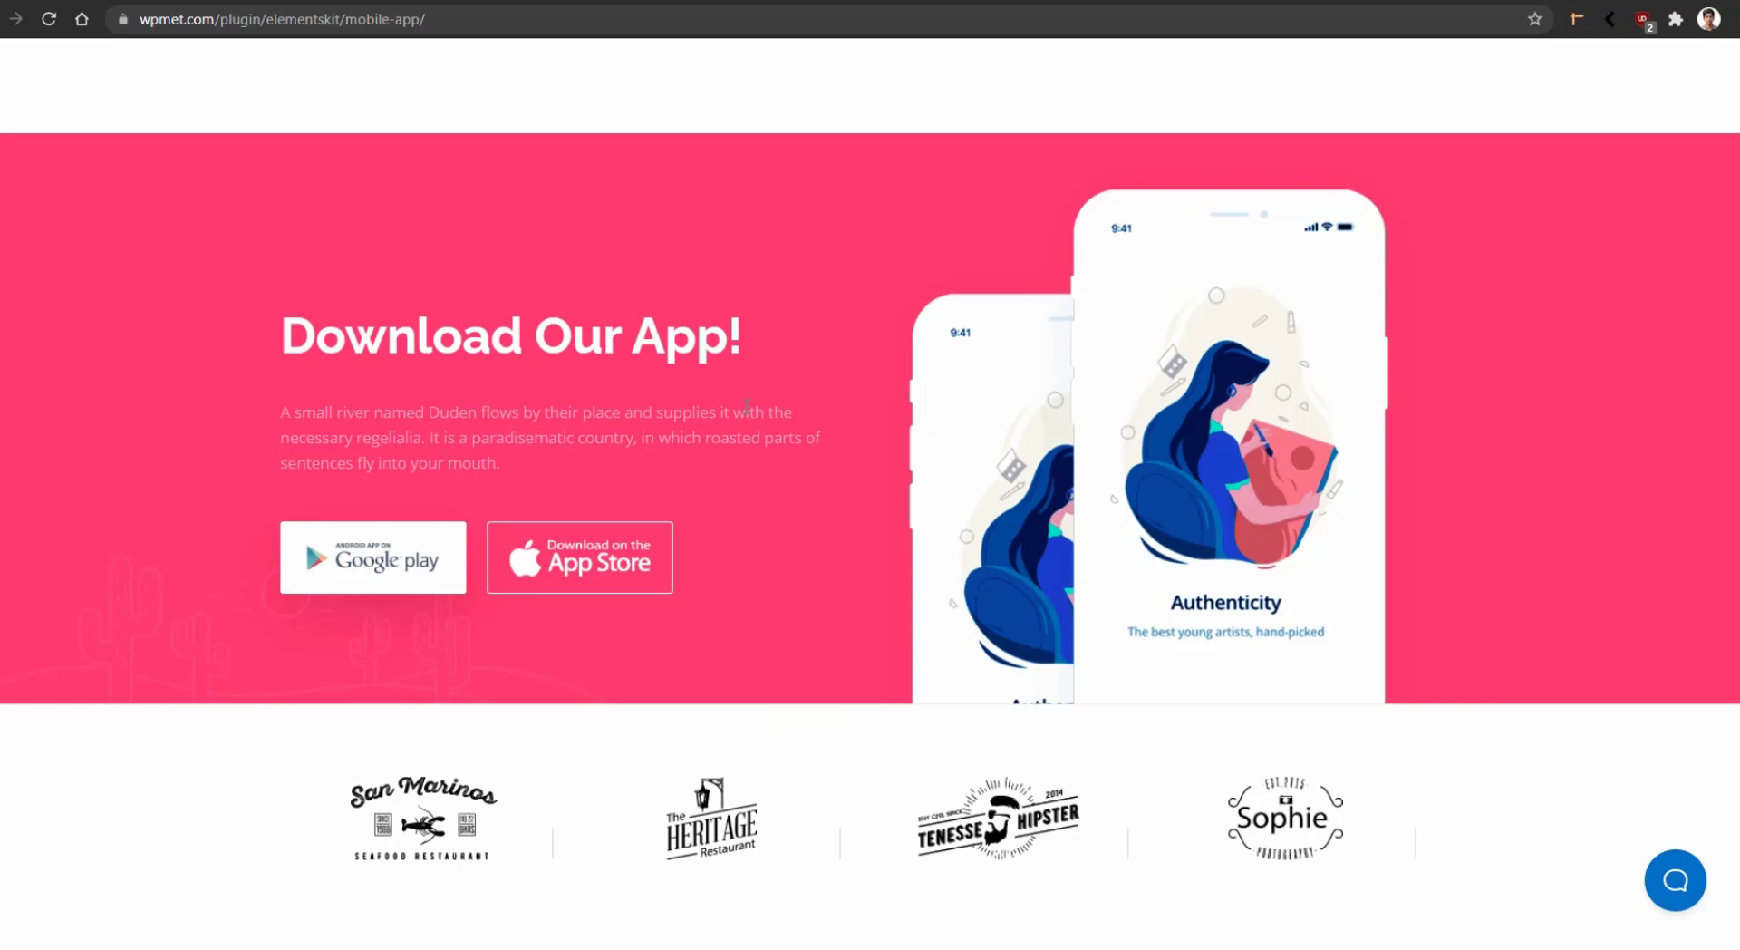
pyautogui.moveTo(549, 308)
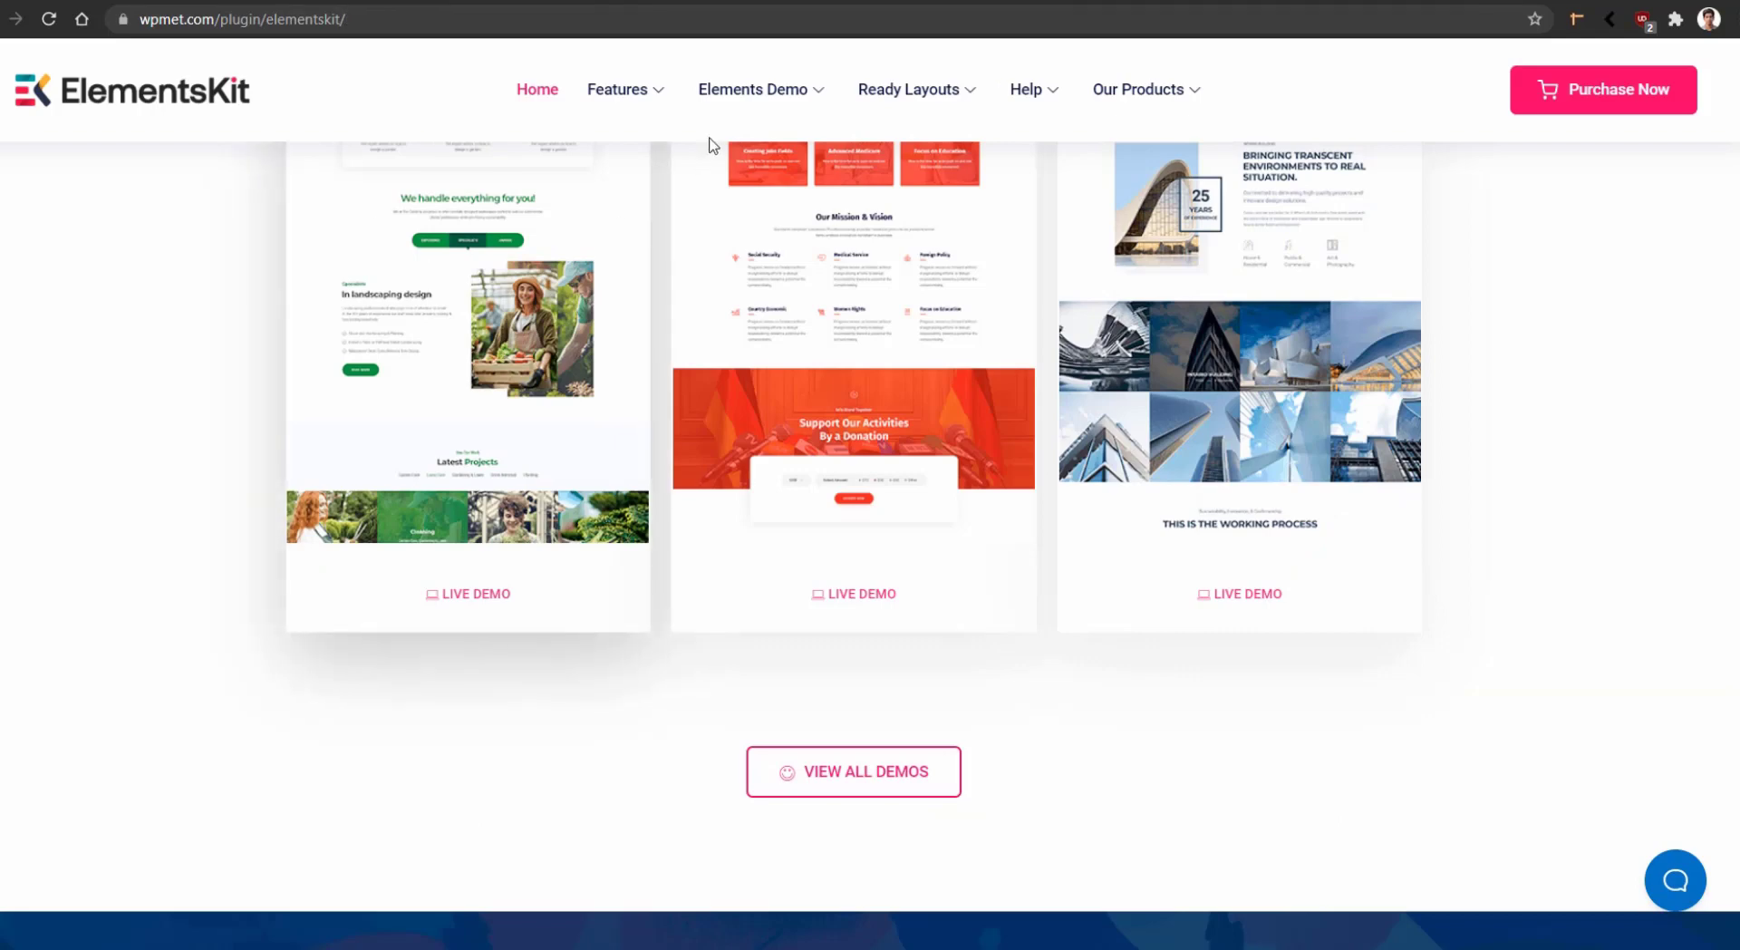
# - Go to the Timeline widget demo page from the Elements Demo menu
pyautogui.click(909, 90)
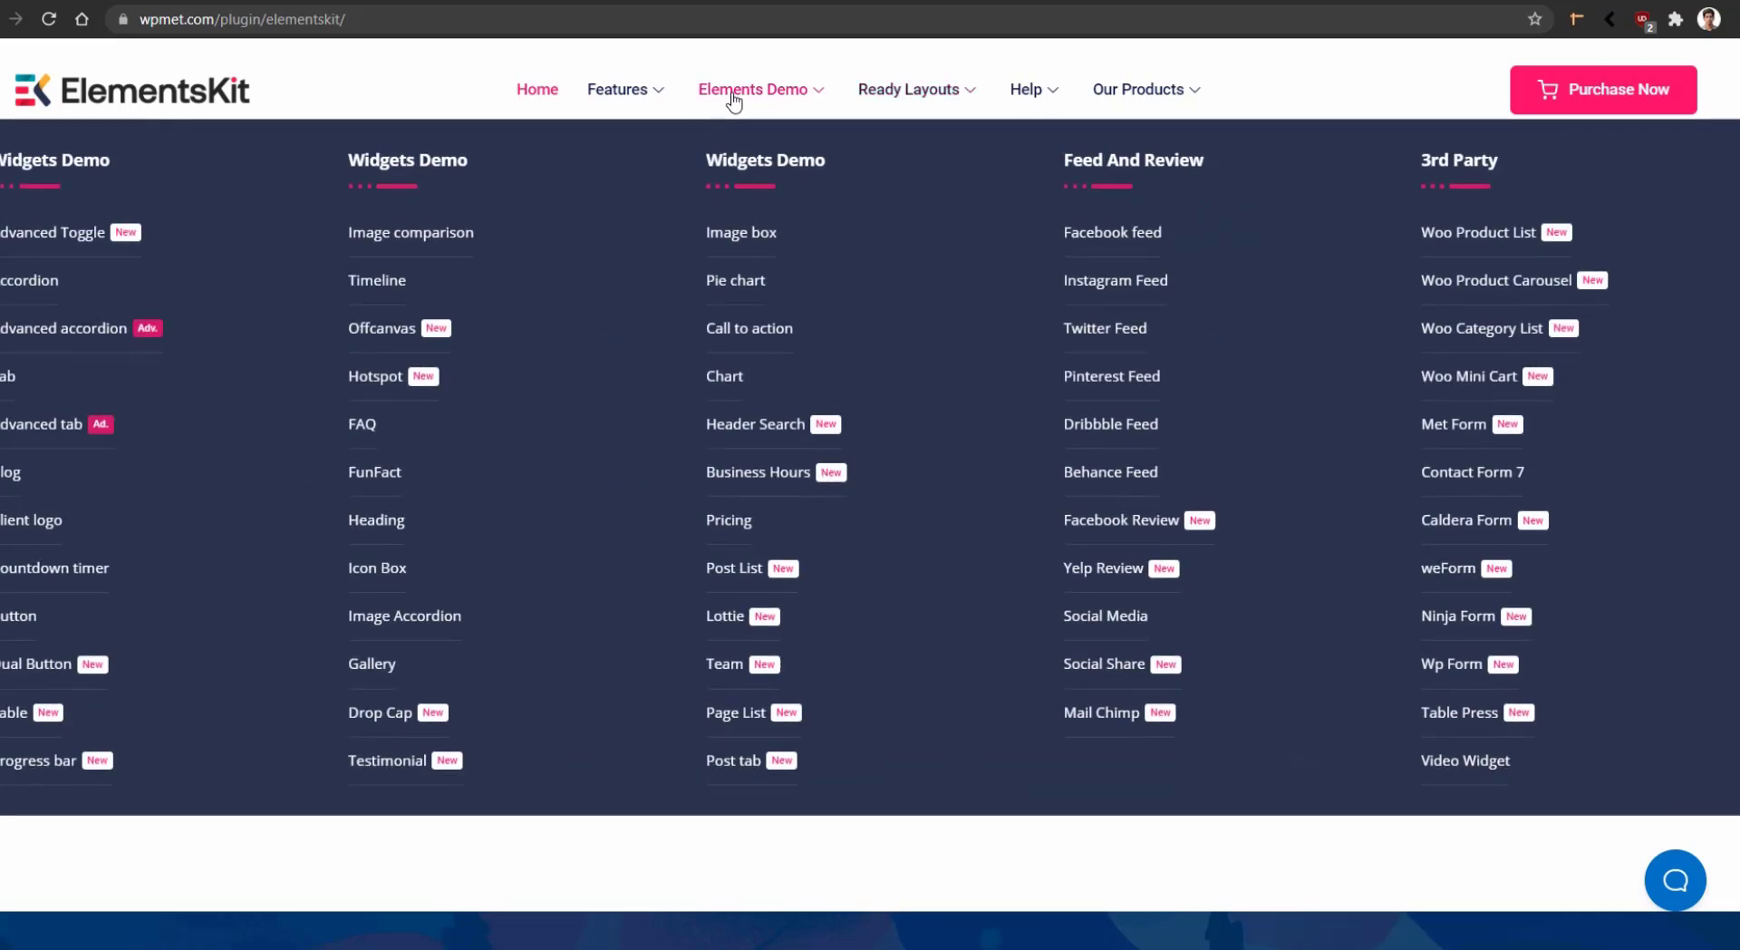
pyautogui.moveTo(772, 94)
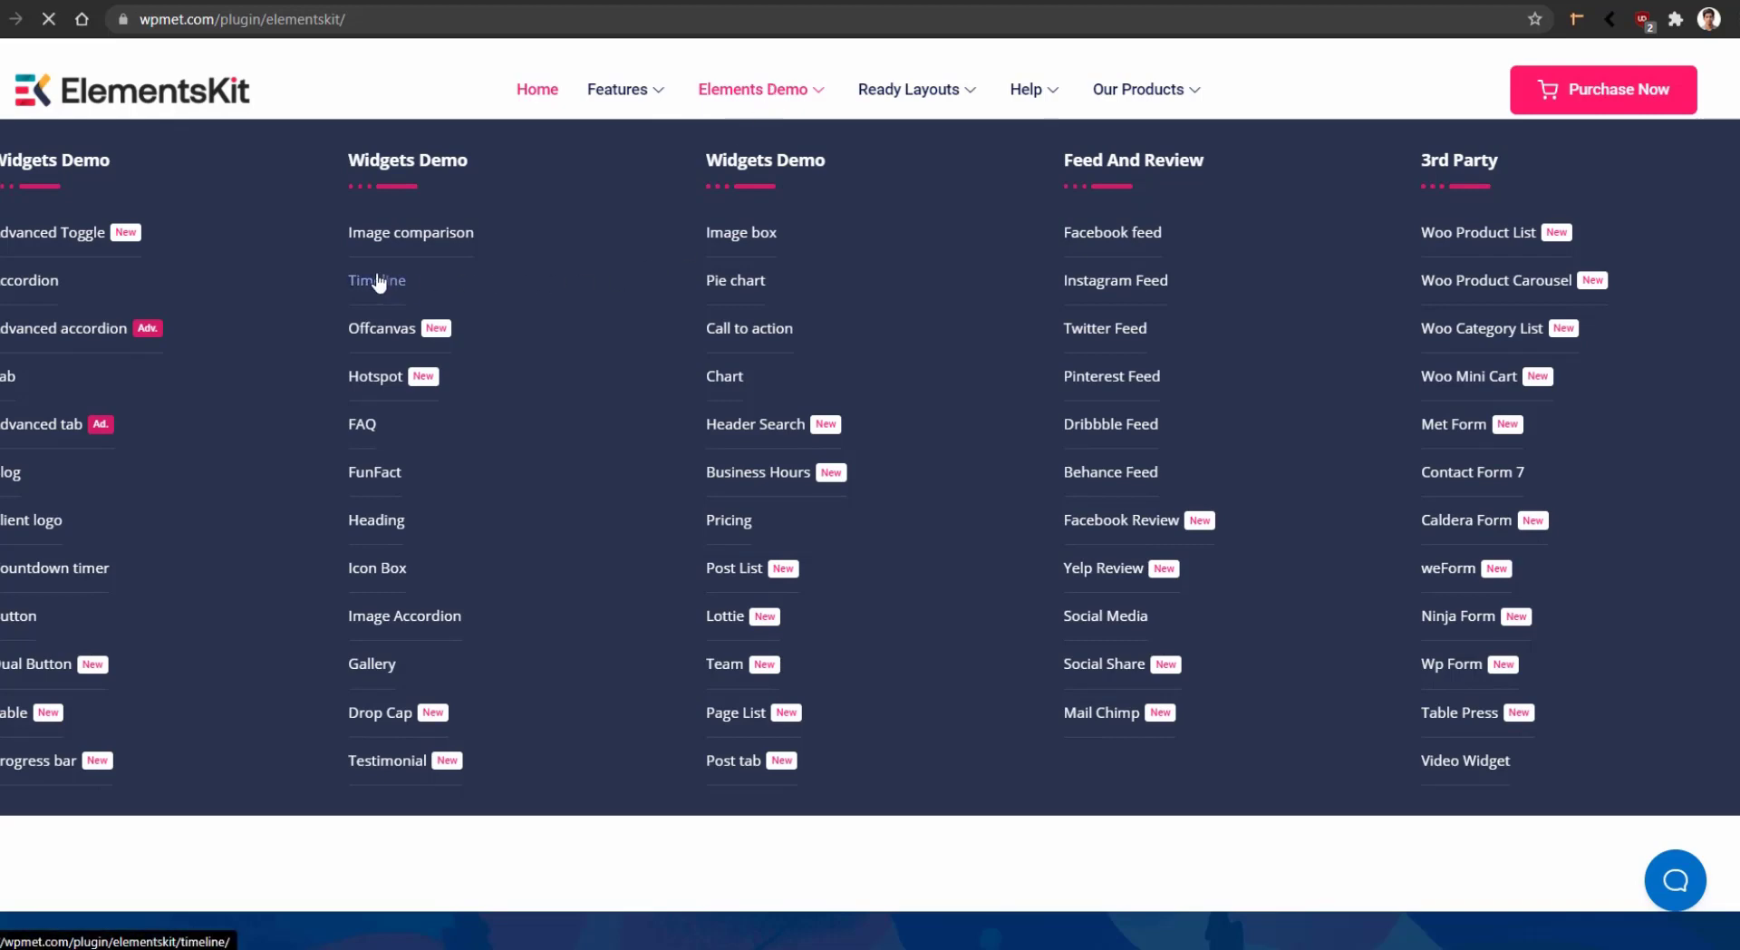
pyautogui.click(377, 279)
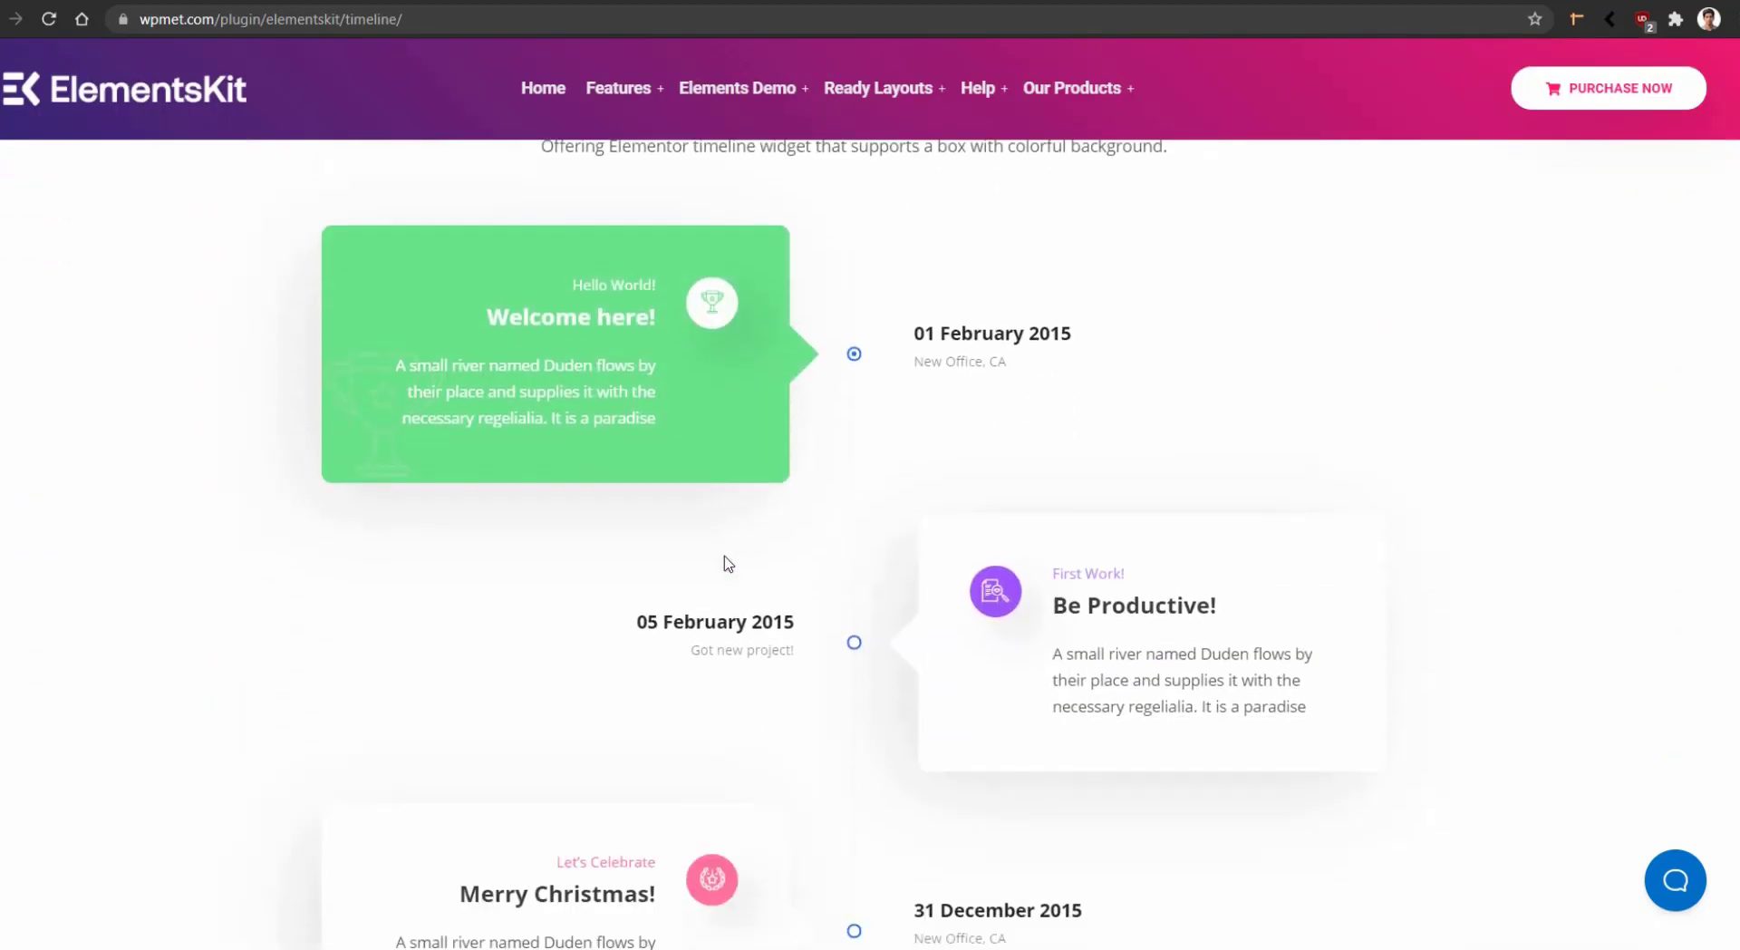
# - Scroll through the Timeline demo variants such as Welcome here and Be Productive
pyautogui.scroll(-3)
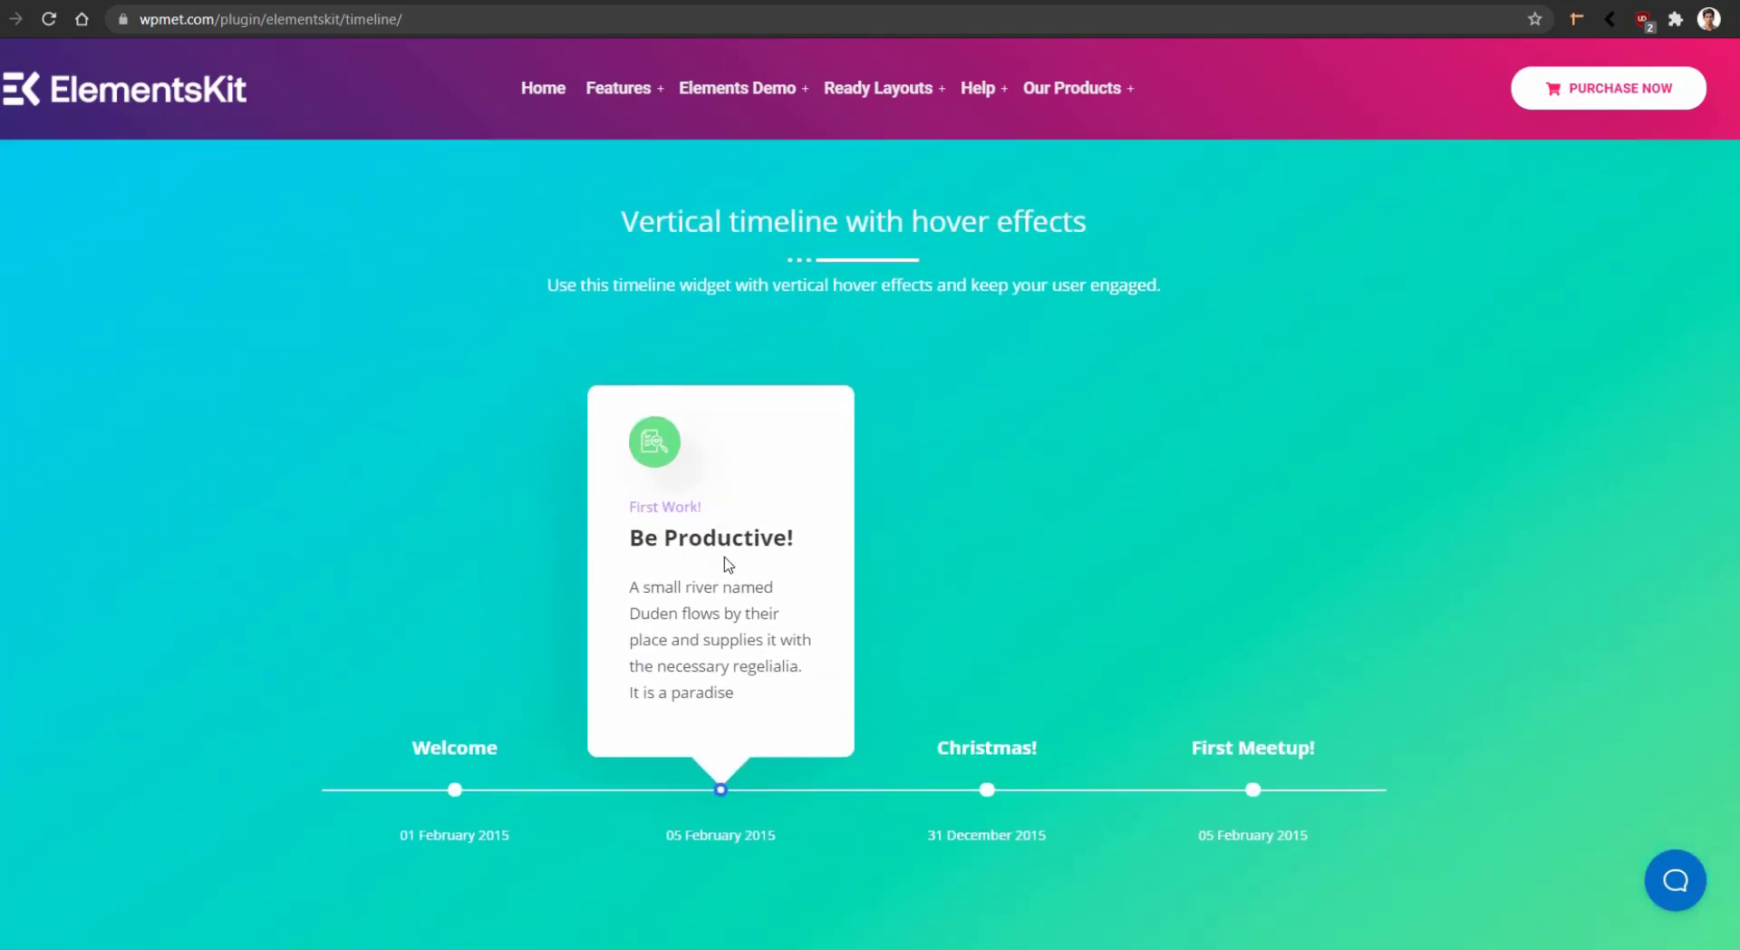
pyautogui.scroll(-3)
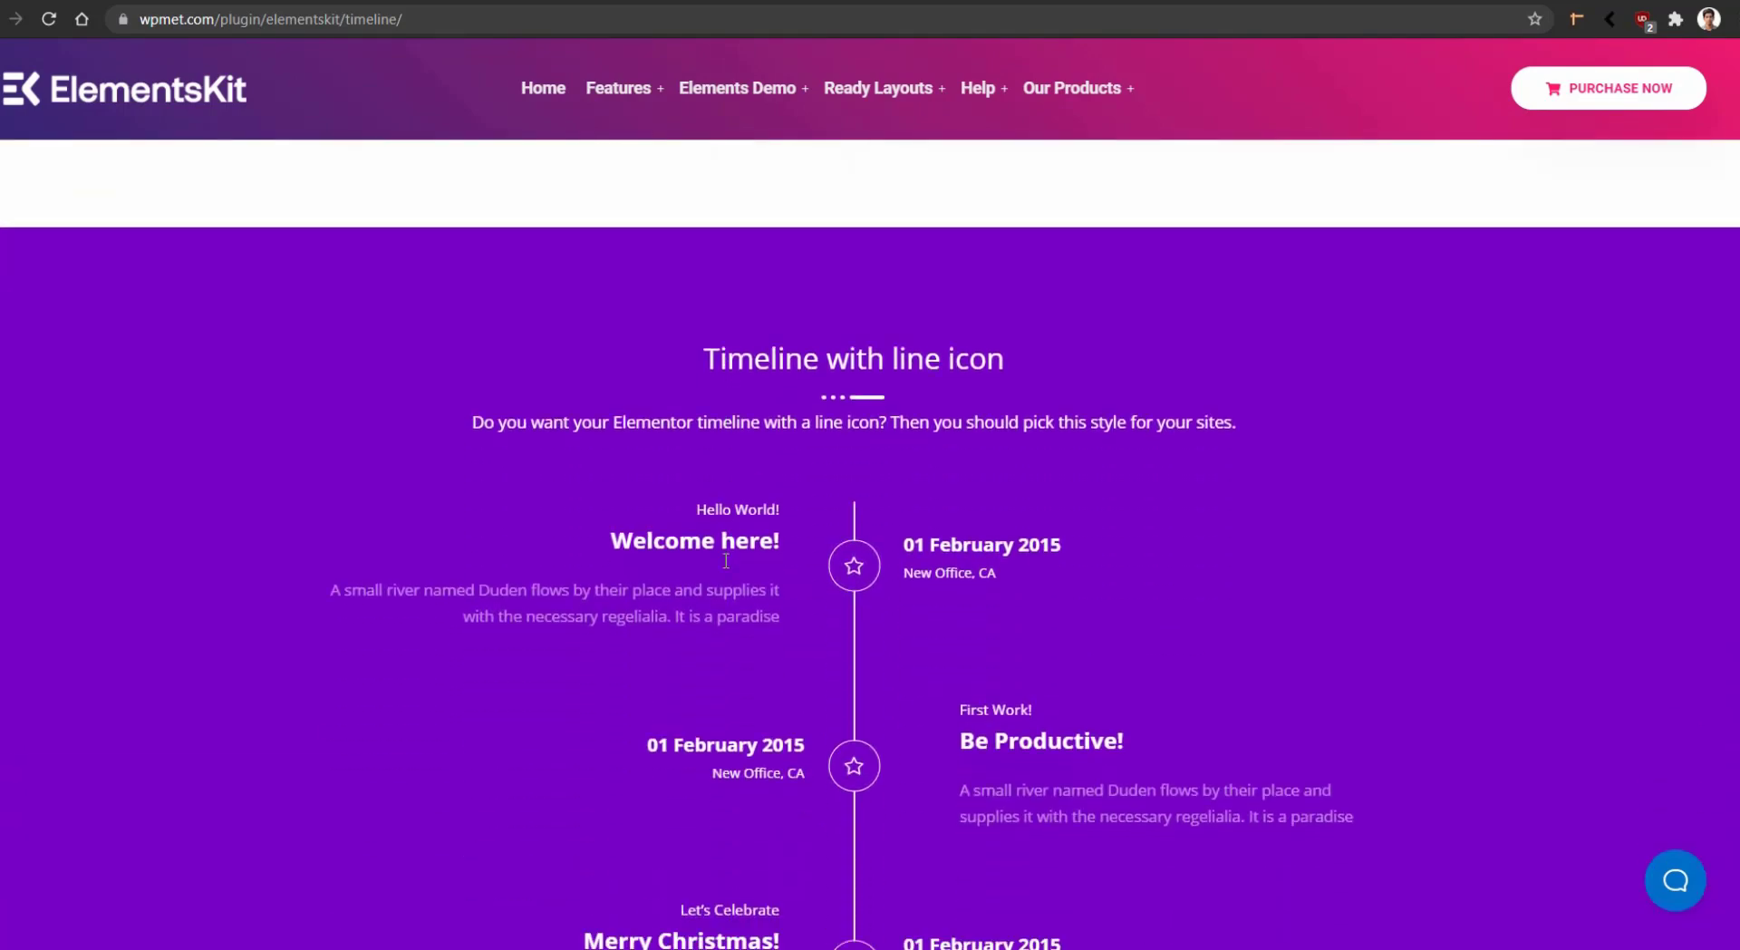
pyautogui.scroll(-3)
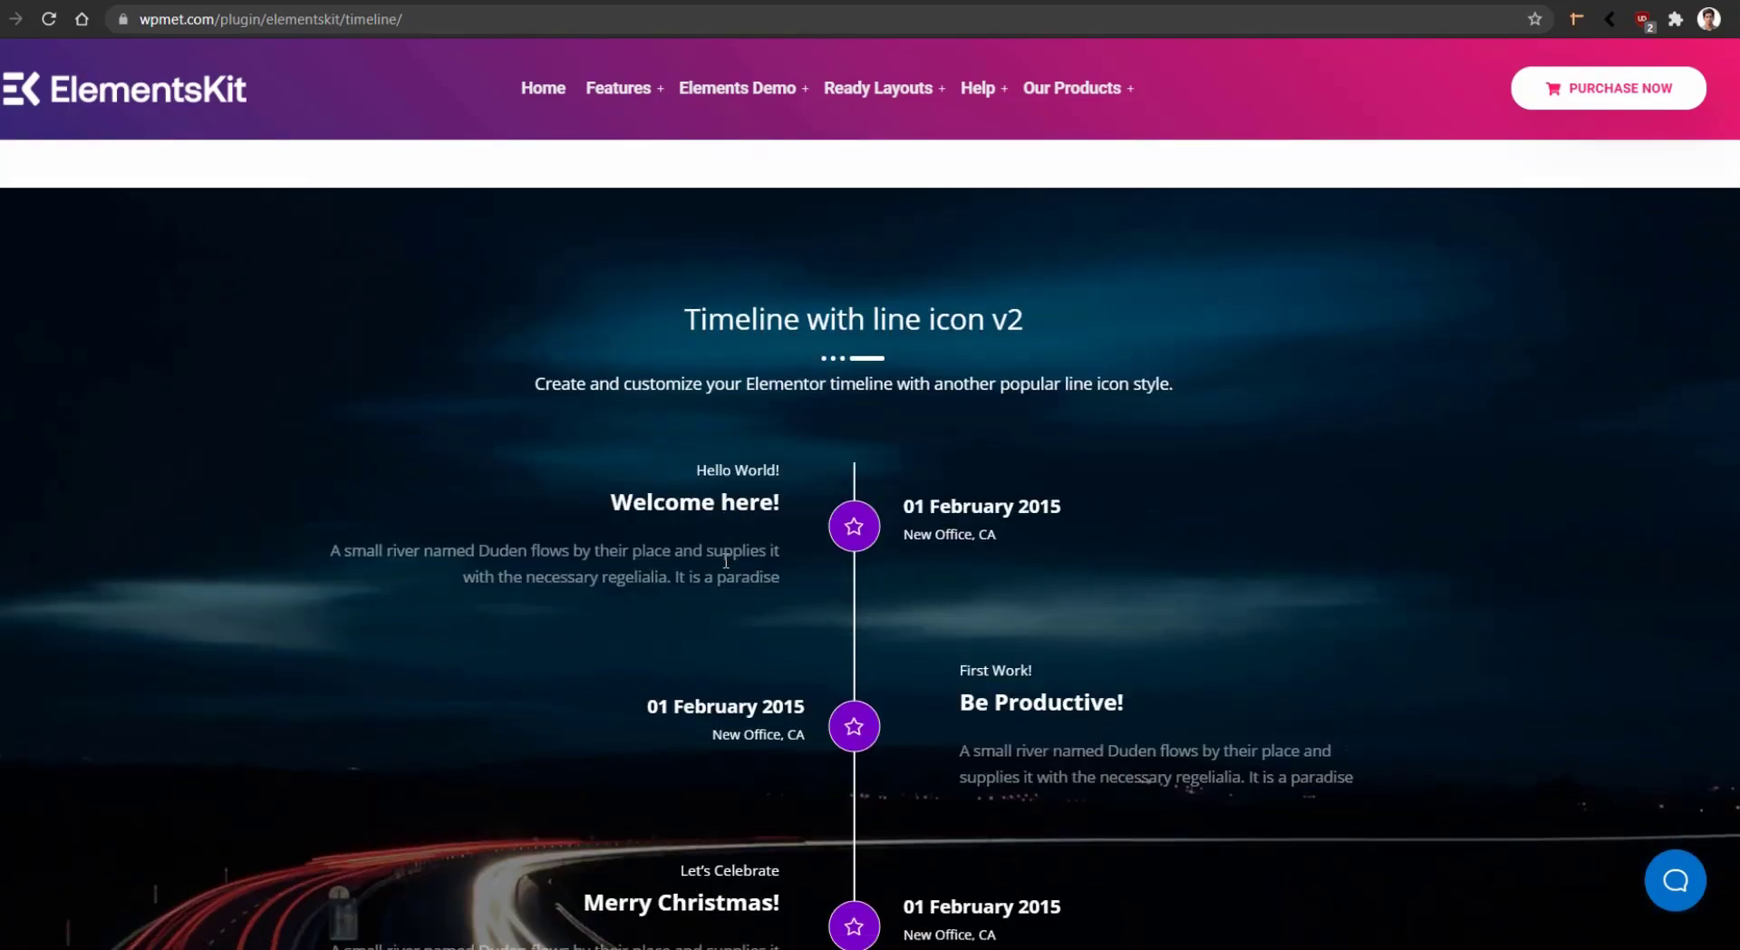
pyautogui.scroll(-3)
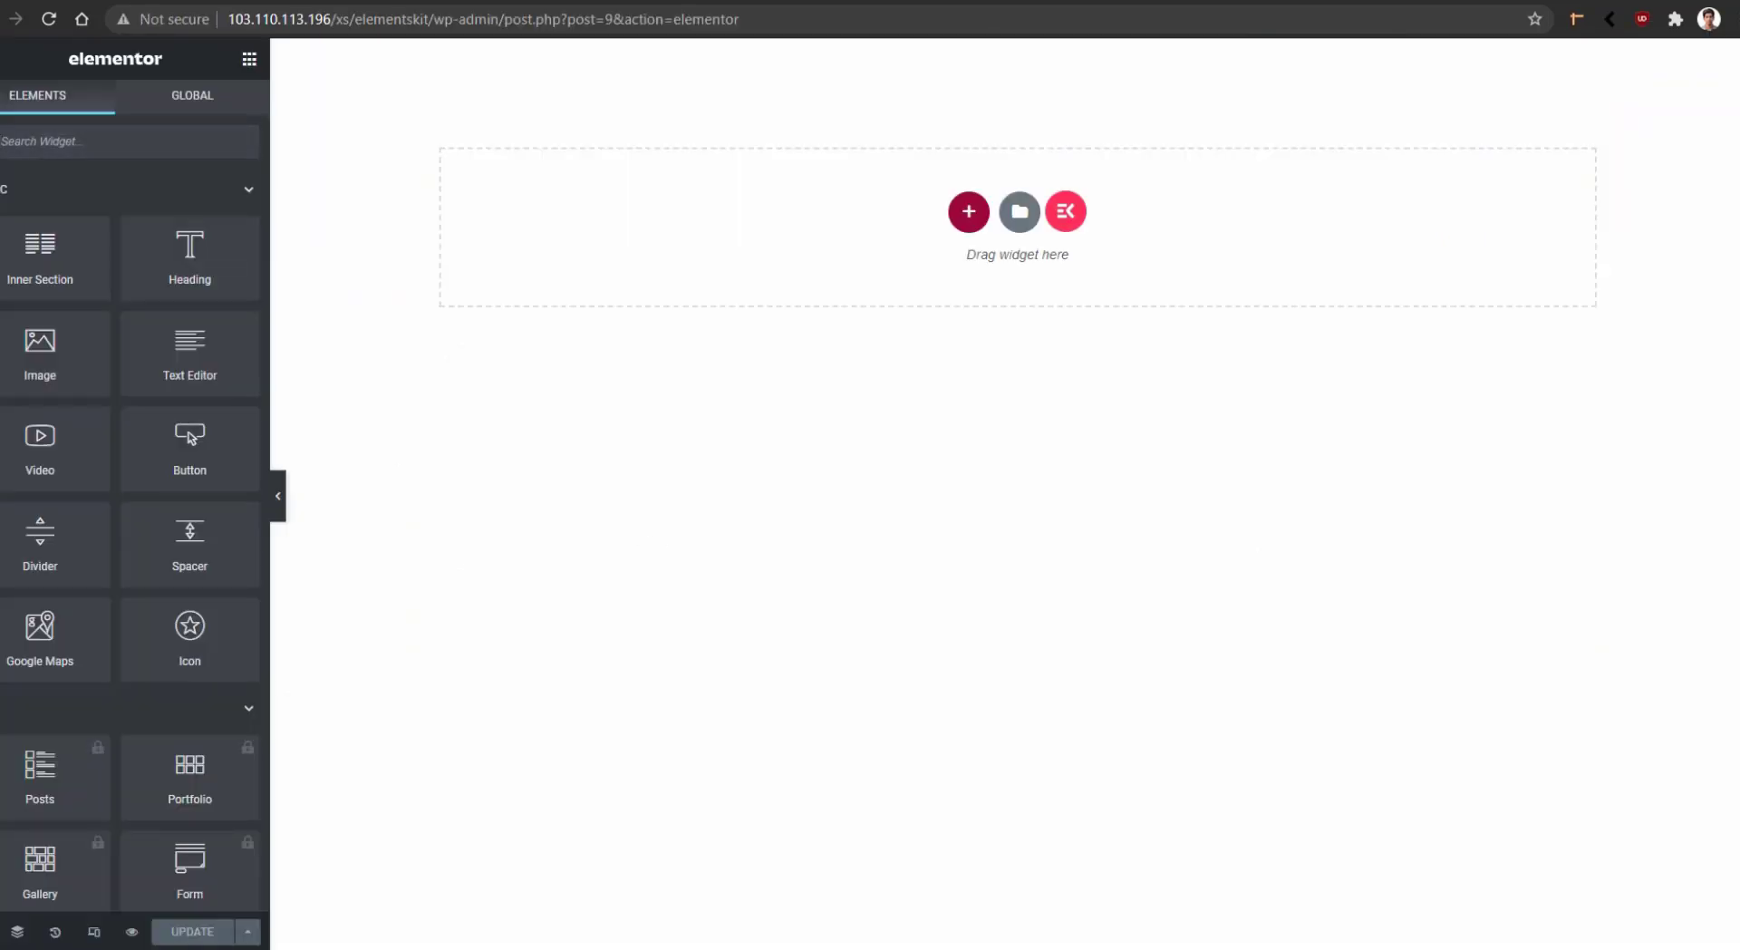
pyautogui.moveTo(1104, 230)
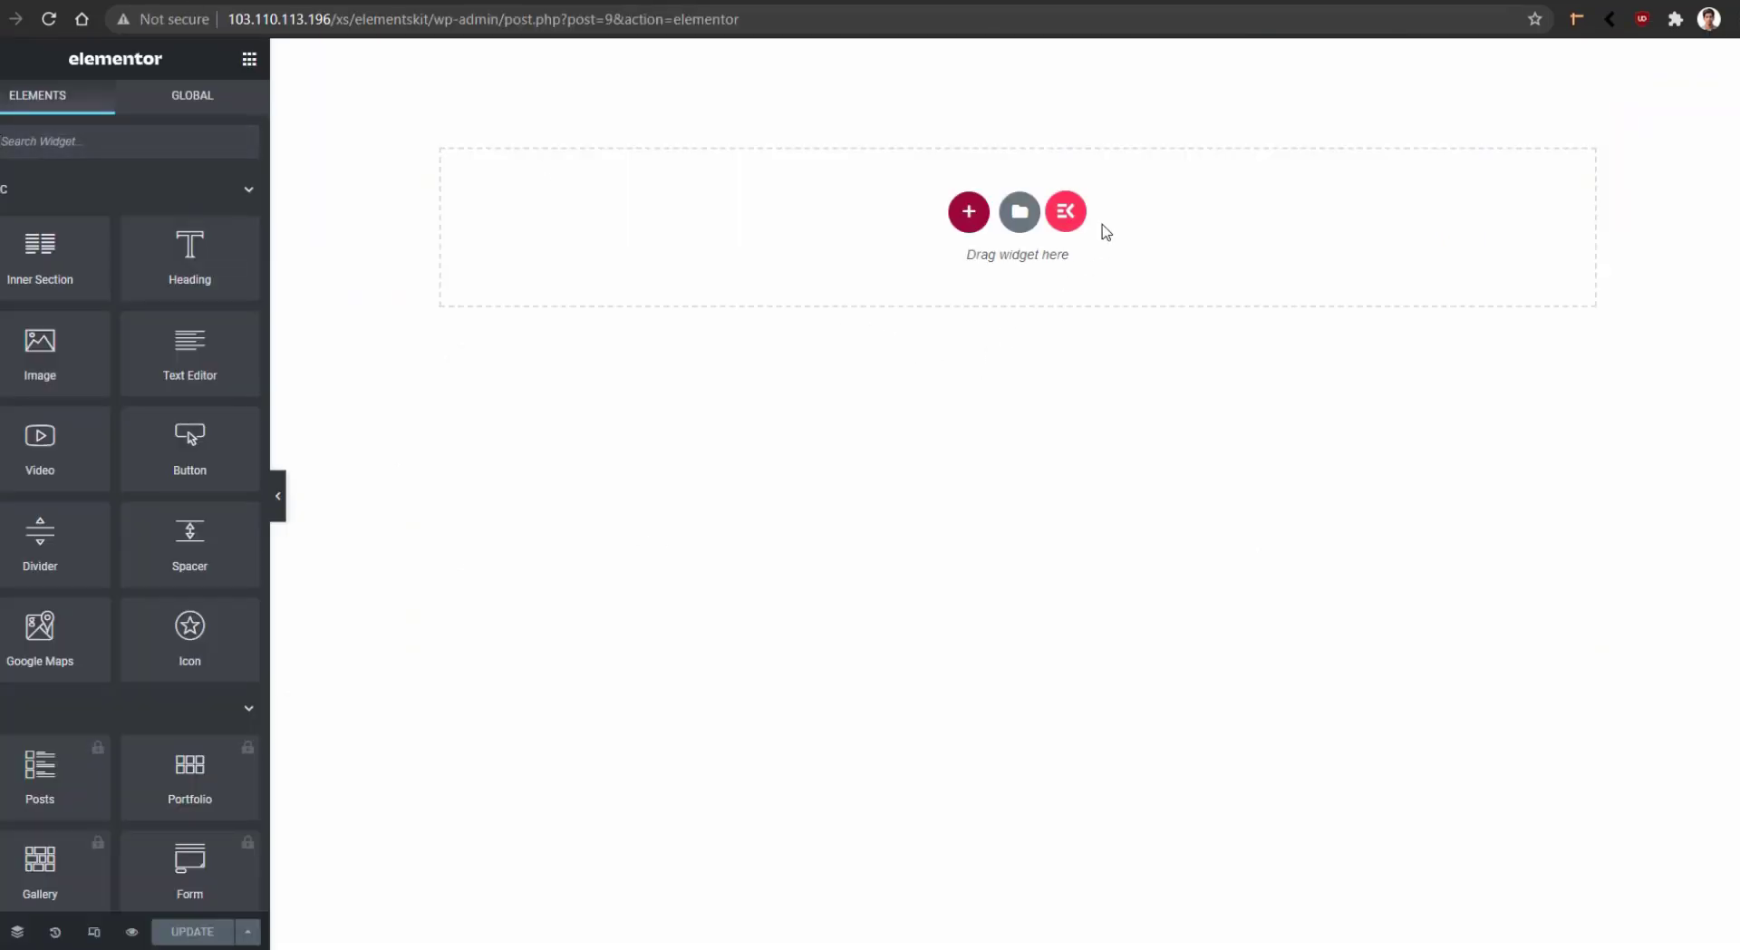
pyautogui.moveTo(1064, 211)
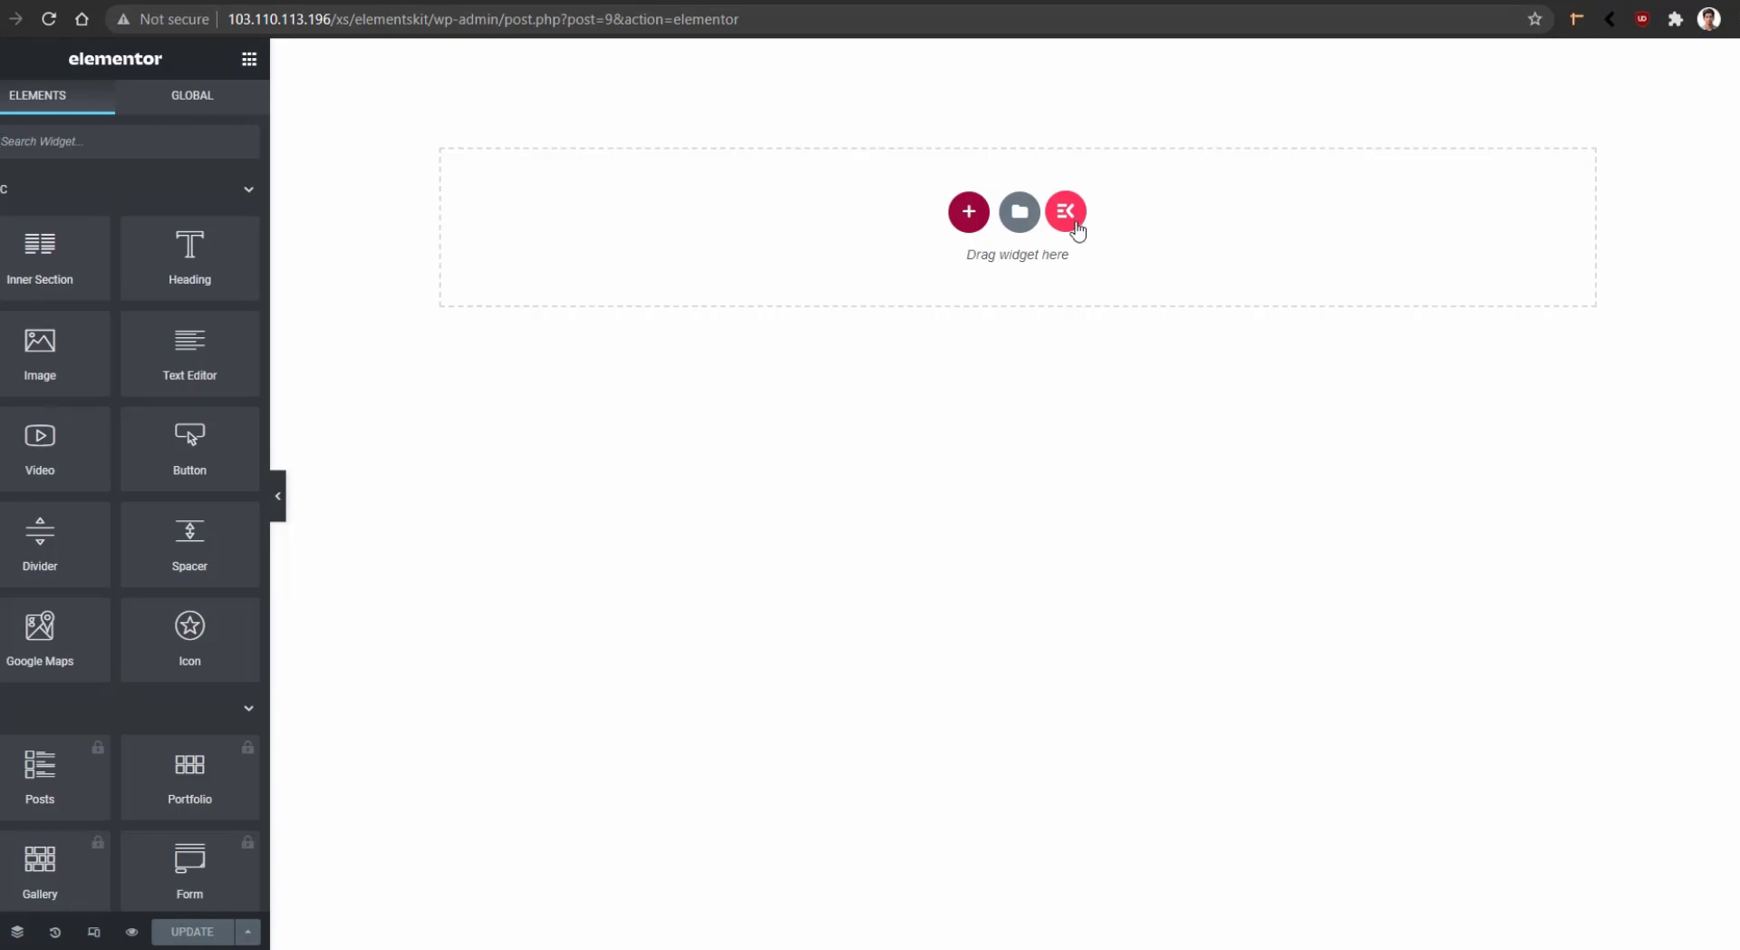
# - Bring up the ElementsKit library and browse its Templates, Pages and Sections tabs
pyautogui.click(1063, 212)
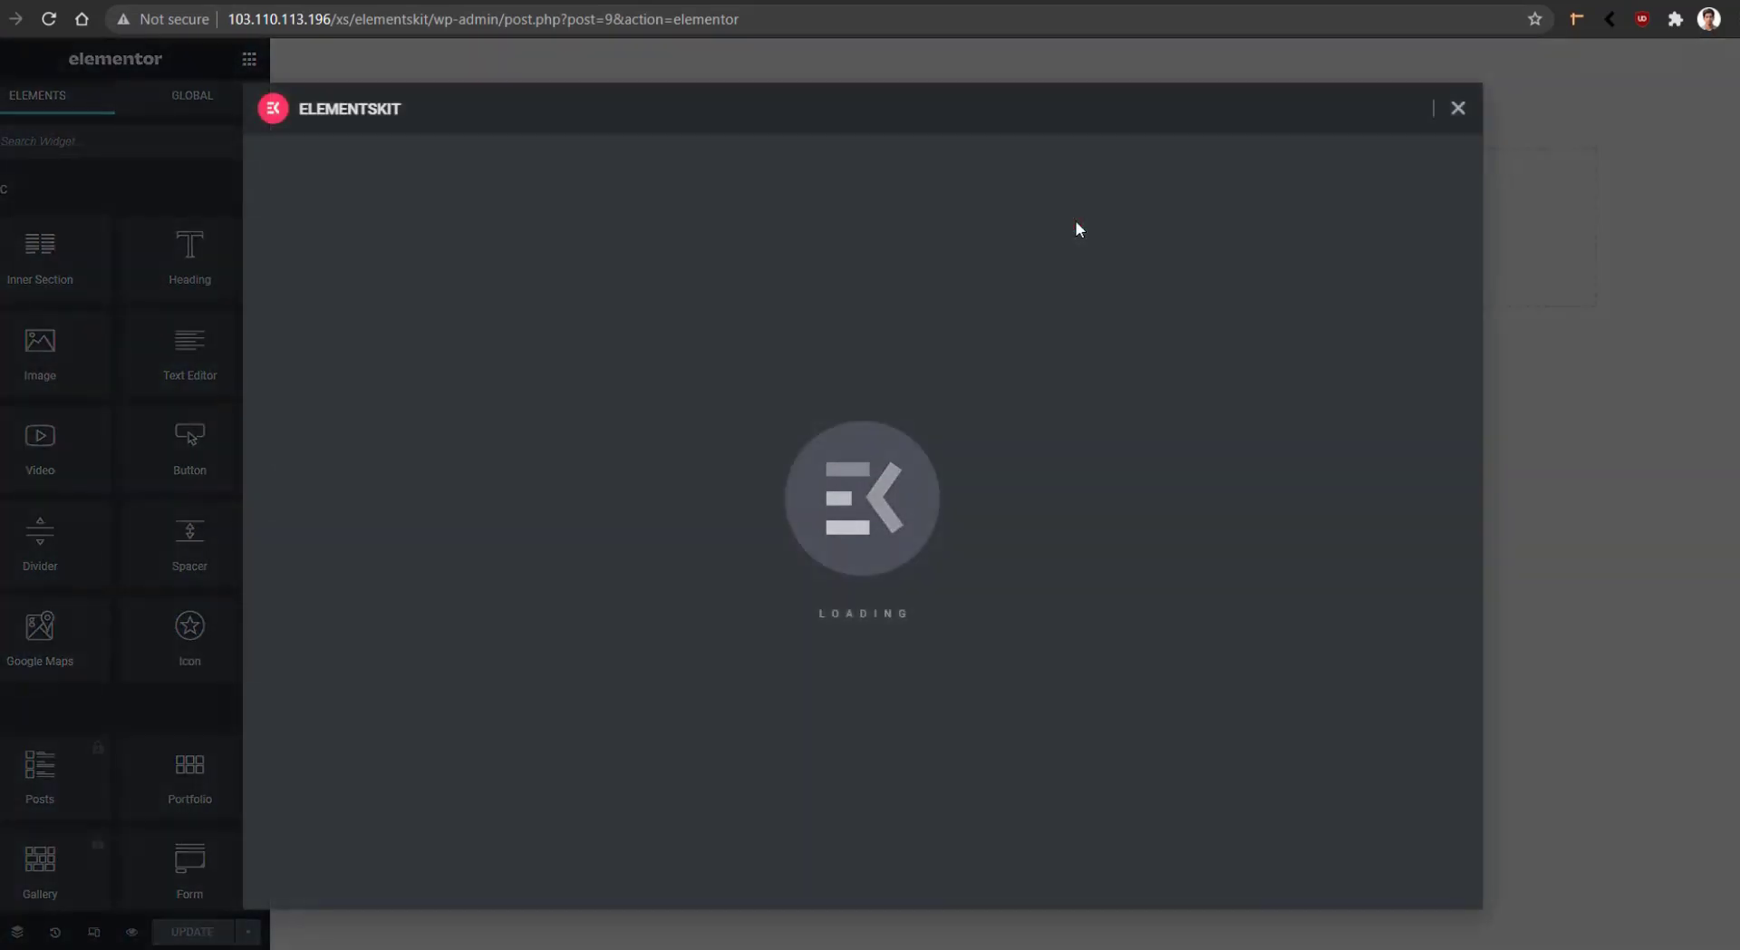
pyautogui.click(860, 105)
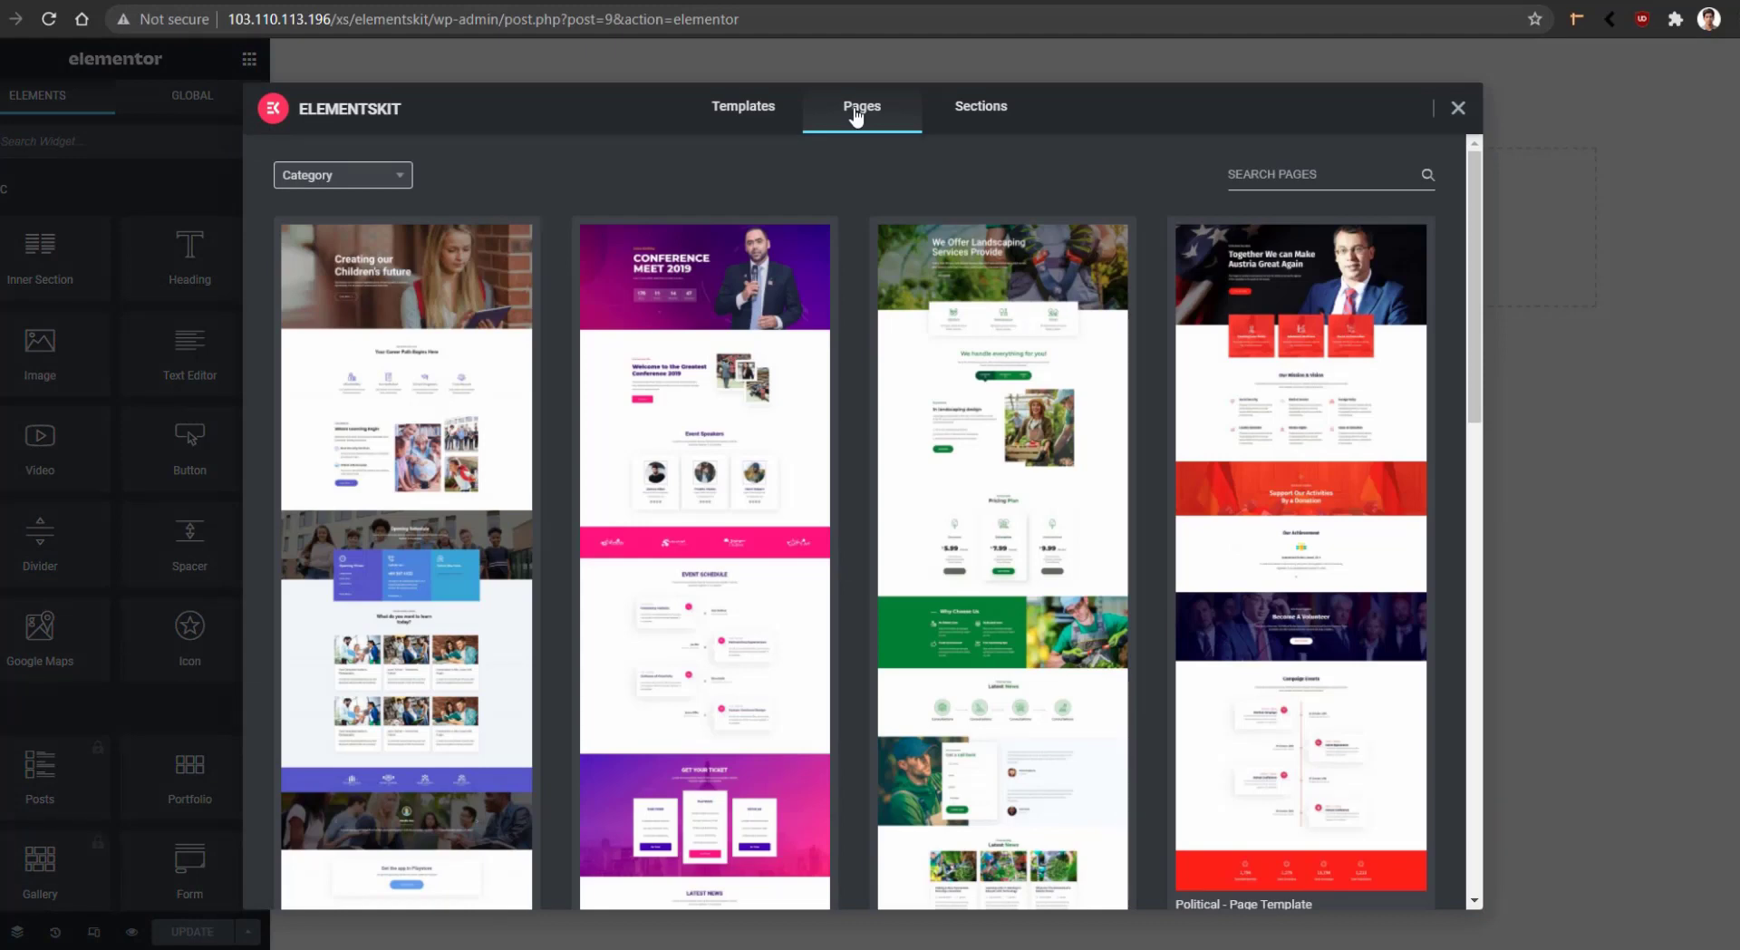
pyautogui.click(743, 105)
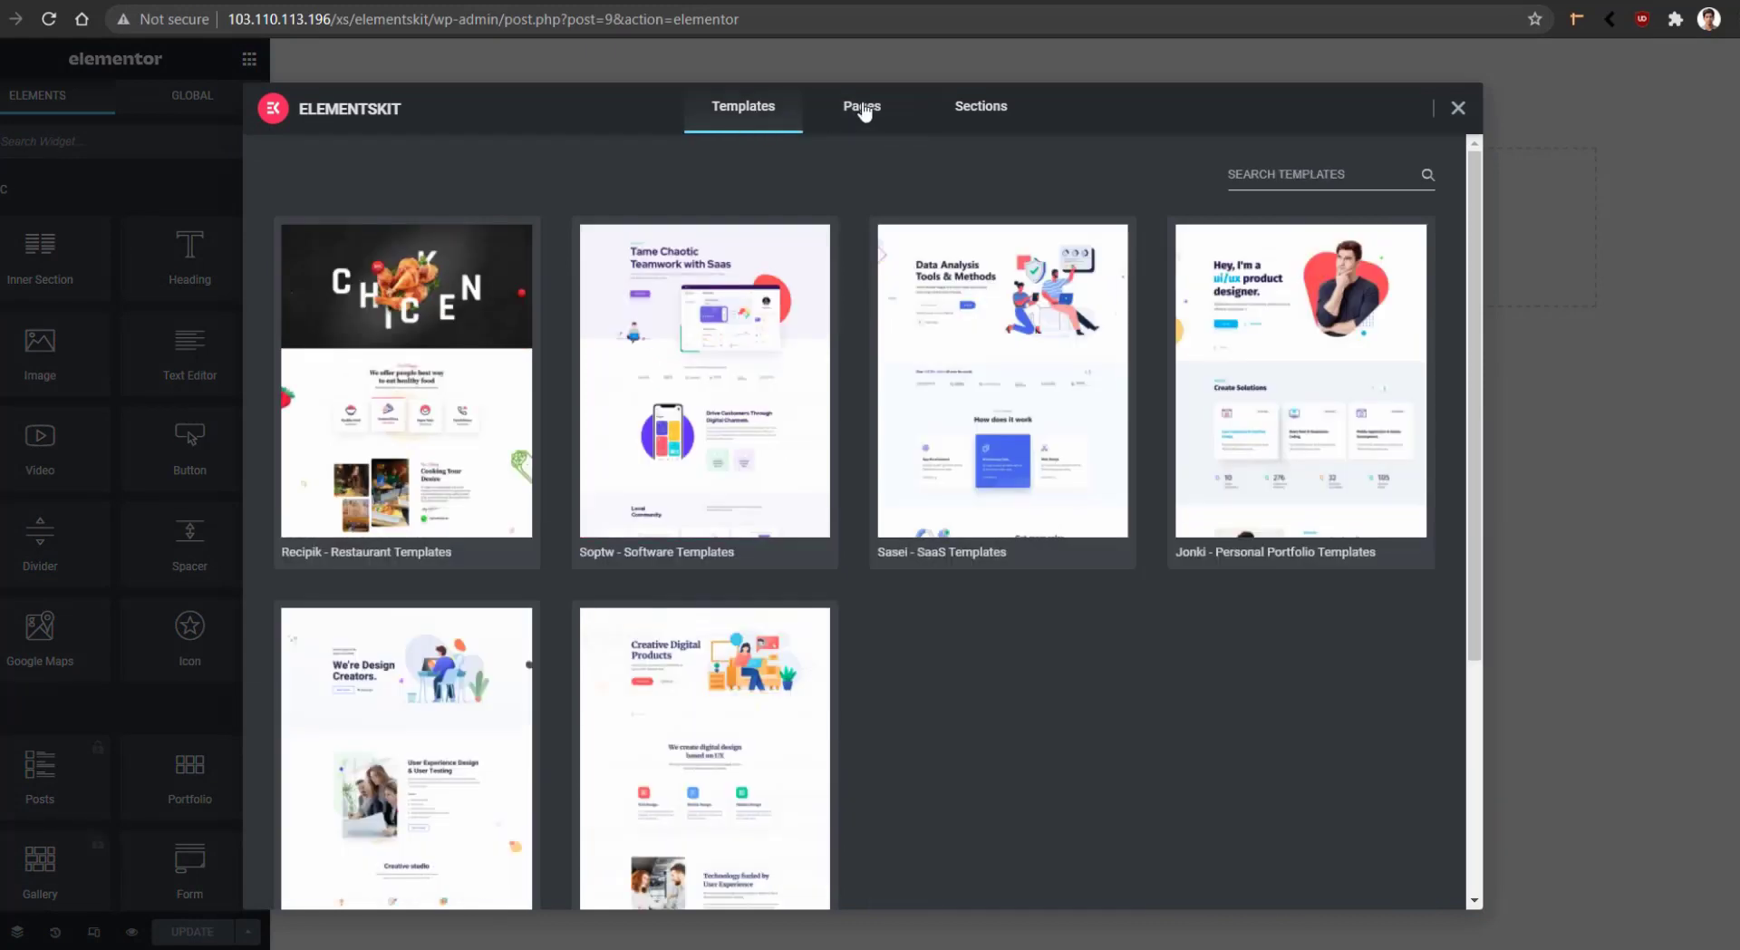
pyautogui.click(861, 105)
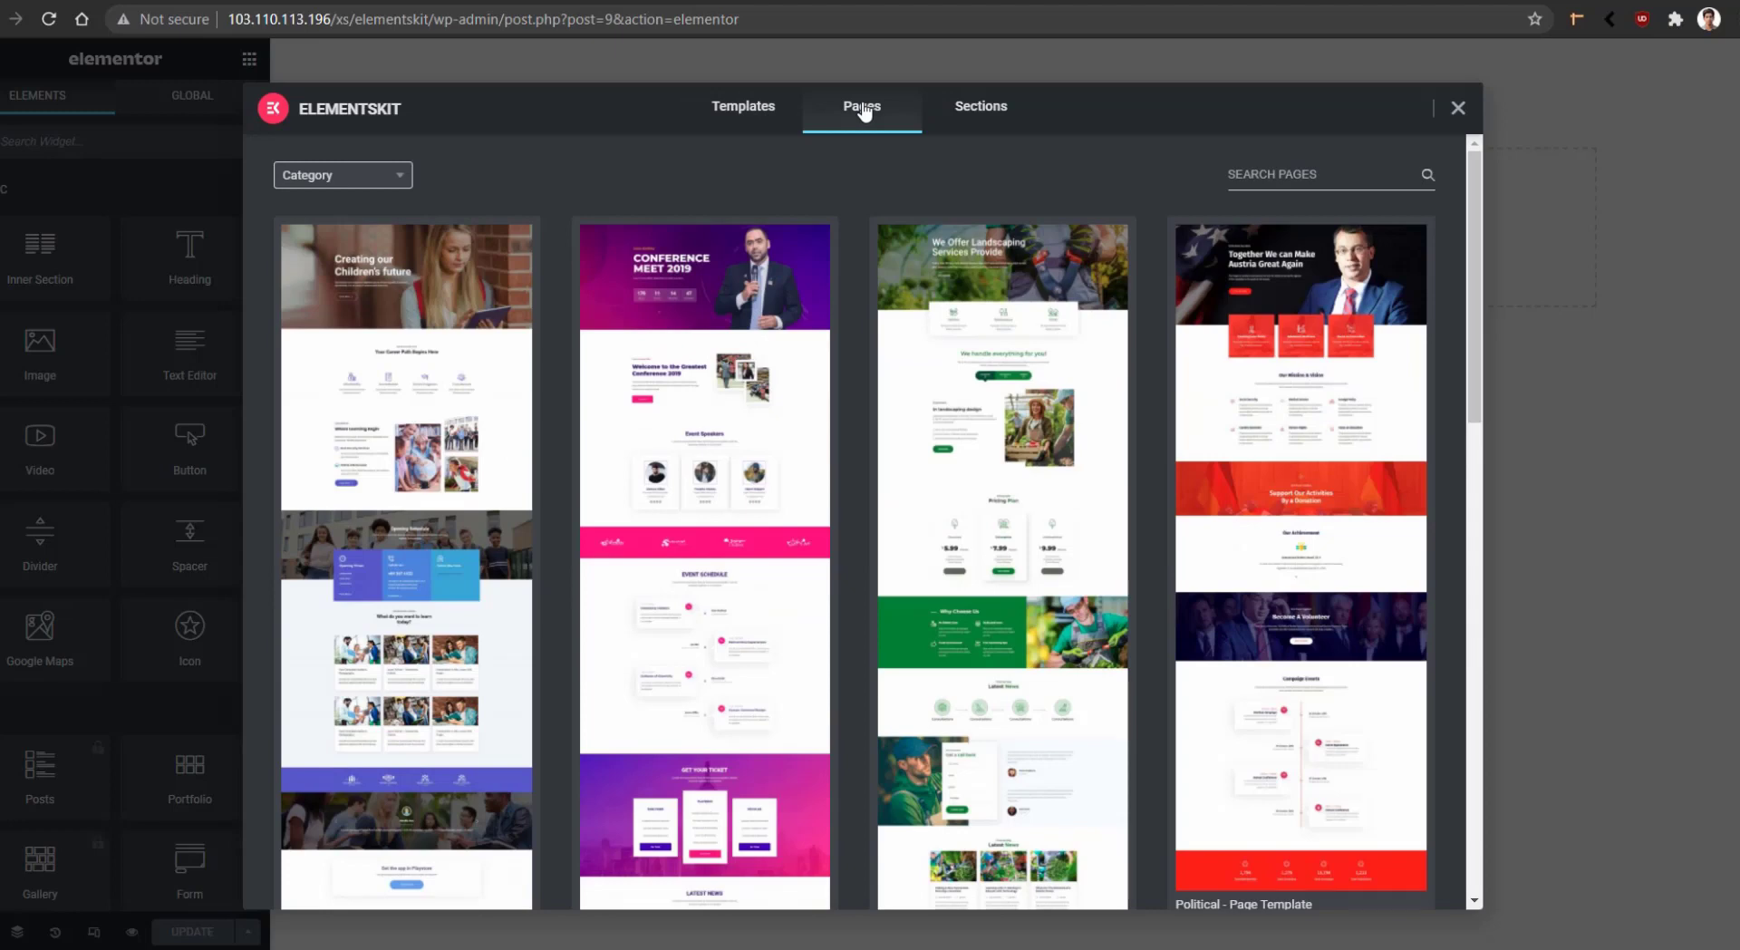
pyautogui.click(980, 105)
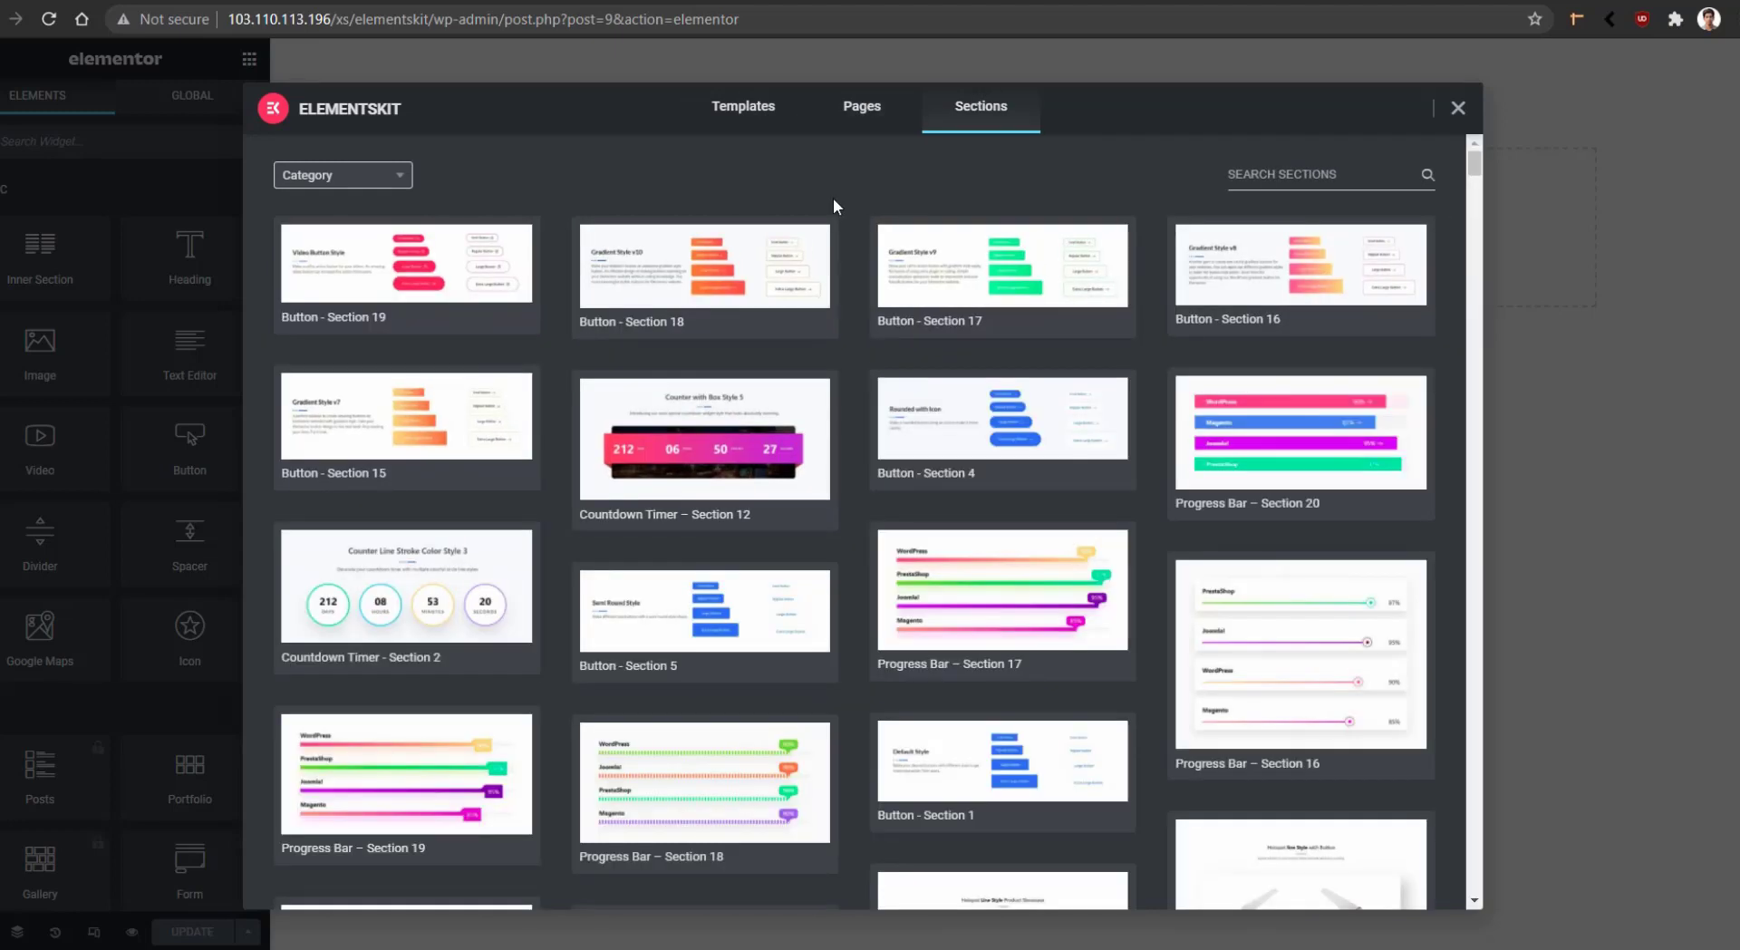
# - Filter the section templates to the Team category
pyautogui.click(342, 174)
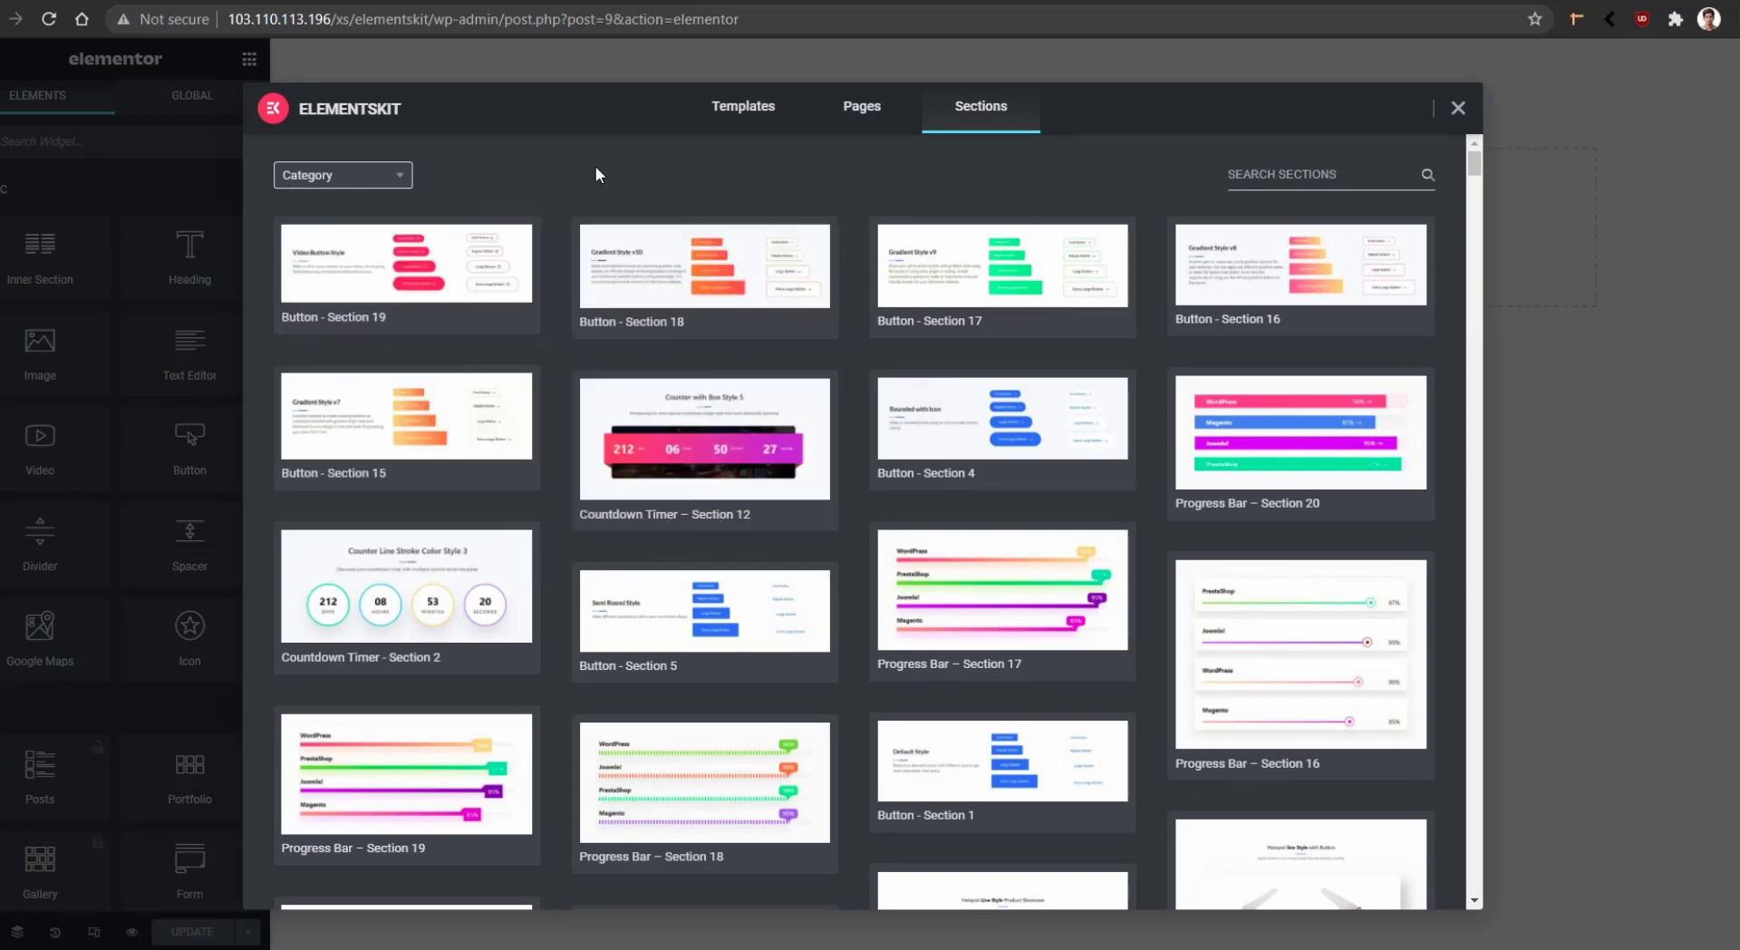
pyautogui.moveTo(307, 155)
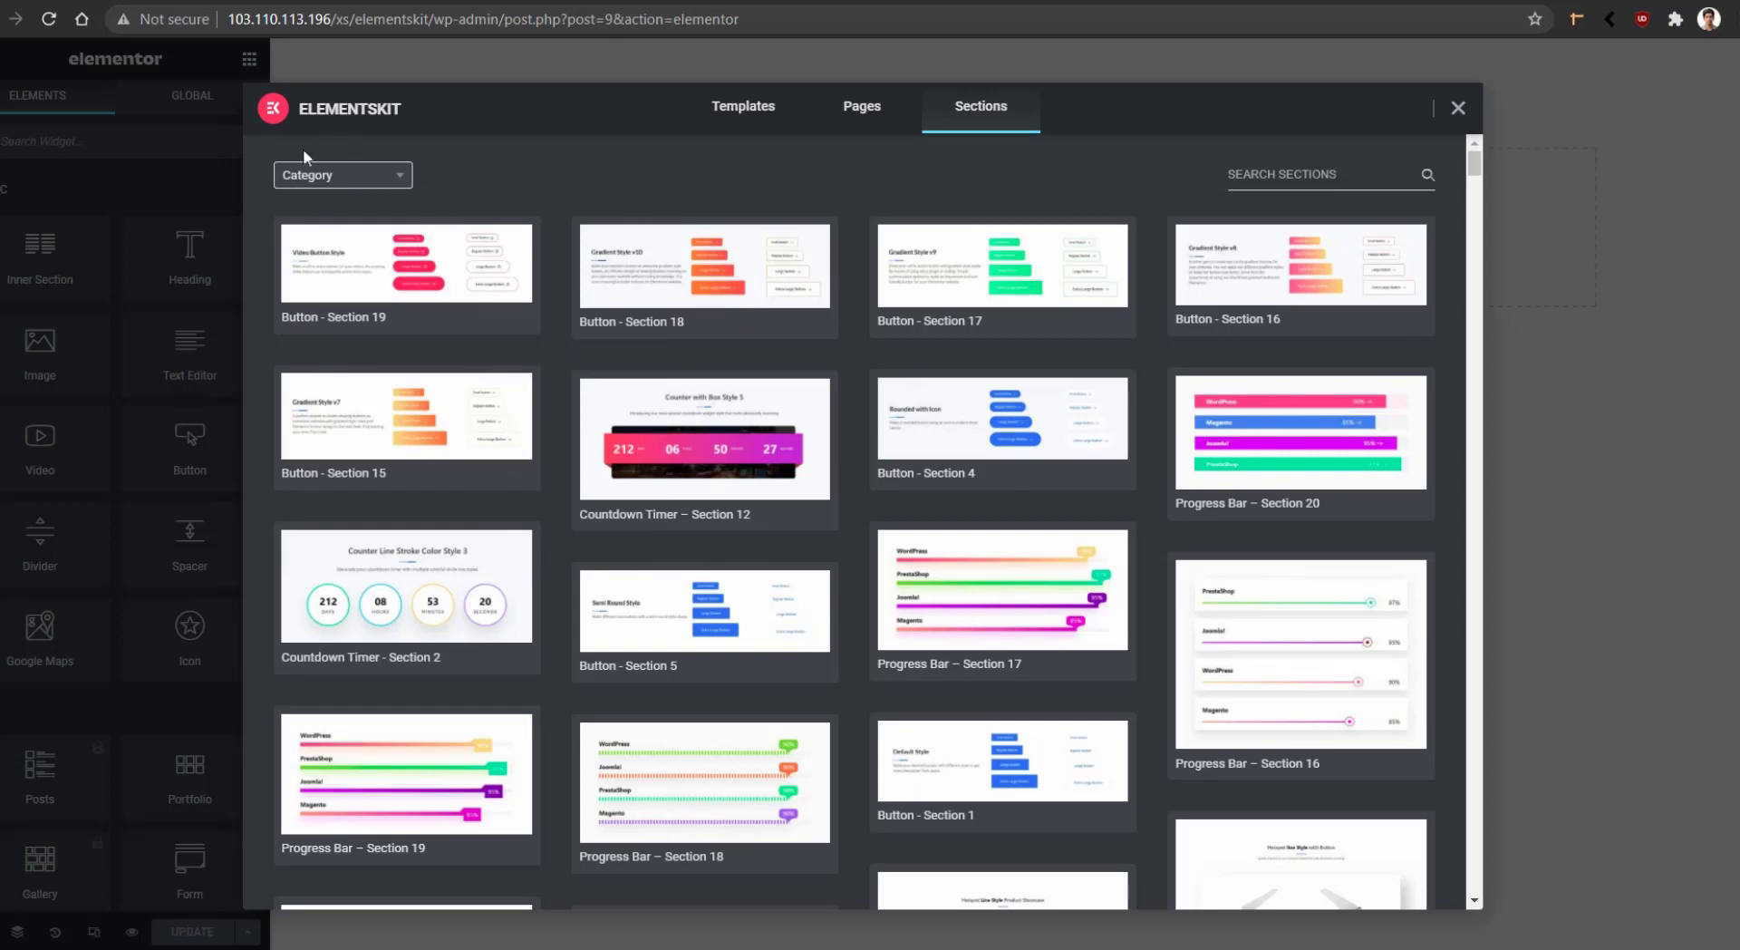
pyautogui.click(342, 174)
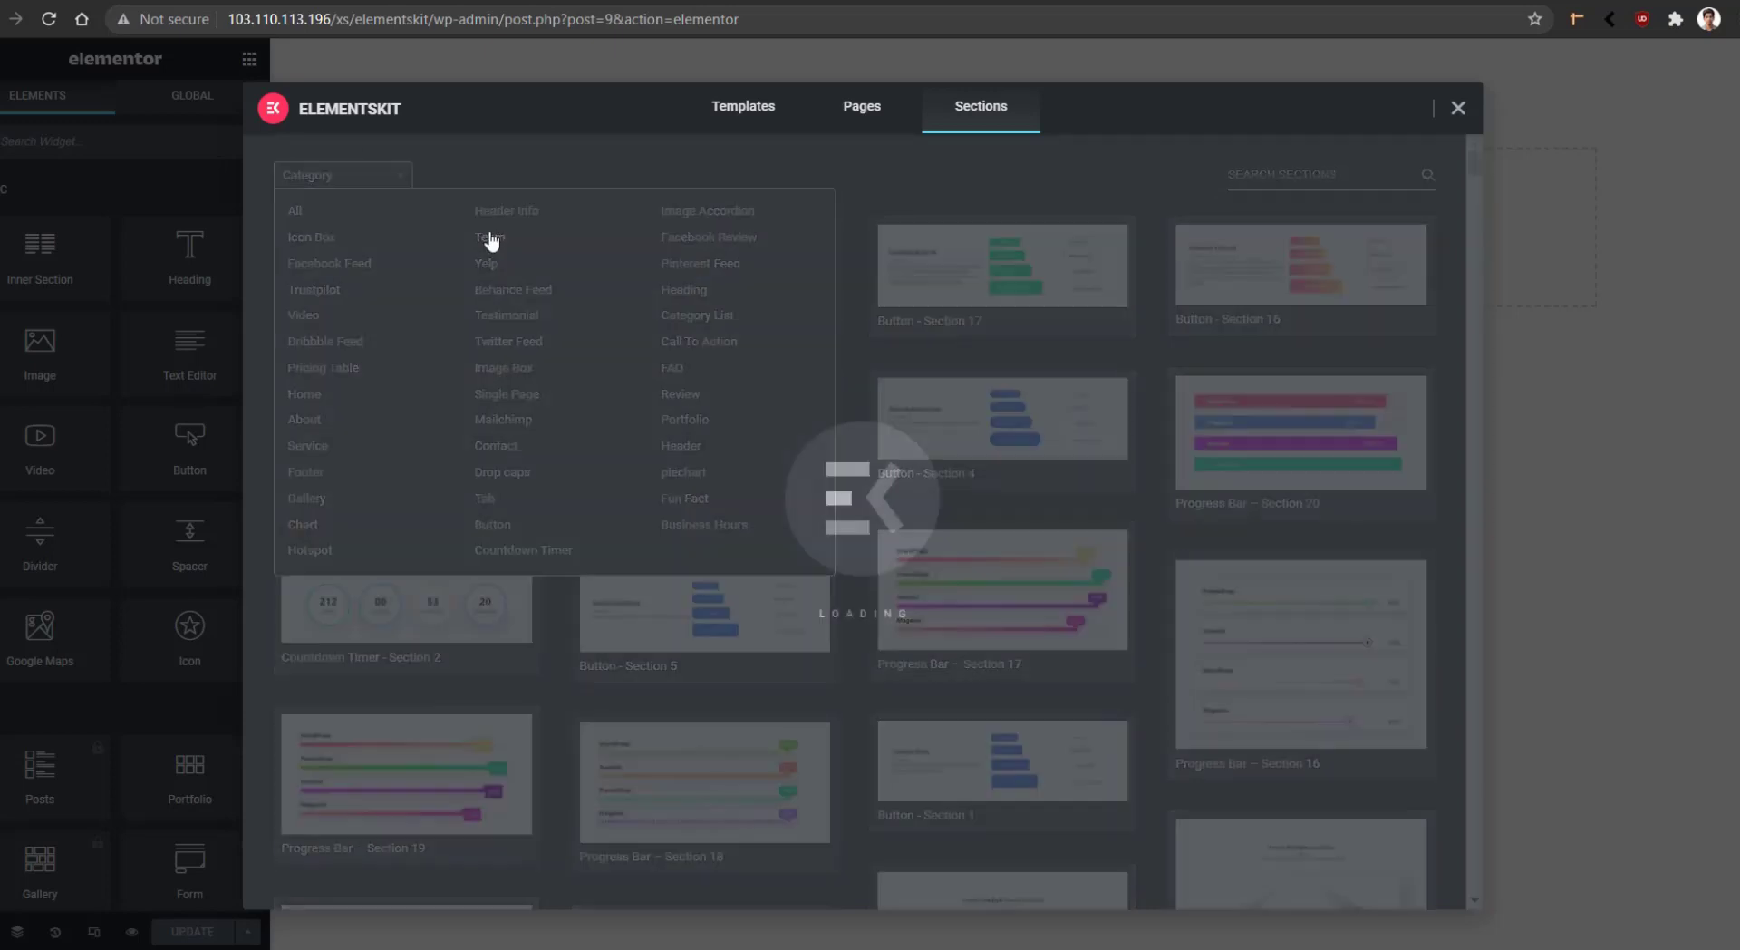
pyautogui.click(484, 237)
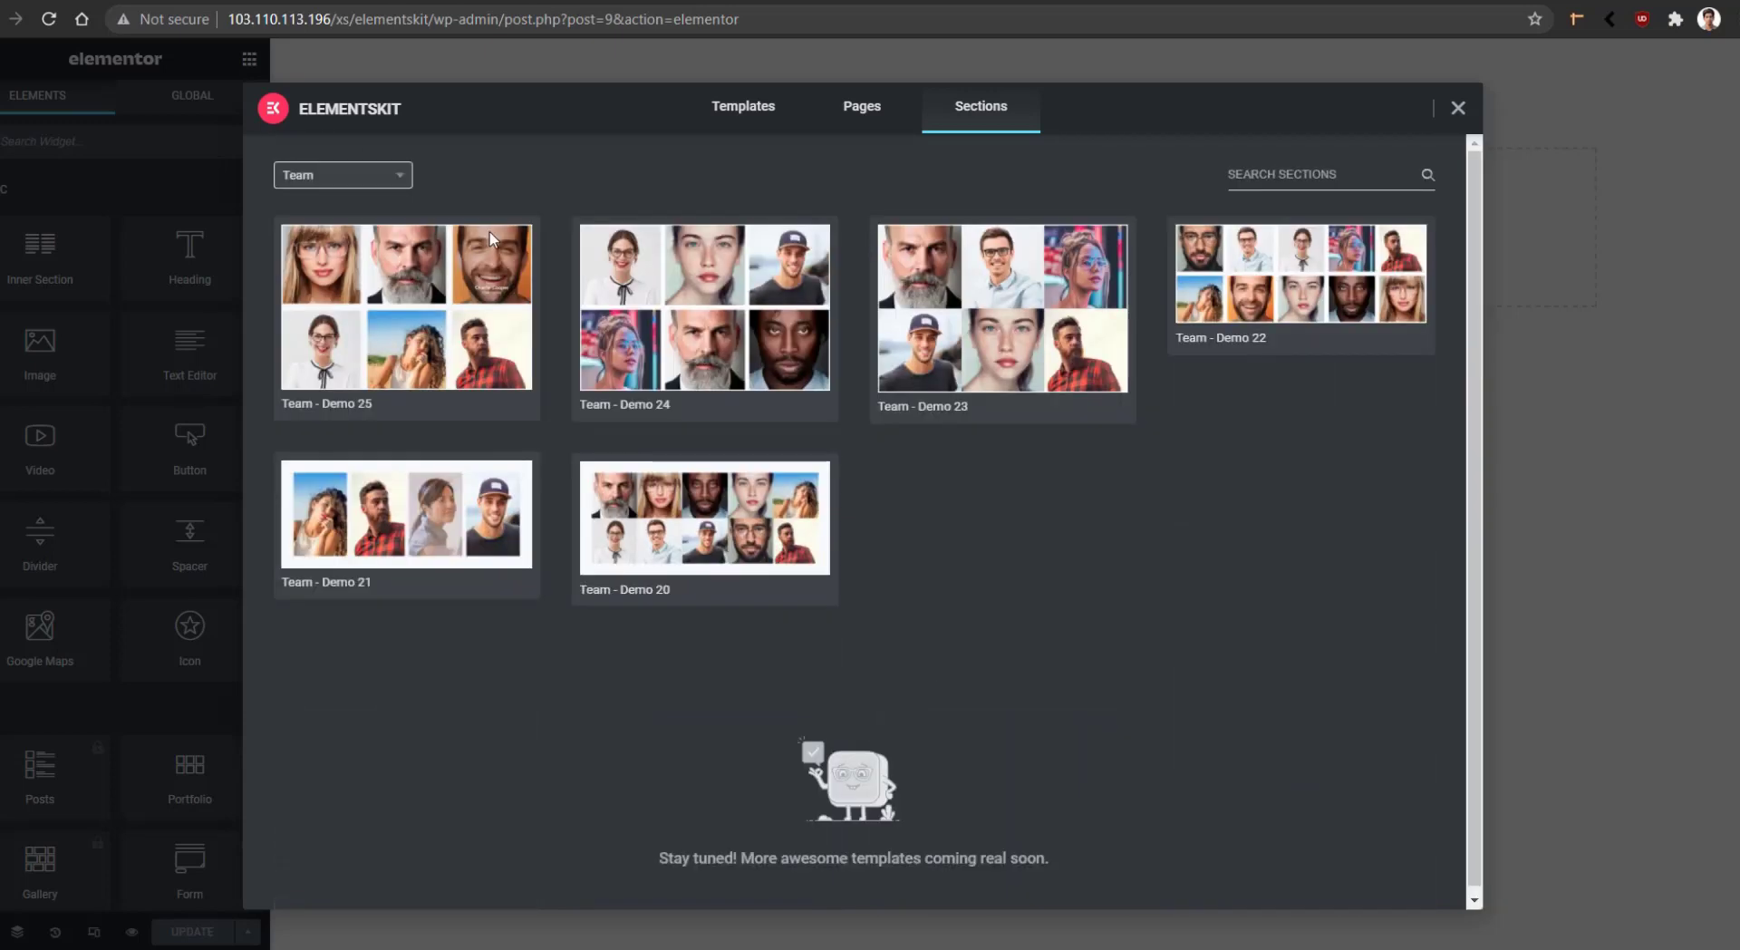
pyautogui.moveTo(418, 770)
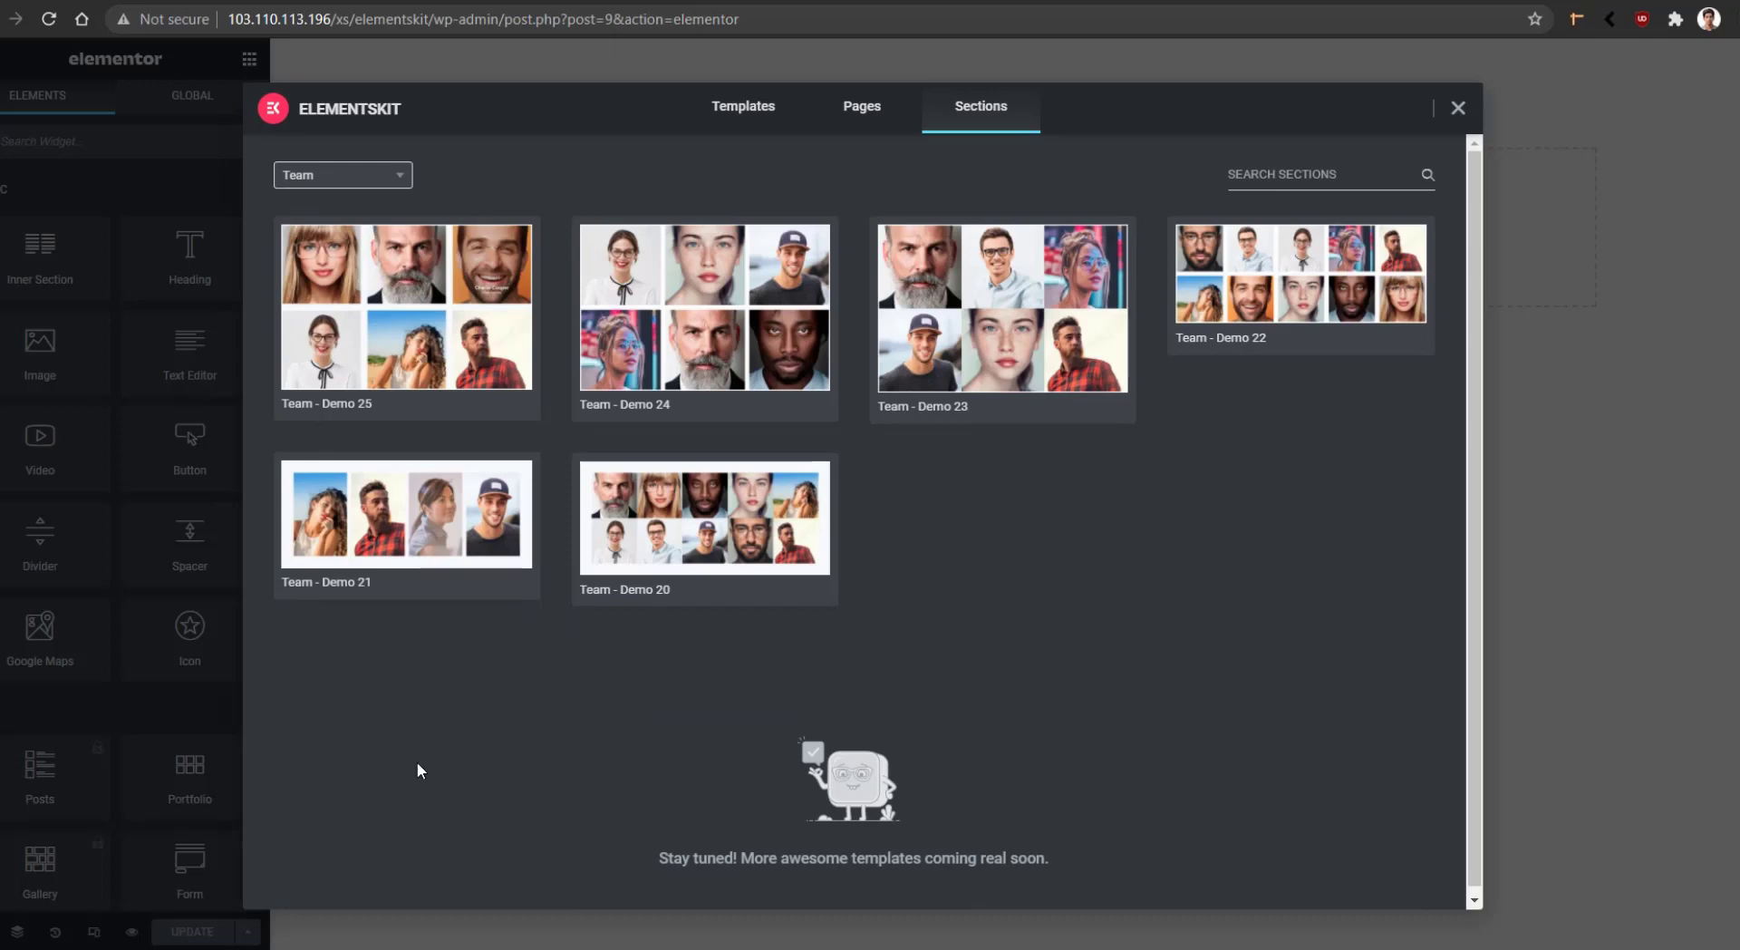
pyautogui.moveTo(868, 119)
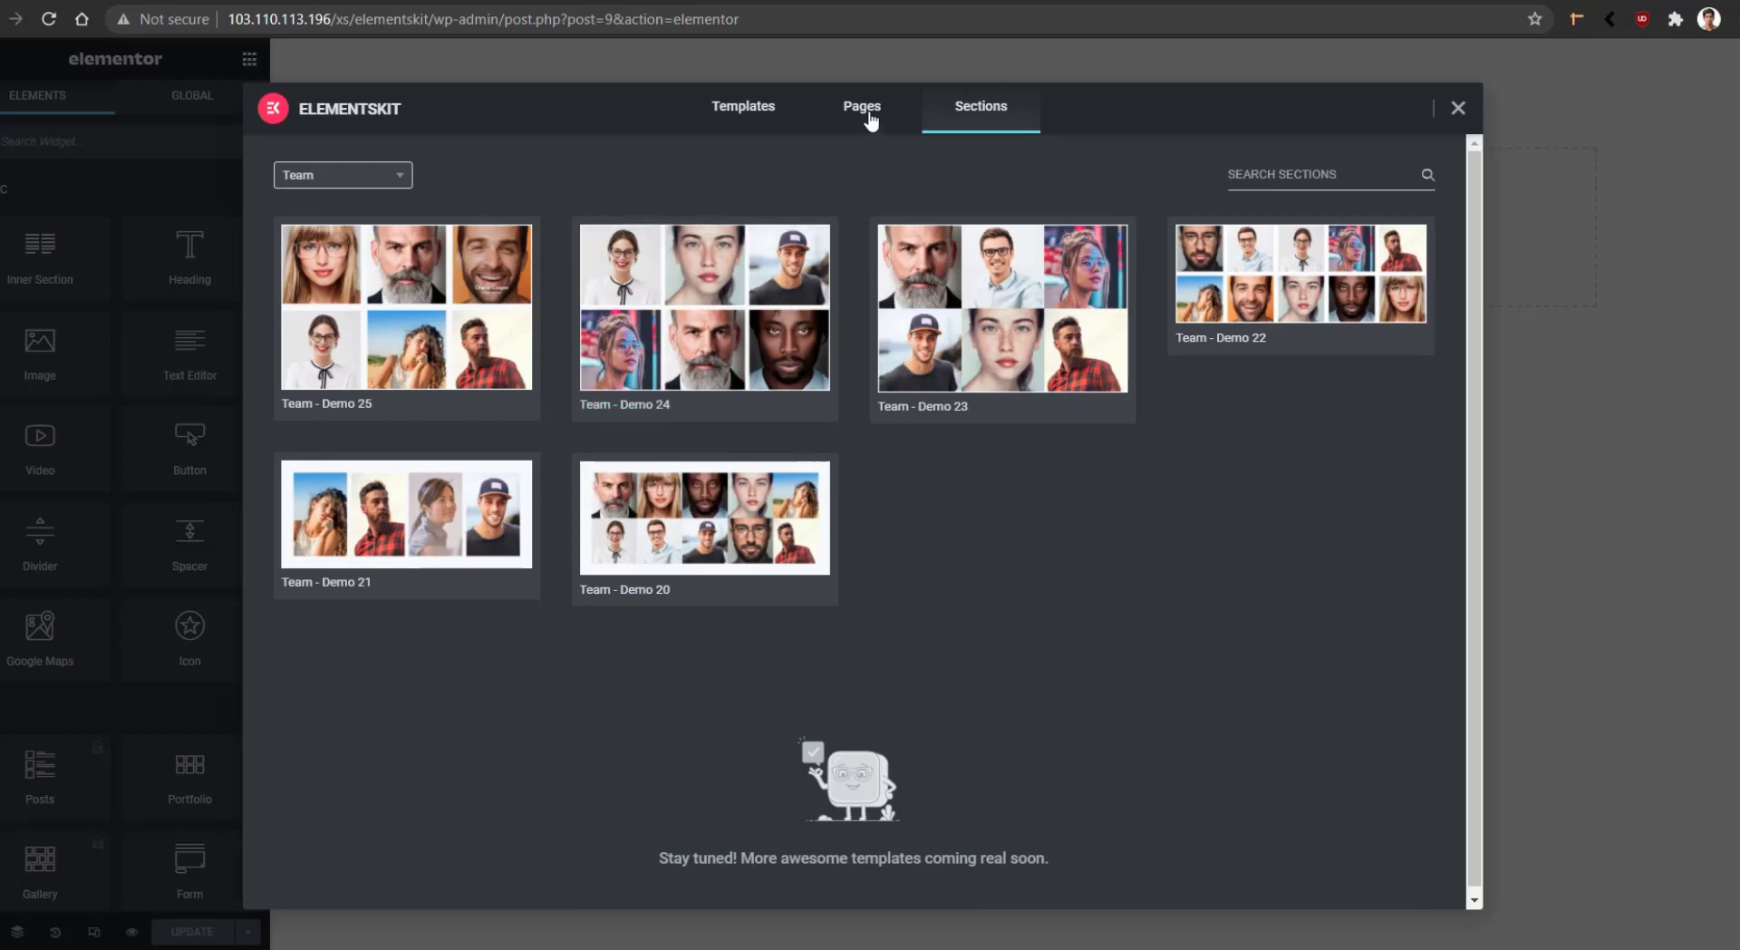
# - Return to the Pages list and locate the Mobile App Landing for Workspaces template
pyautogui.click(861, 105)
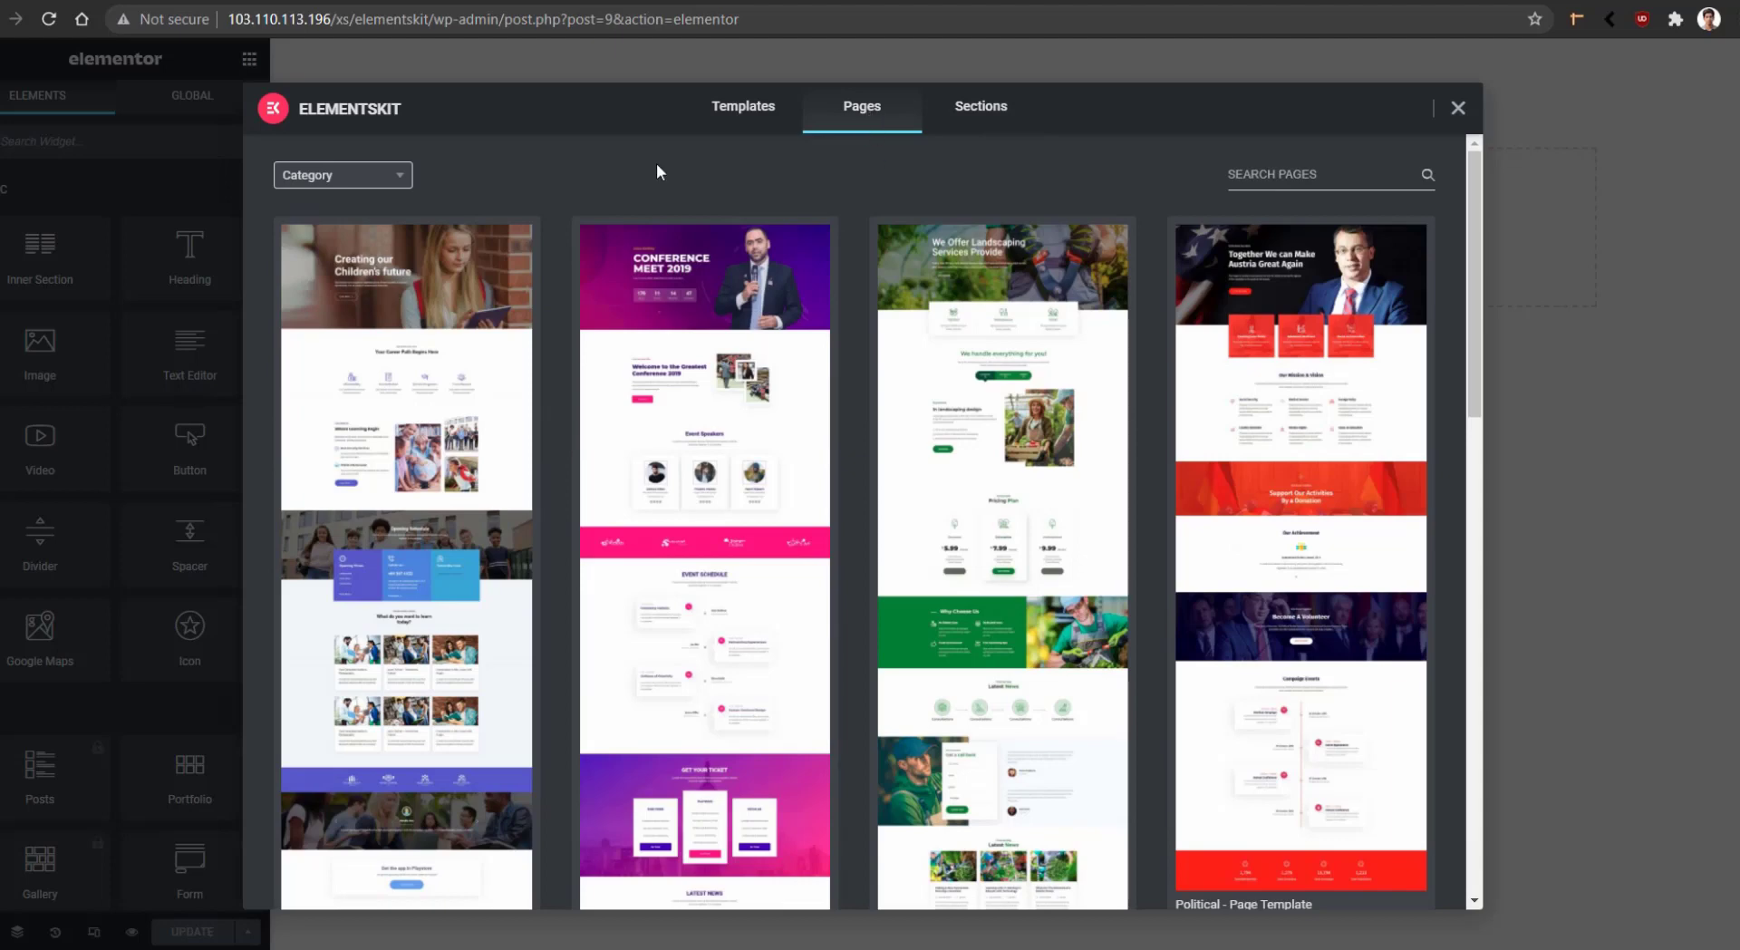
pyautogui.moveTo(814, 525)
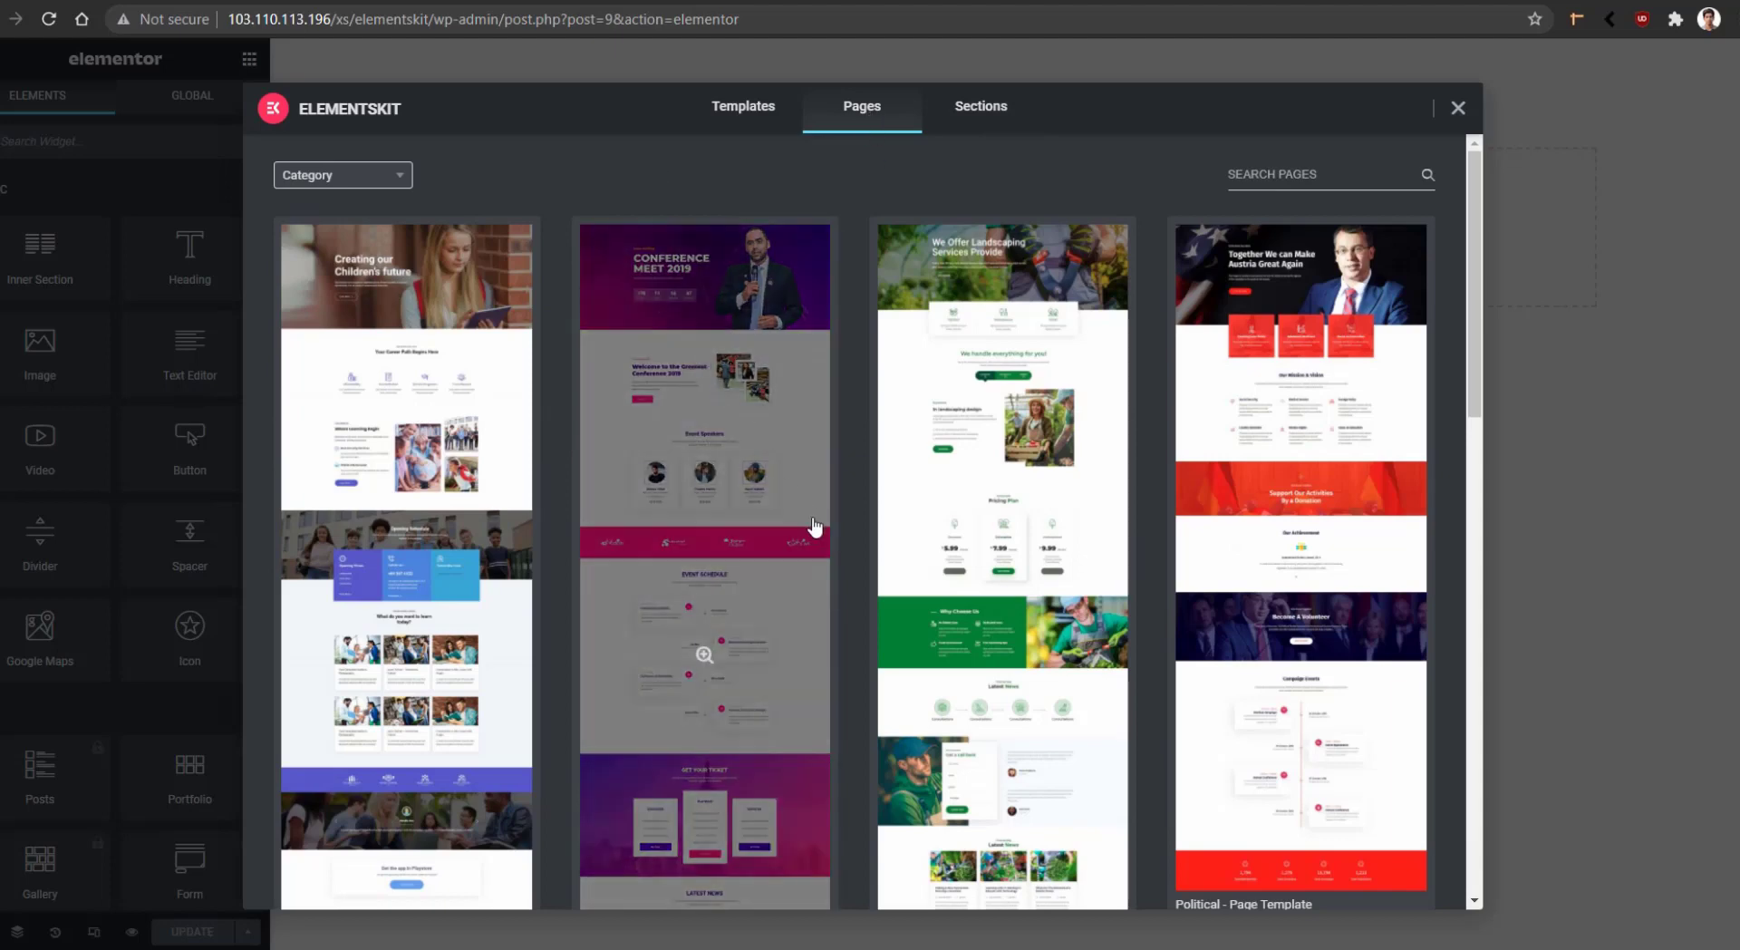
pyautogui.scroll(-3)
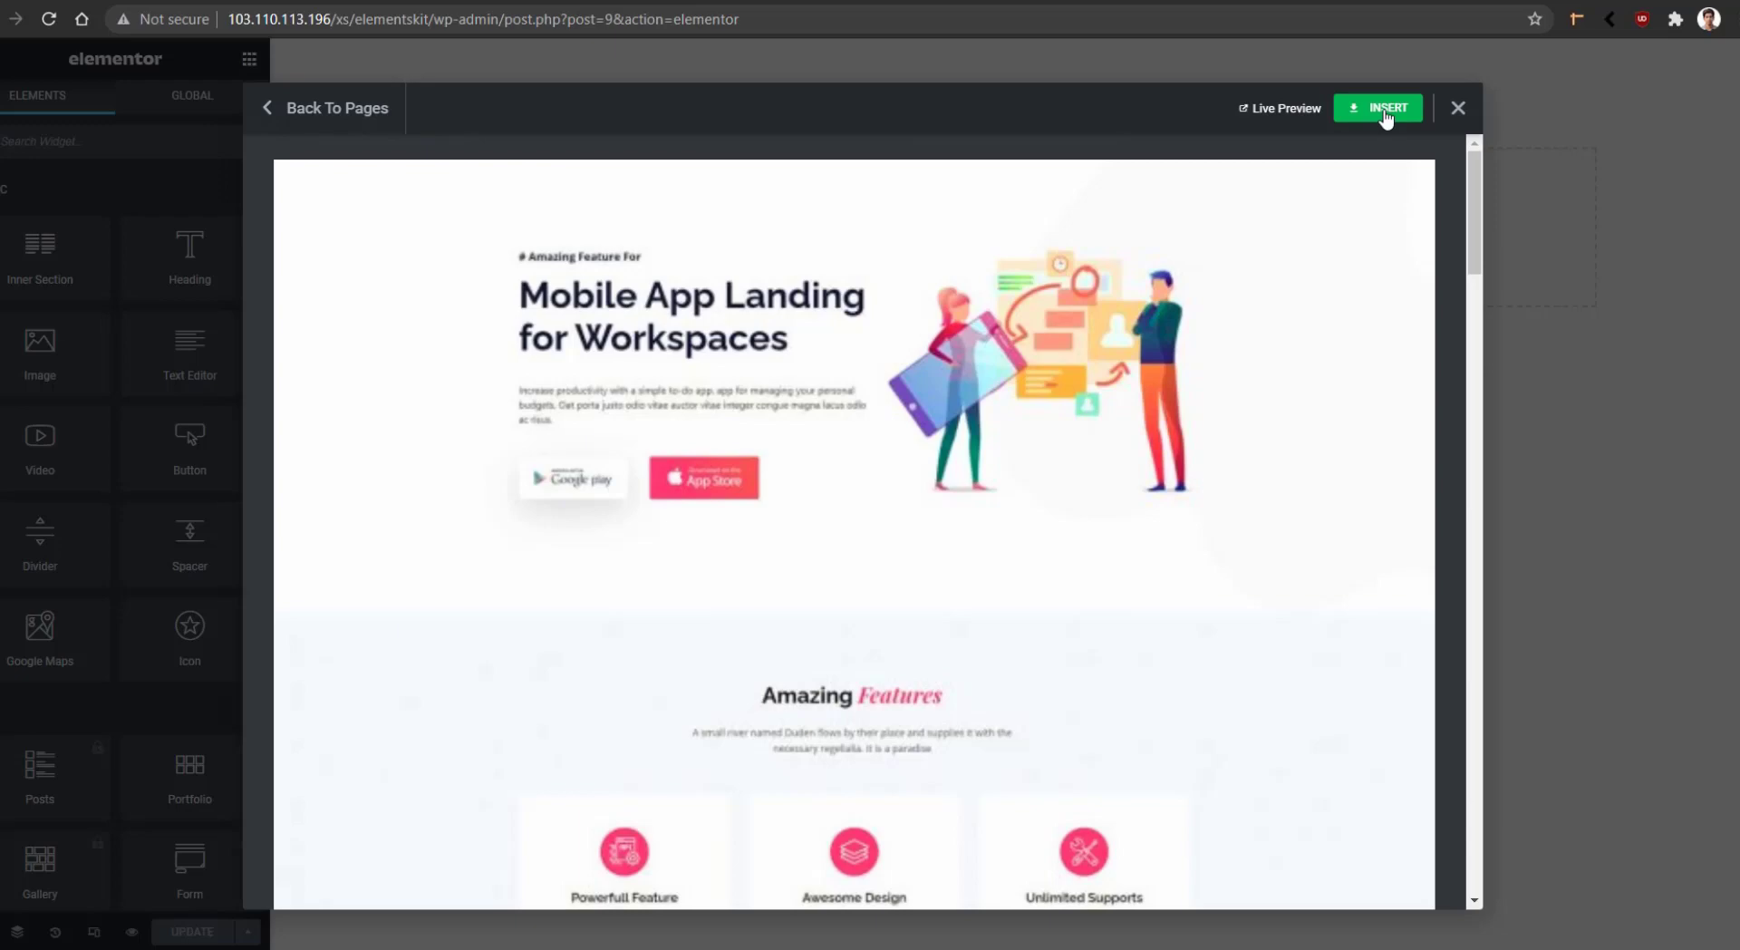
pyautogui.moveTo(1285, 107)
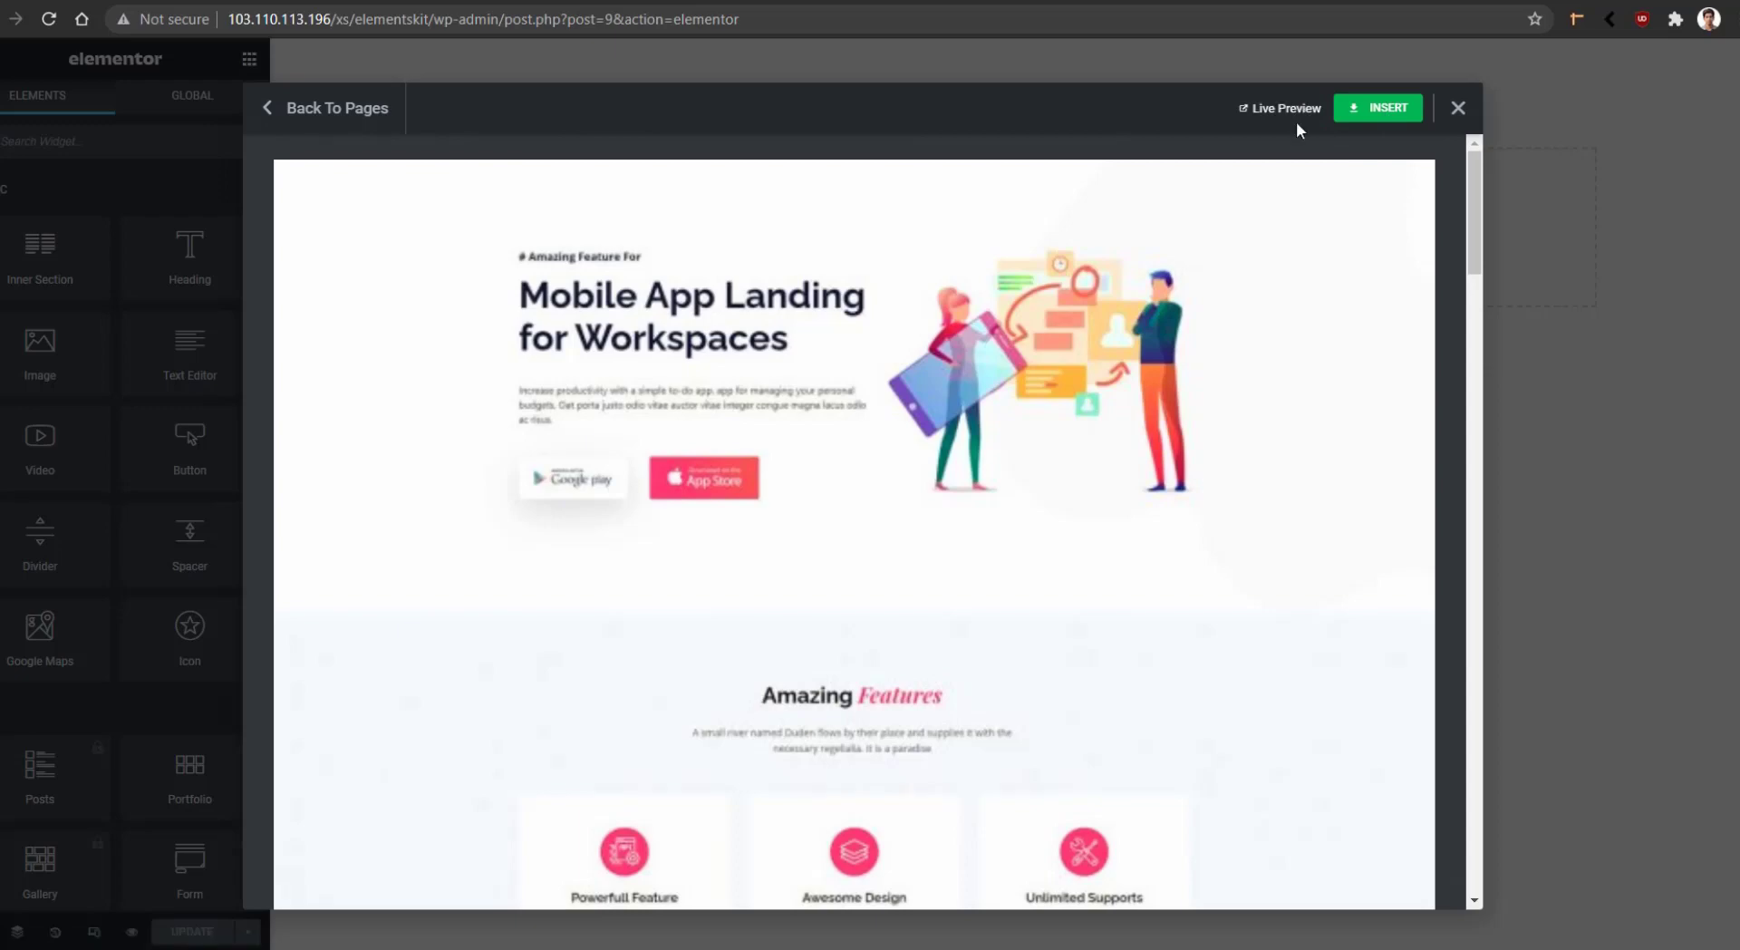
pyautogui.moveTo(1393, 116)
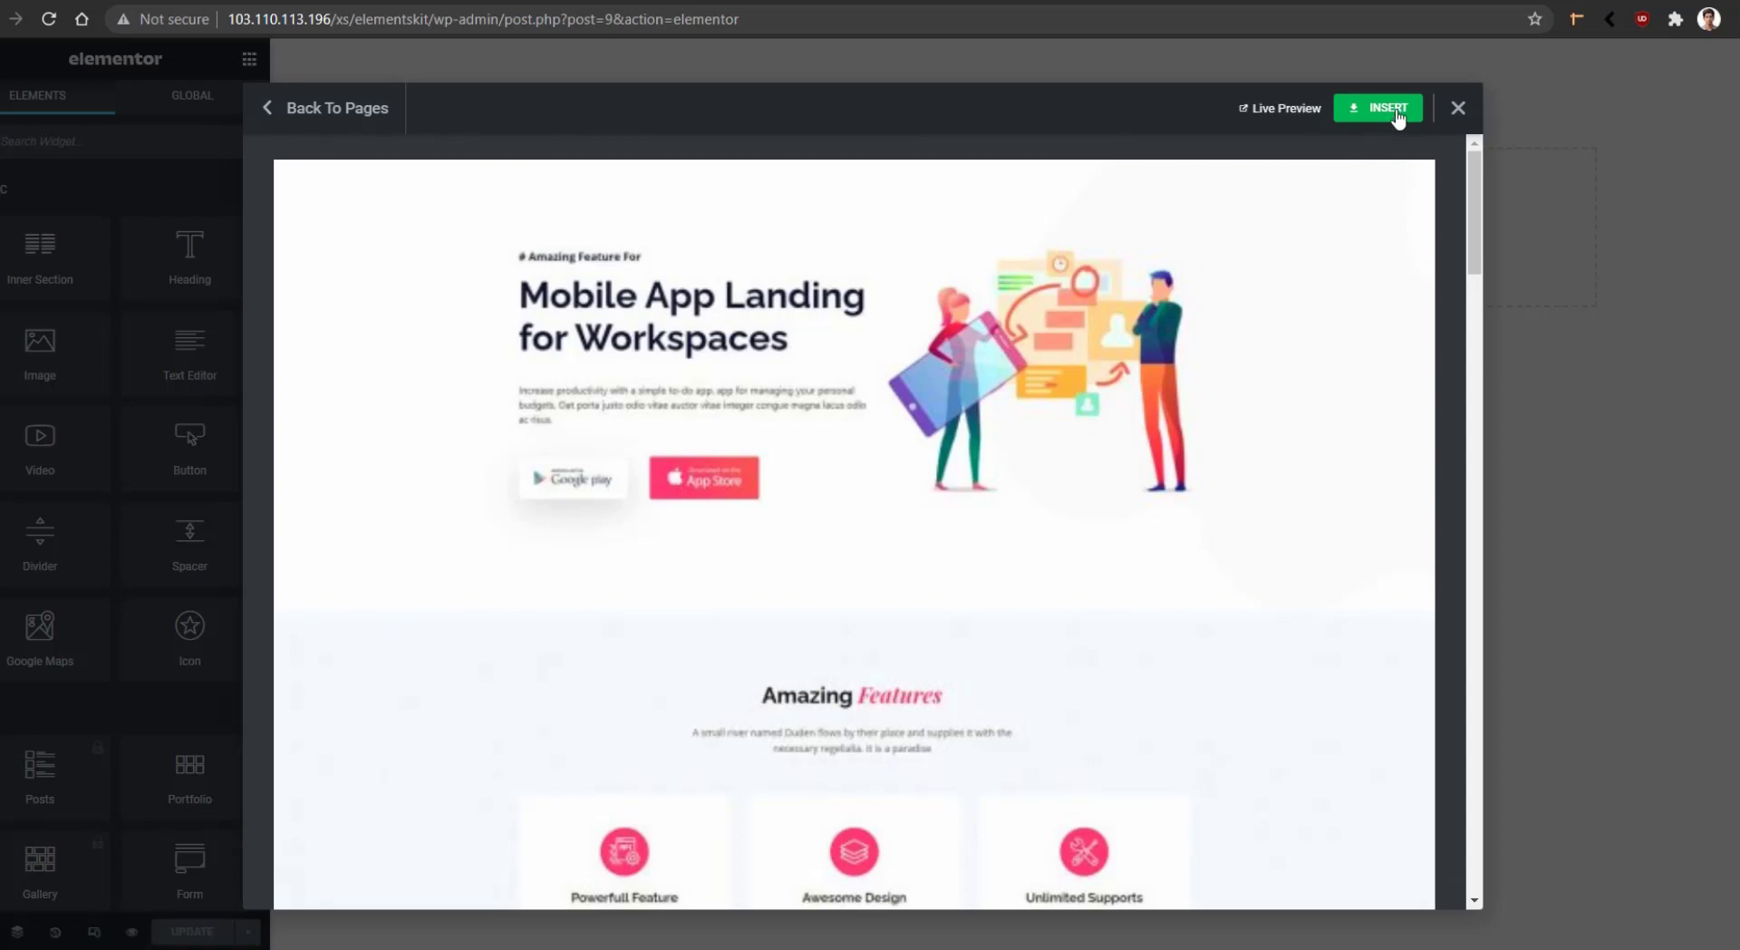
# - Insert the Mobile App Landing template and view its How It Work section on the canvas
pyautogui.click(1382, 107)
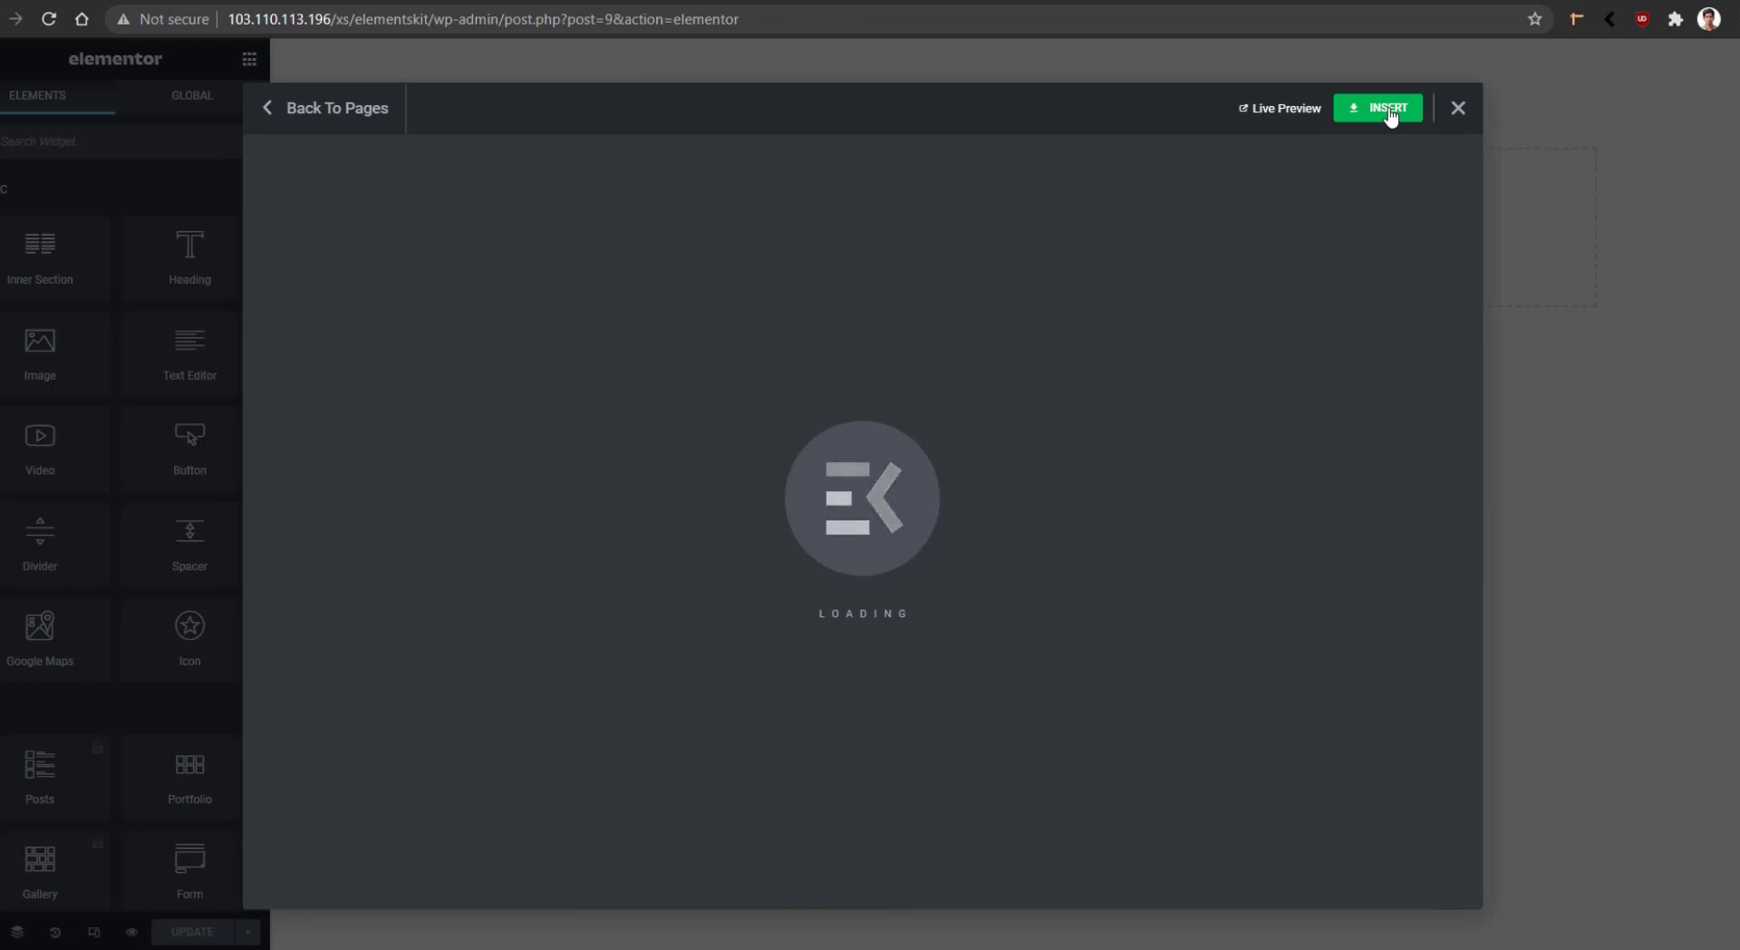
pyautogui.click(1383, 107)
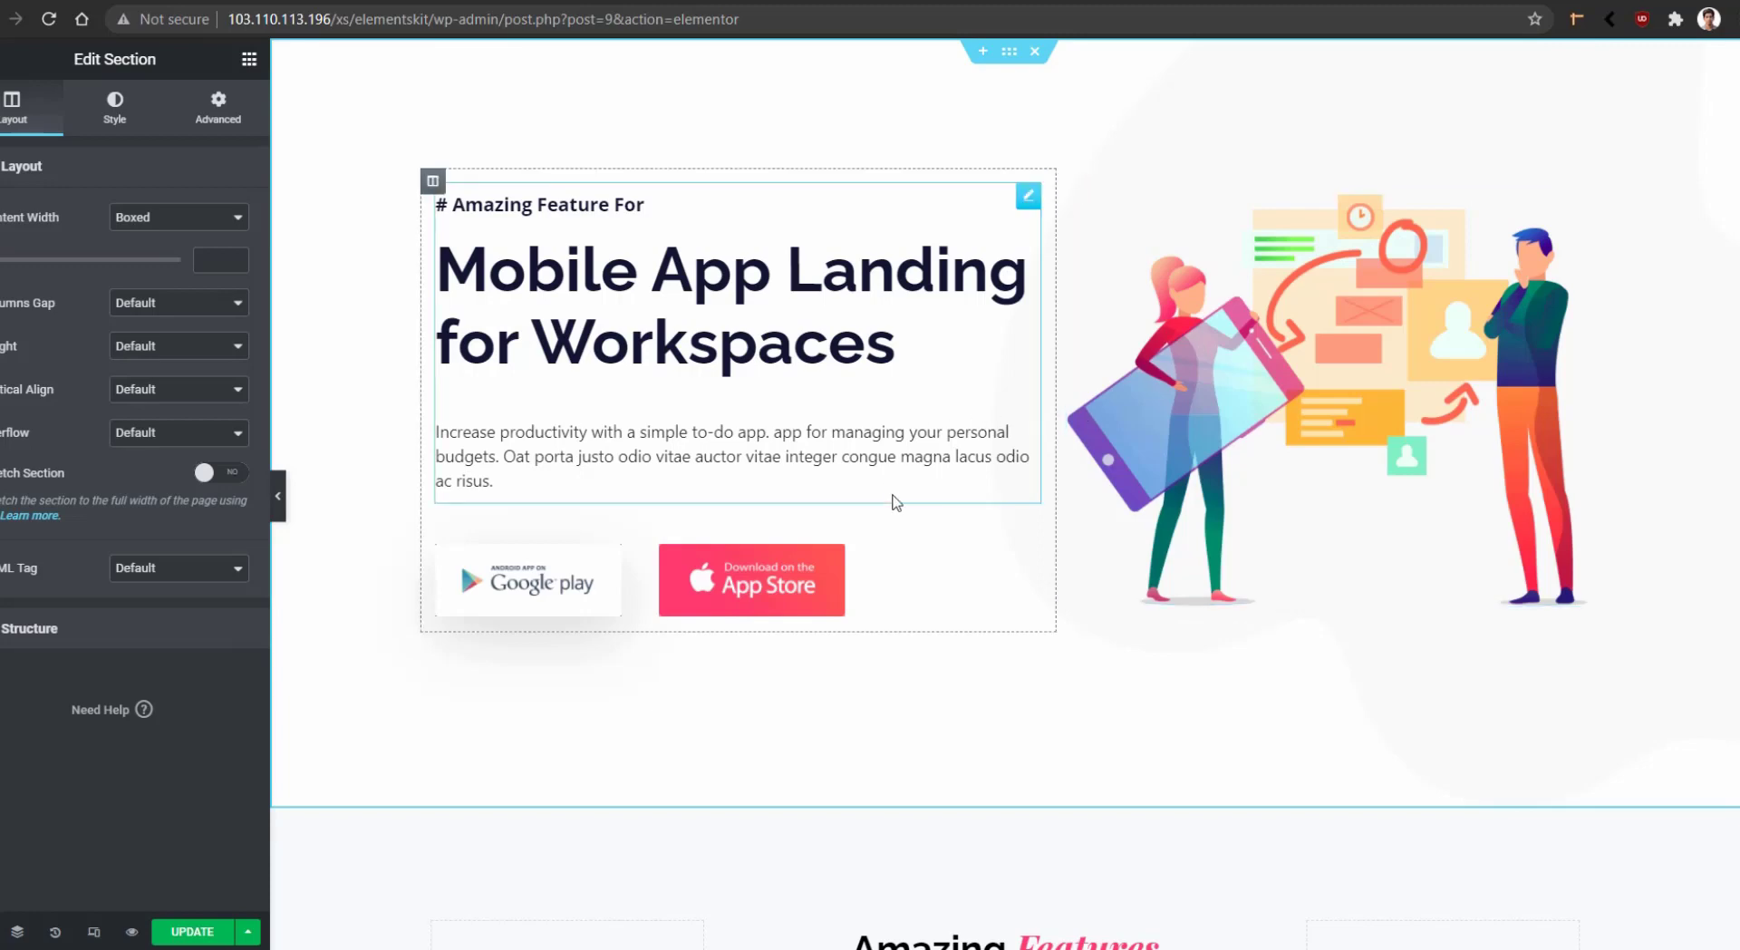
pyautogui.scroll(-3)
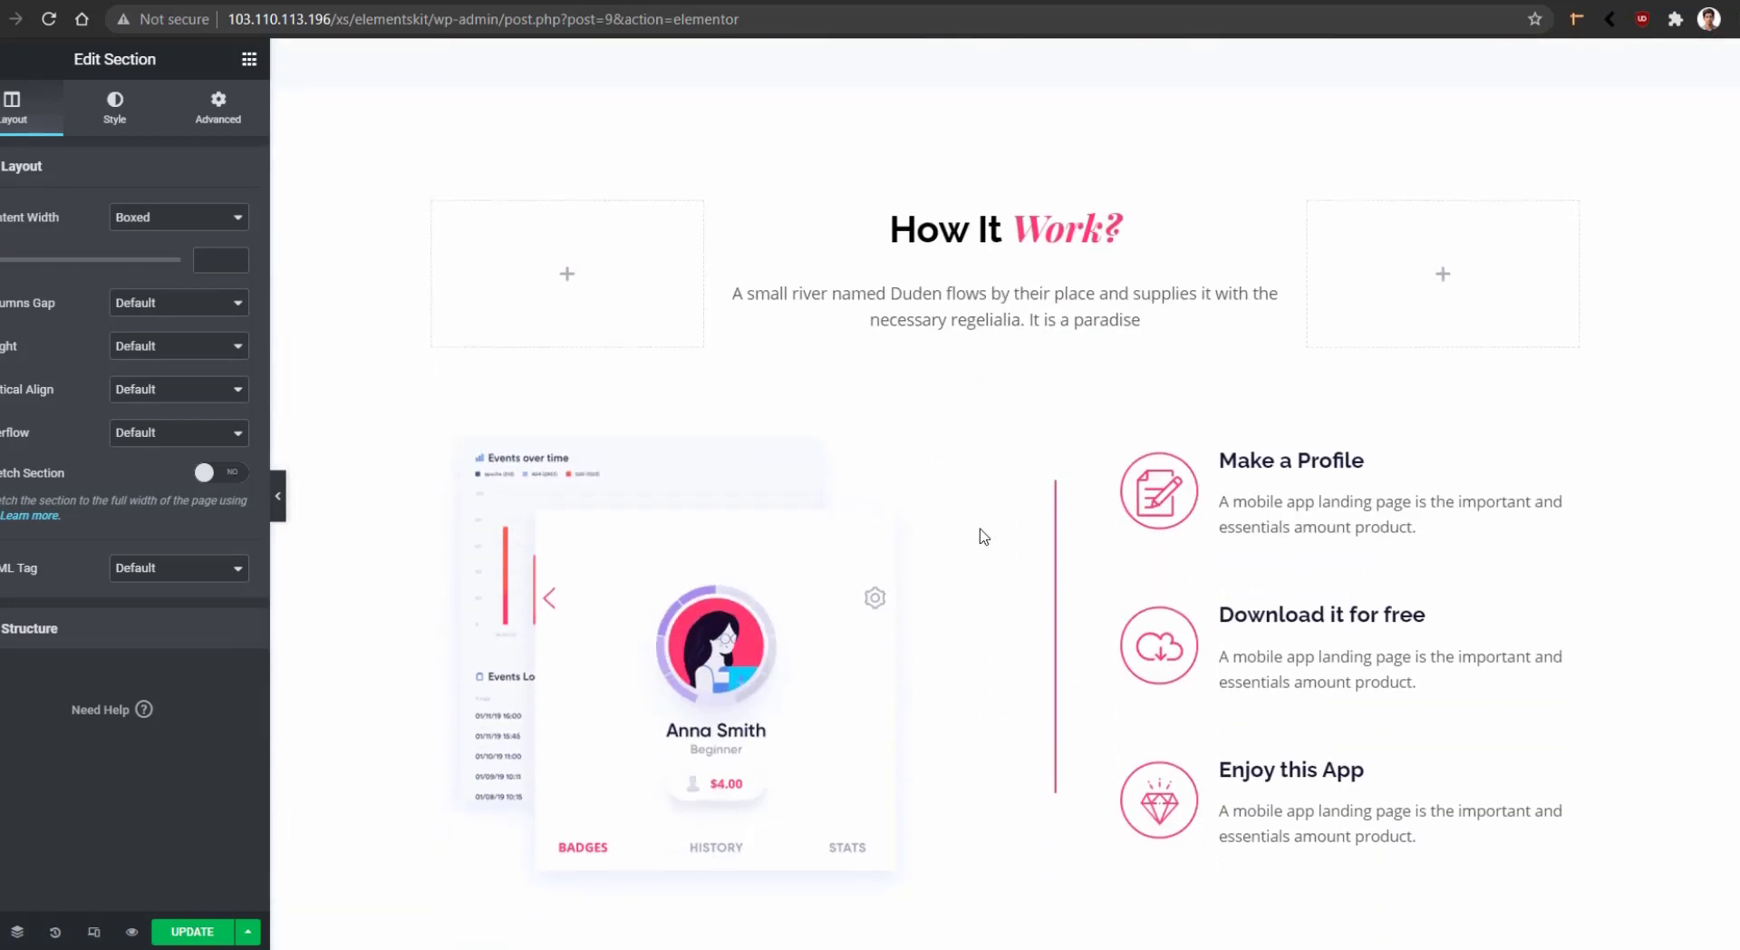